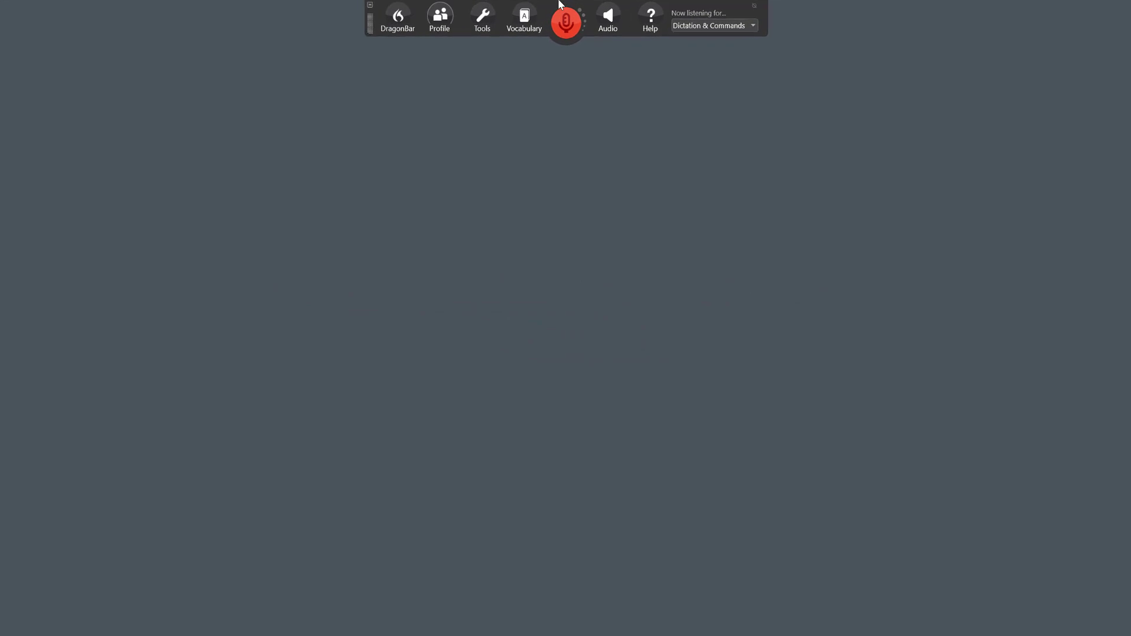
- Start a new user profile from the Profile menu, then exit the welcome wizard
{"action": "left_click", "coordinate": [430, 19]}
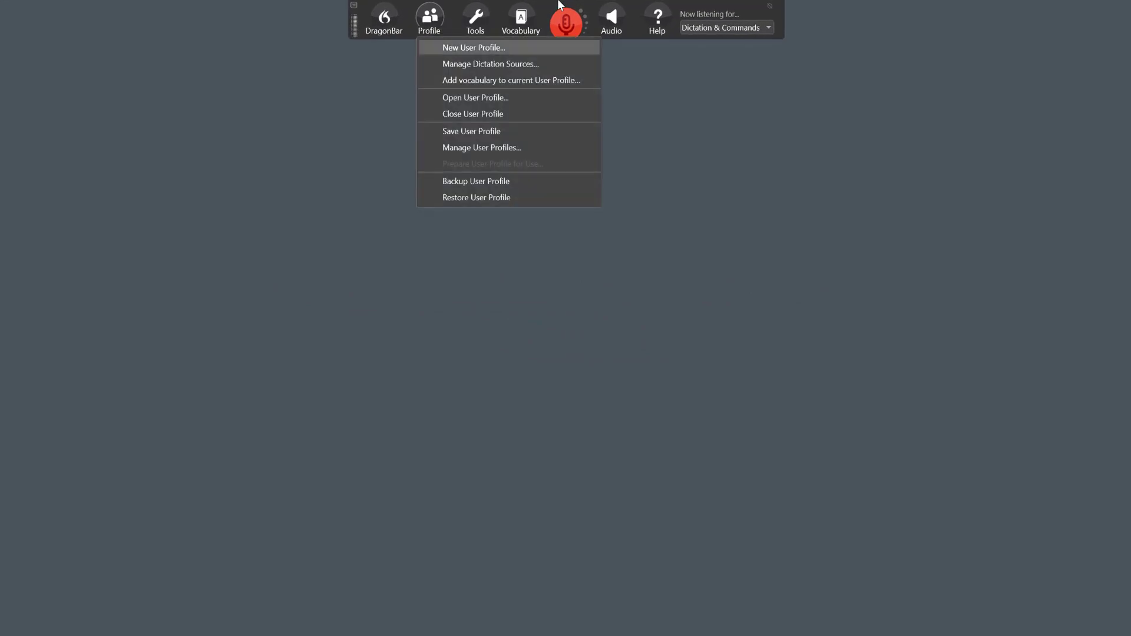
{"action": "left_click", "coordinate": [473, 47]}
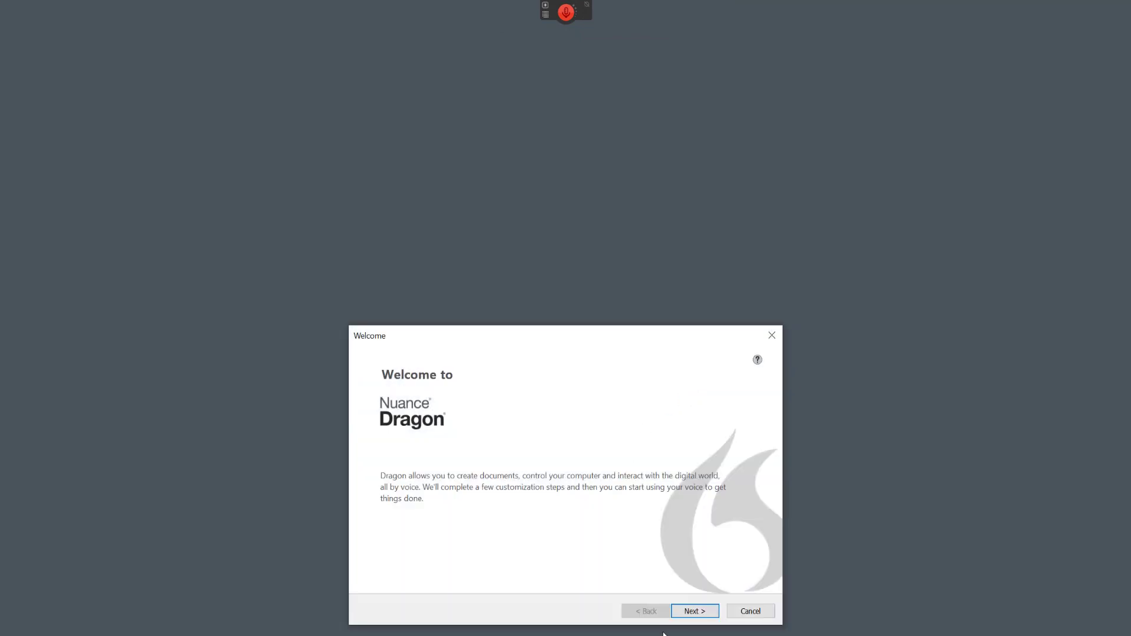
{"action": "left_click", "coordinate": [694, 611]}
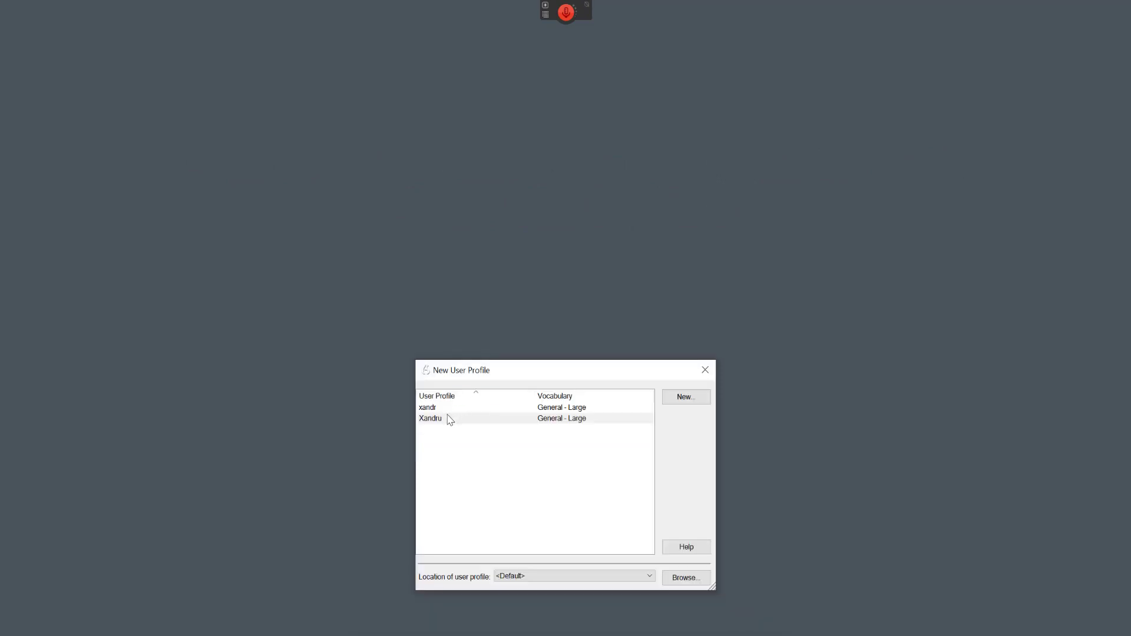
- Select and load the second existing user profile with the General - Large vocabulary
{"action": "left_click", "coordinate": [430, 418]}
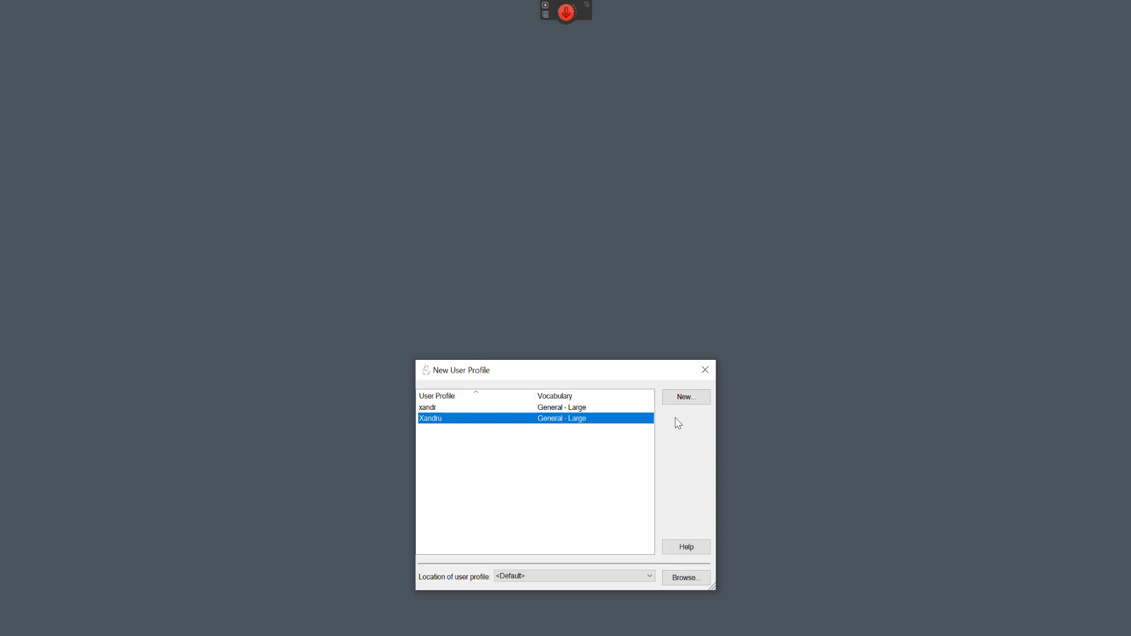
{"action": "mouse_move", "coordinate": [563, 421]}
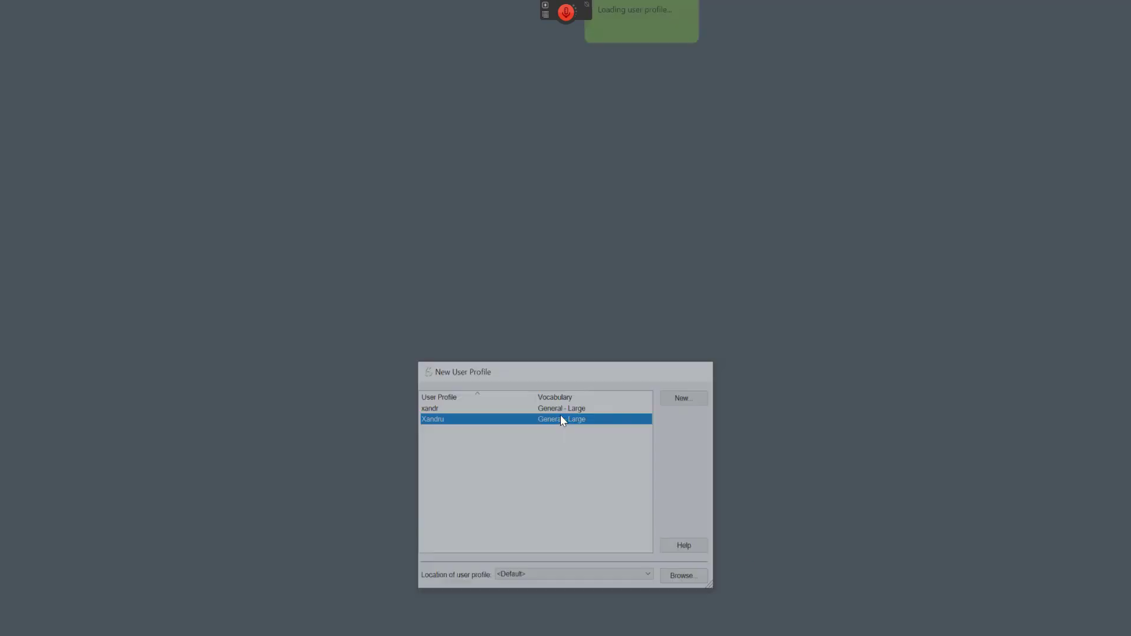
{"action": "double_click", "coordinate": [432, 419]}
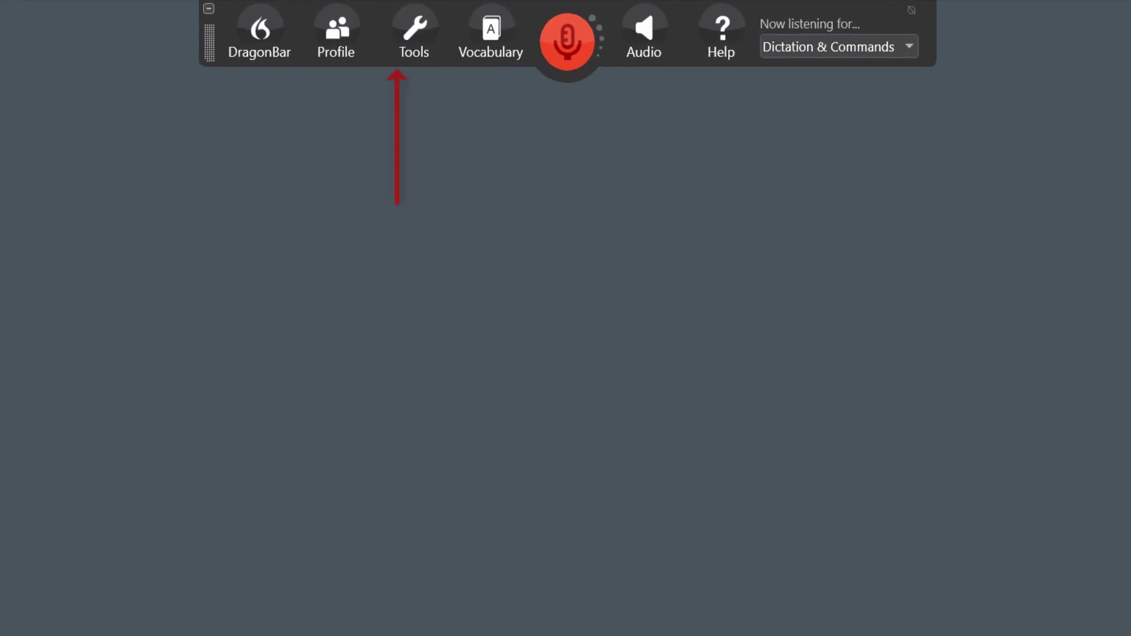
- Open Options from the DragonBar Tools menu, showing the correction settings
{"action": "left_click", "coordinate": [413, 33]}
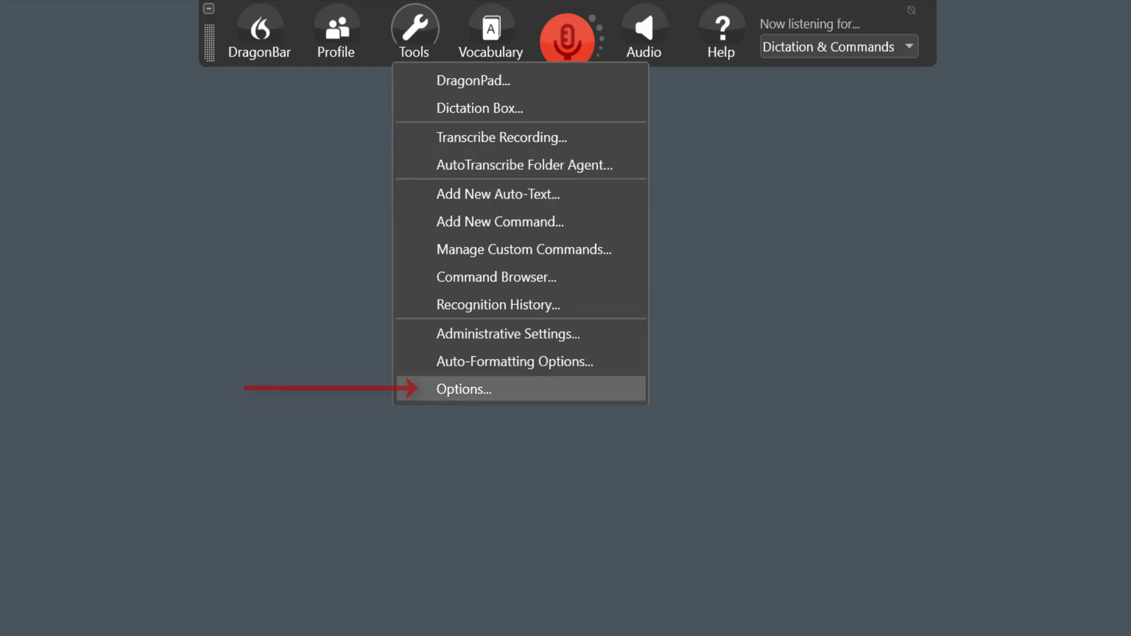
{"action": "left_click", "coordinate": [463, 389]}
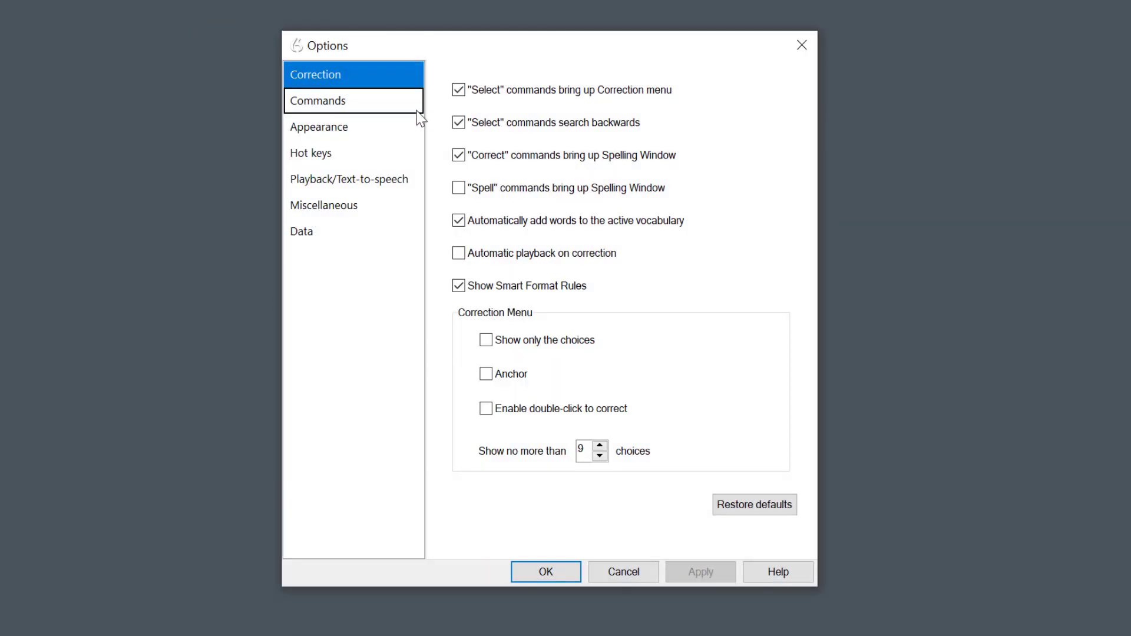
{"action": "mouse_move", "coordinate": [381, 75]}
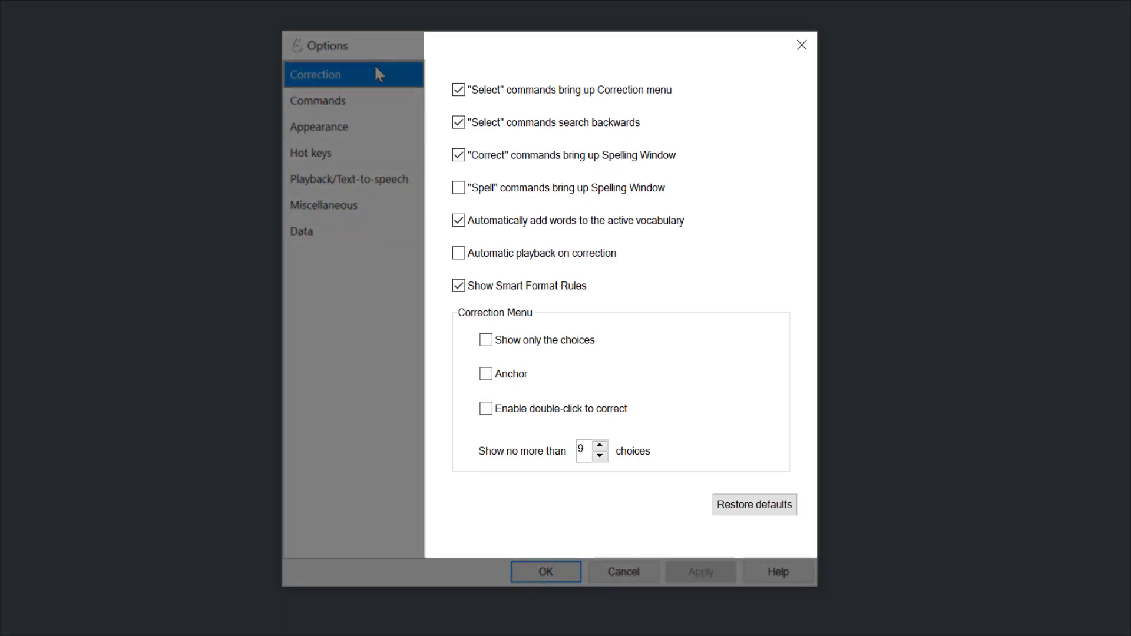
{"action": "mouse_move", "coordinate": [378, 67]}
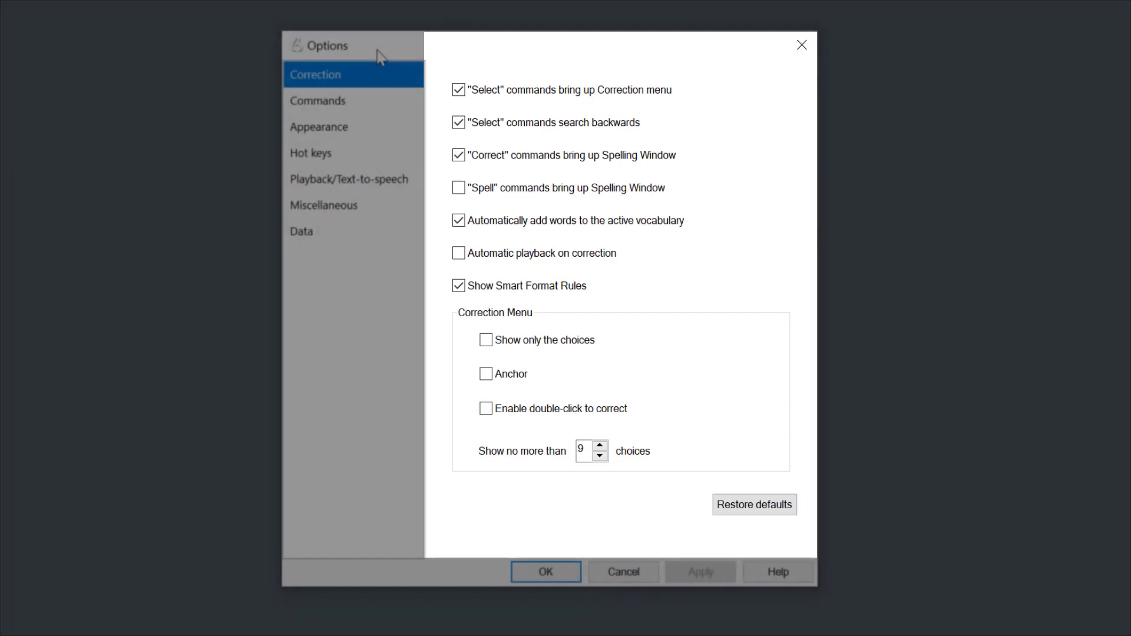
- Show the Commands settings and try Facebook post commands under More Commands, then cancel
{"action": "left_click", "coordinate": [318, 100]}
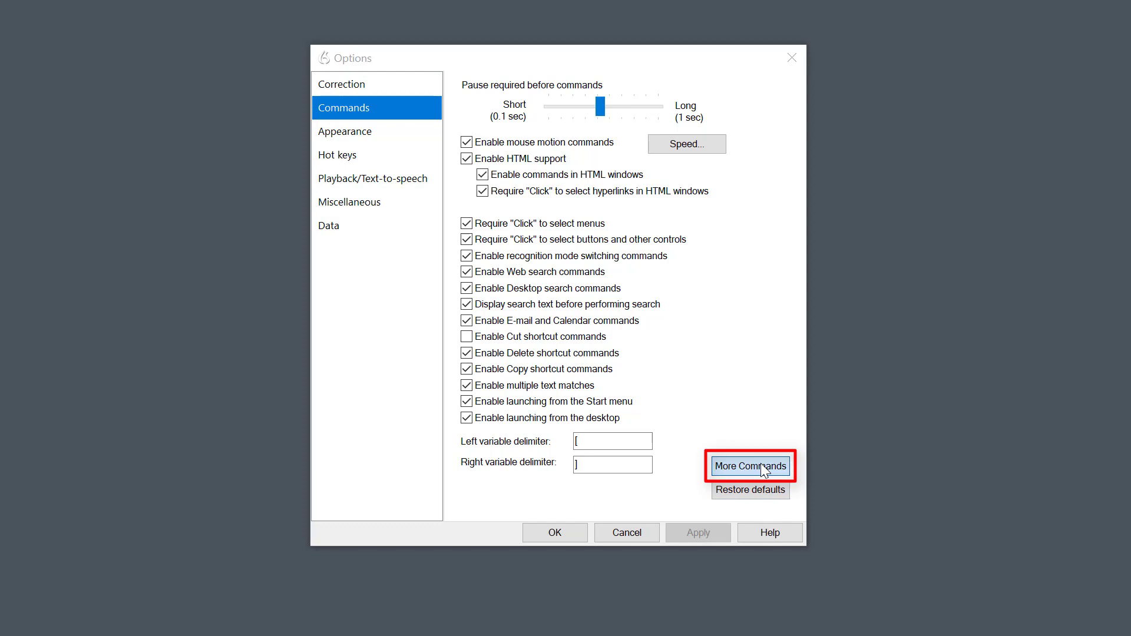
{"action": "left_click", "coordinate": [749, 467]}
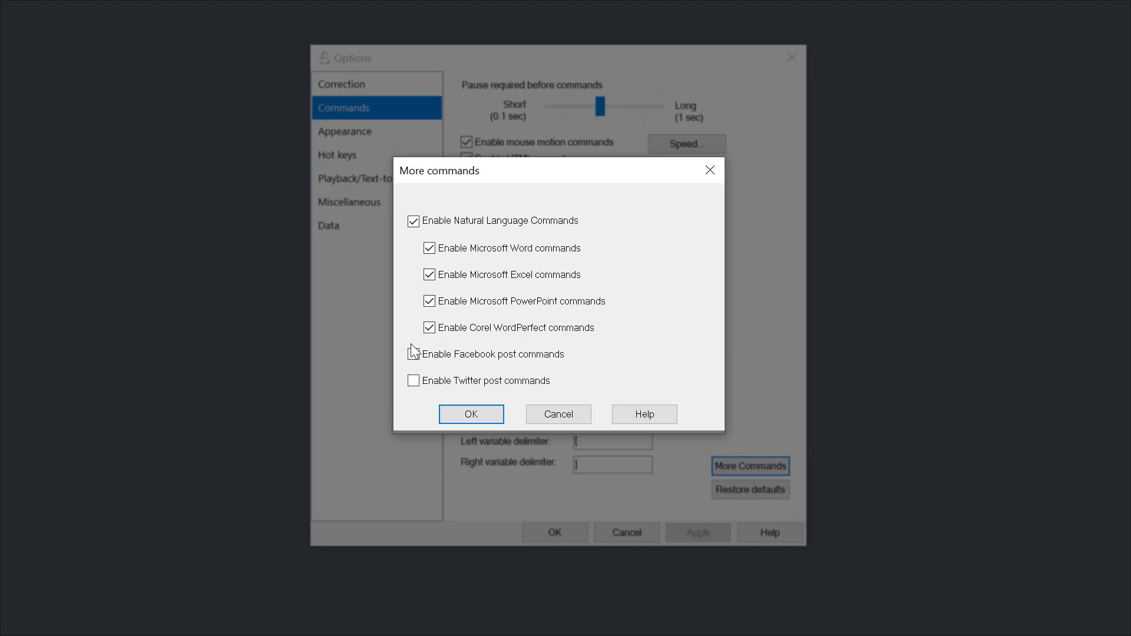
{"action": "left_click", "coordinate": [413, 354]}
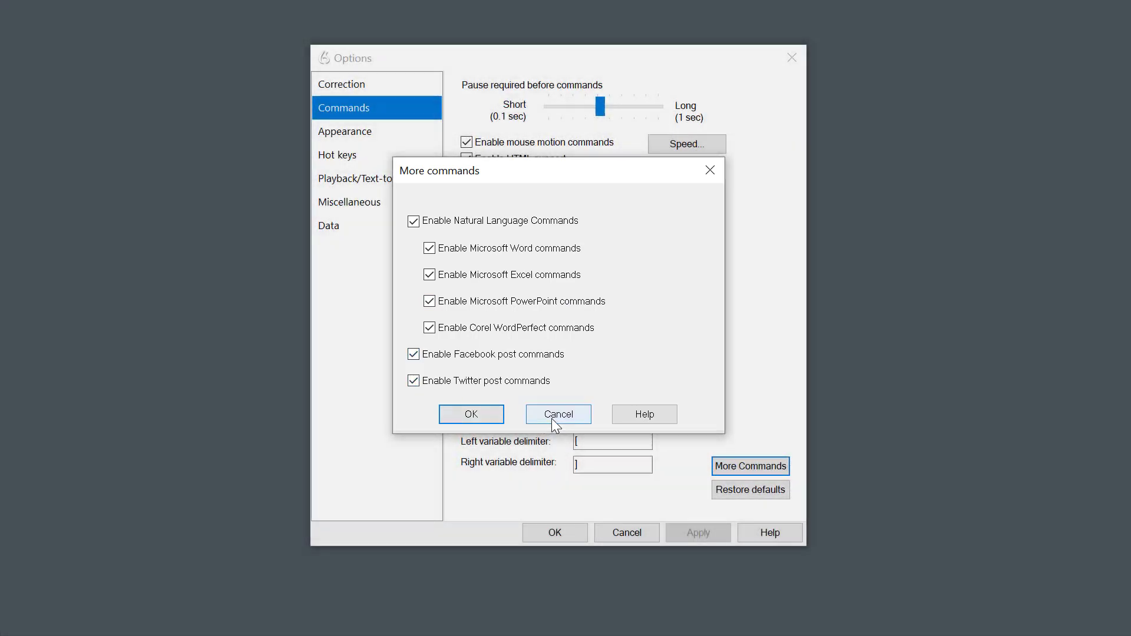
{"action": "left_click", "coordinate": [558, 414]}
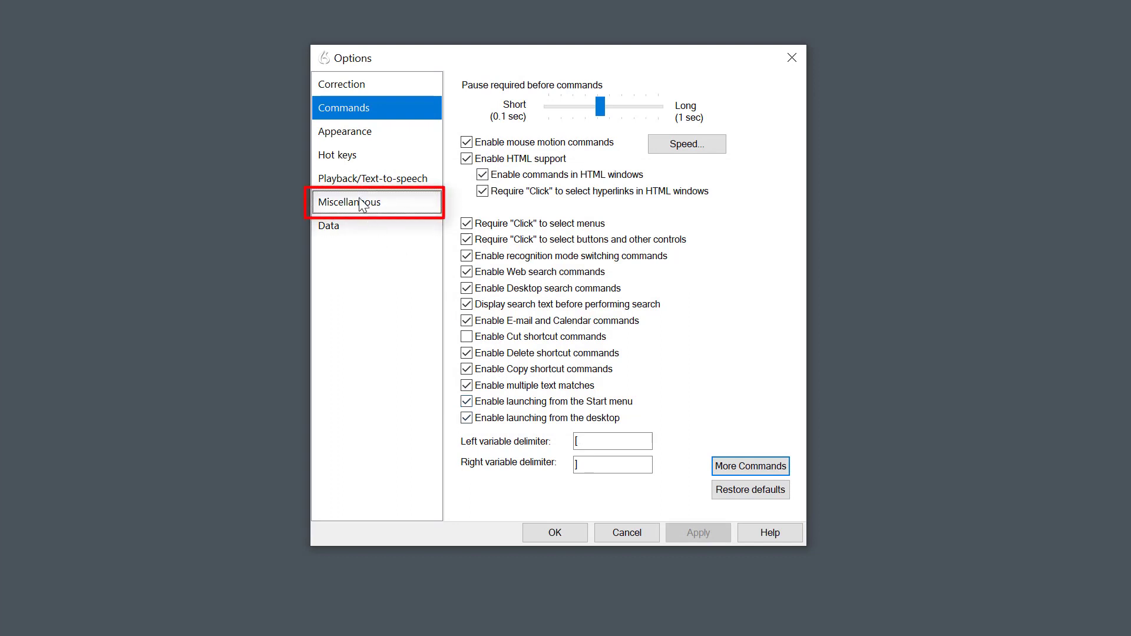
- In Miscellaneous, shift Speed vs. Accuracy toward accuracy, leaving microphone-asleep and Dictation Box unchanged
{"action": "left_click", "coordinate": [376, 202]}
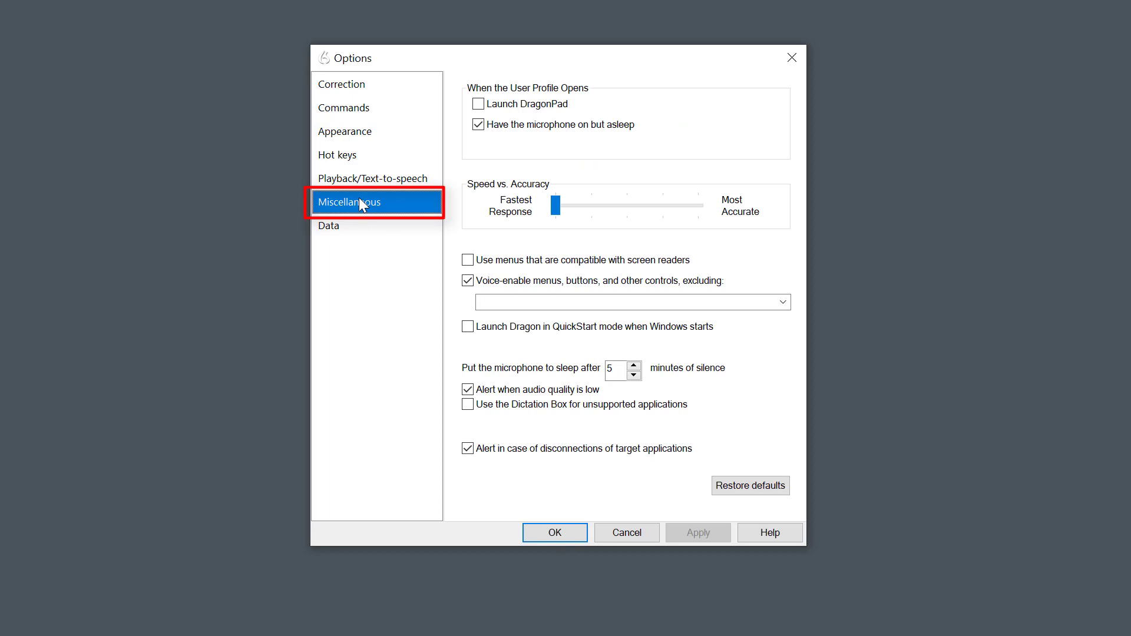
{"action": "mouse_move", "coordinate": [503, 139]}
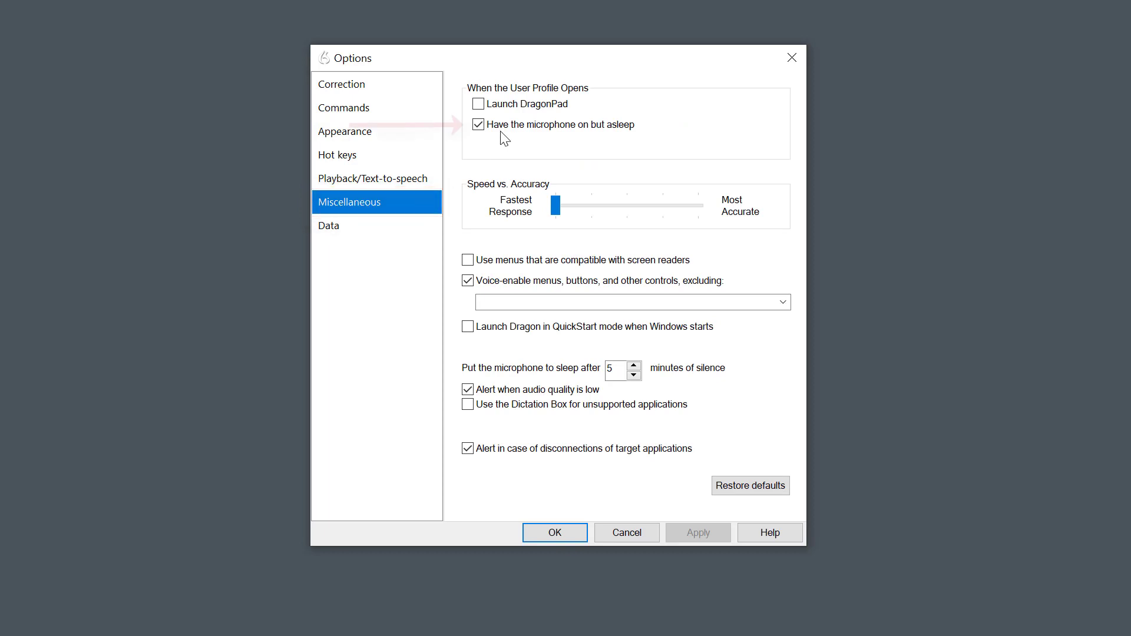
{"action": "left_click", "coordinate": [479, 124]}
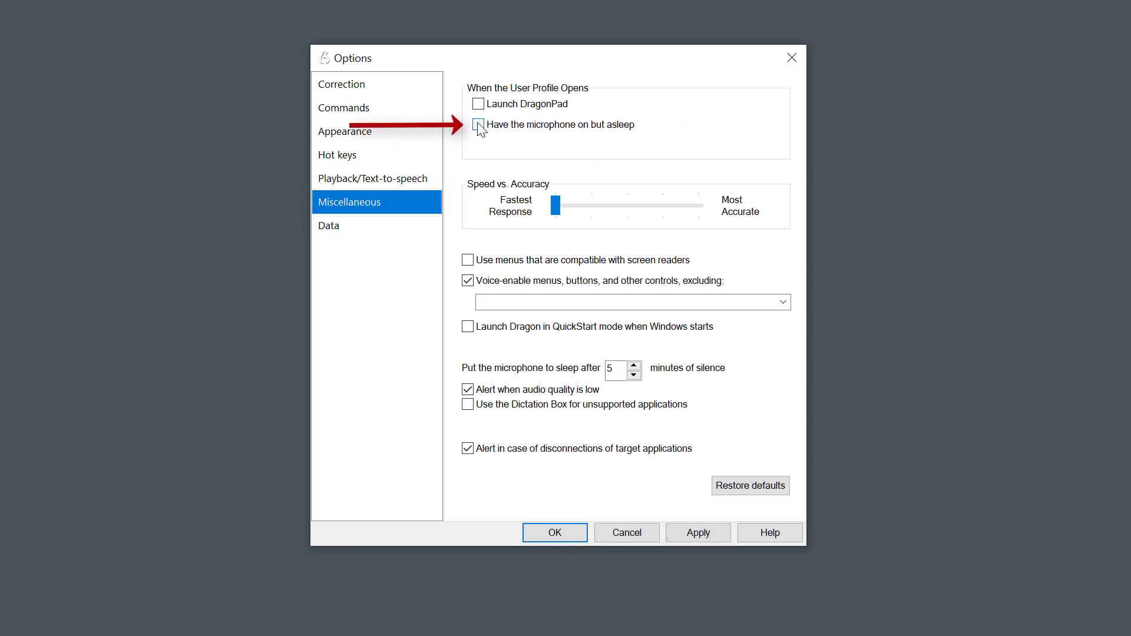
{"action": "left_click", "coordinate": [479, 124]}
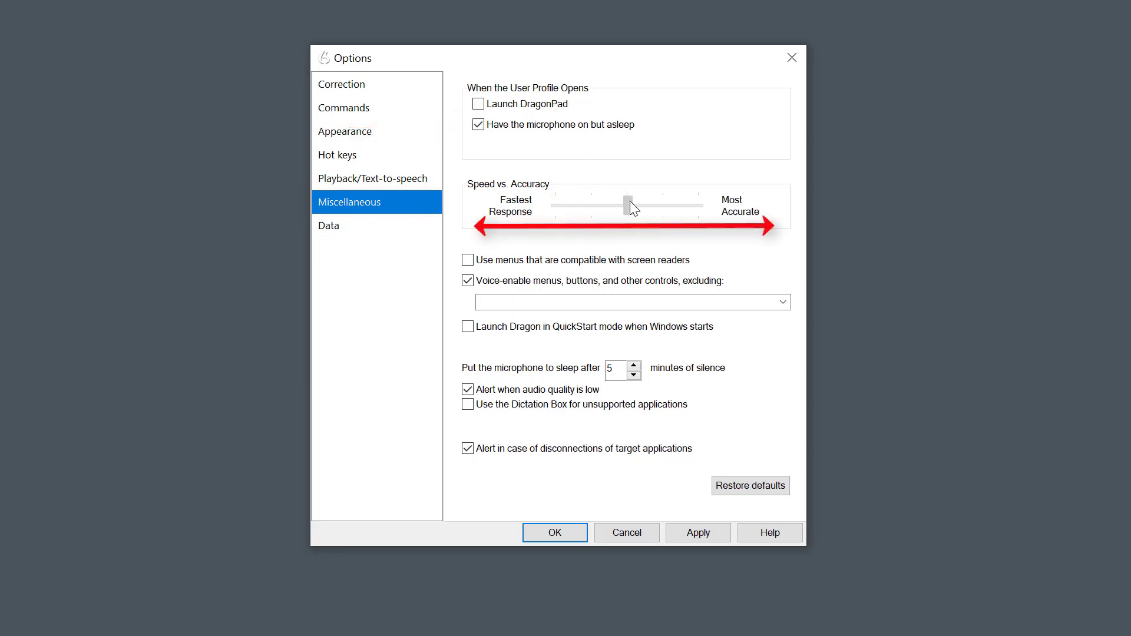
{"action": "left_click", "coordinate": [633, 205]}
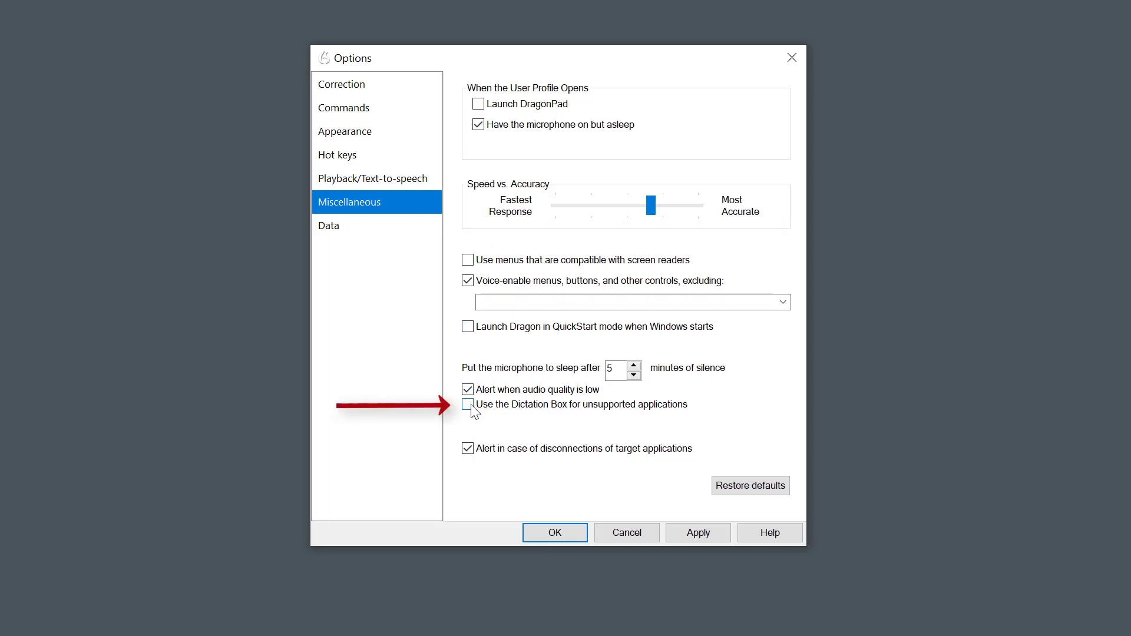
{"action": "left_click", "coordinate": [468, 405]}
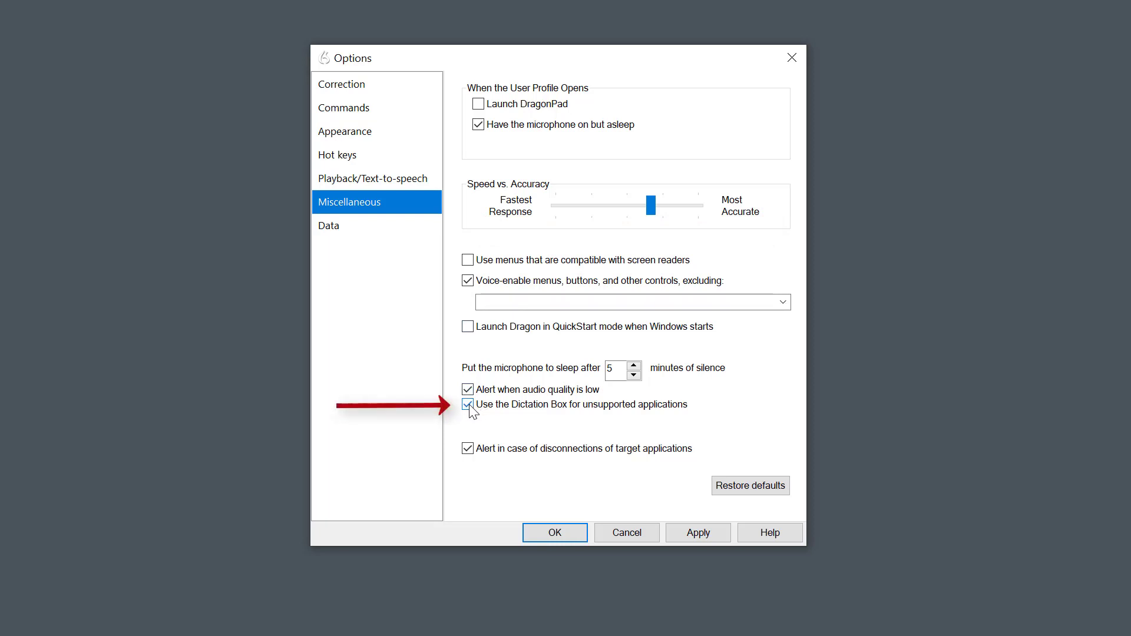
{"action": "left_click", "coordinate": [468, 404]}
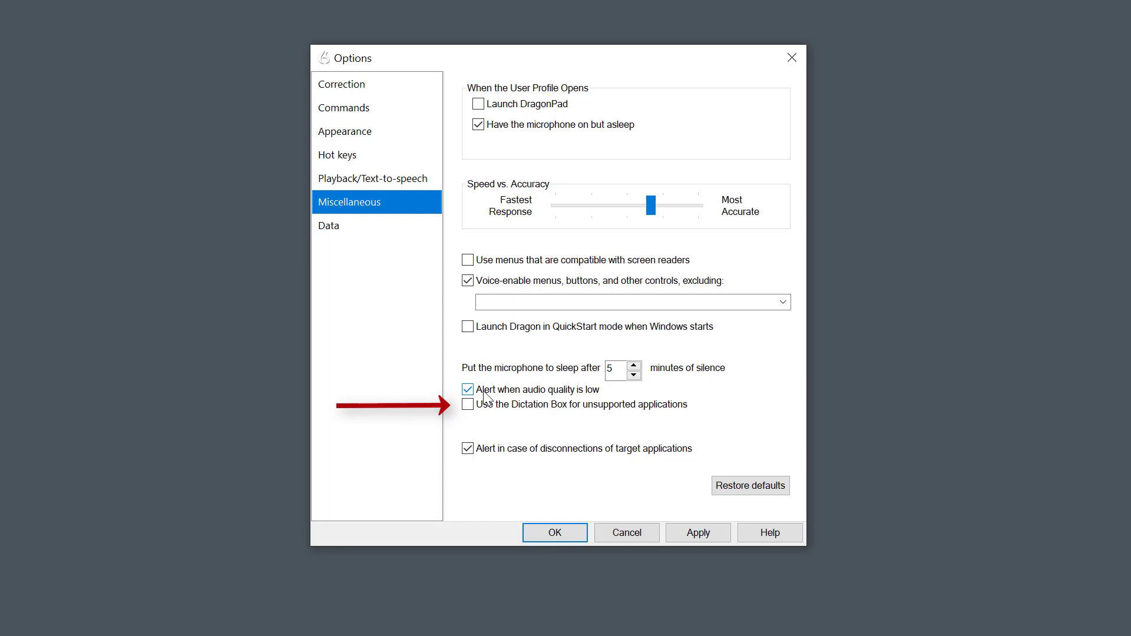
{"action": "mouse_move", "coordinate": [422, 338]}
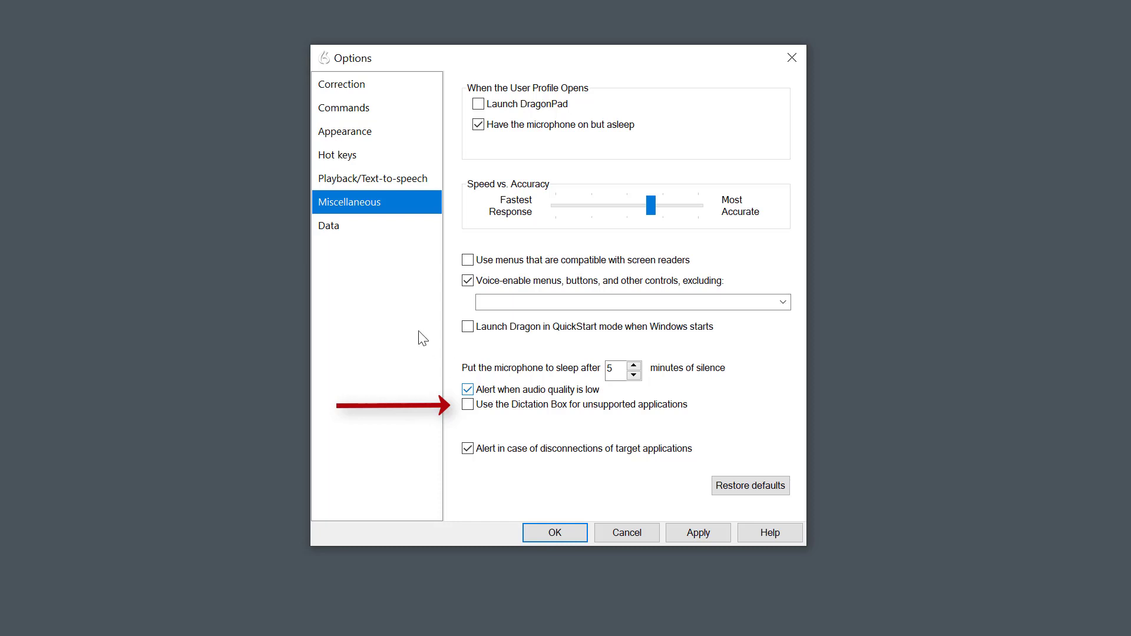
- Show the Data settings and keep Save recorded dictation set to Never
{"action": "left_click", "coordinate": [328, 225]}
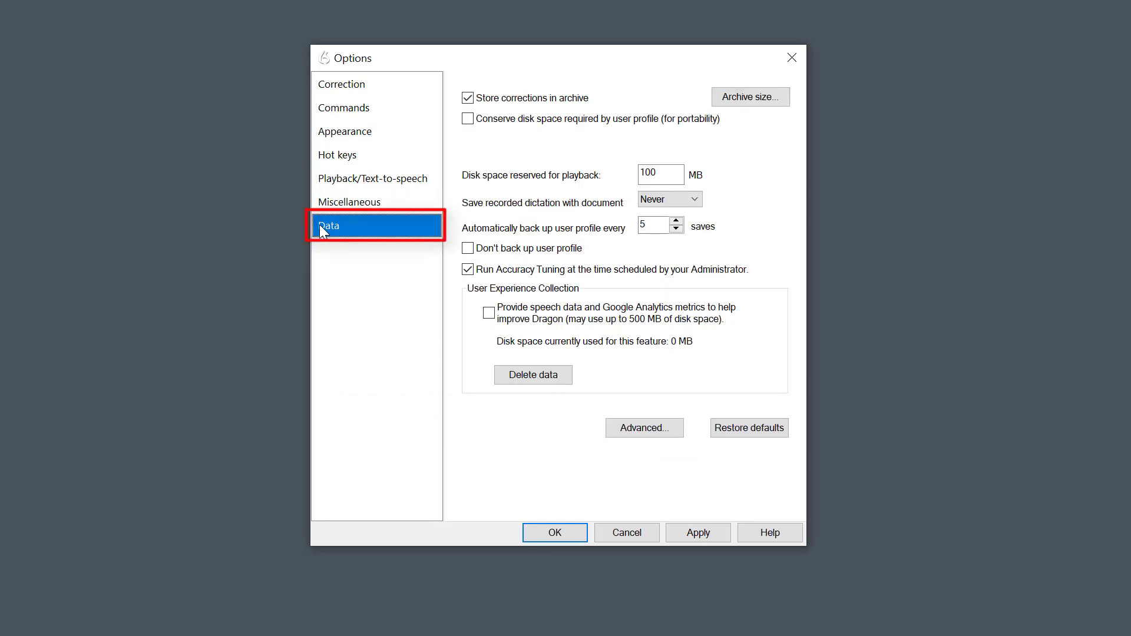
{"action": "left_click", "coordinate": [694, 200]}
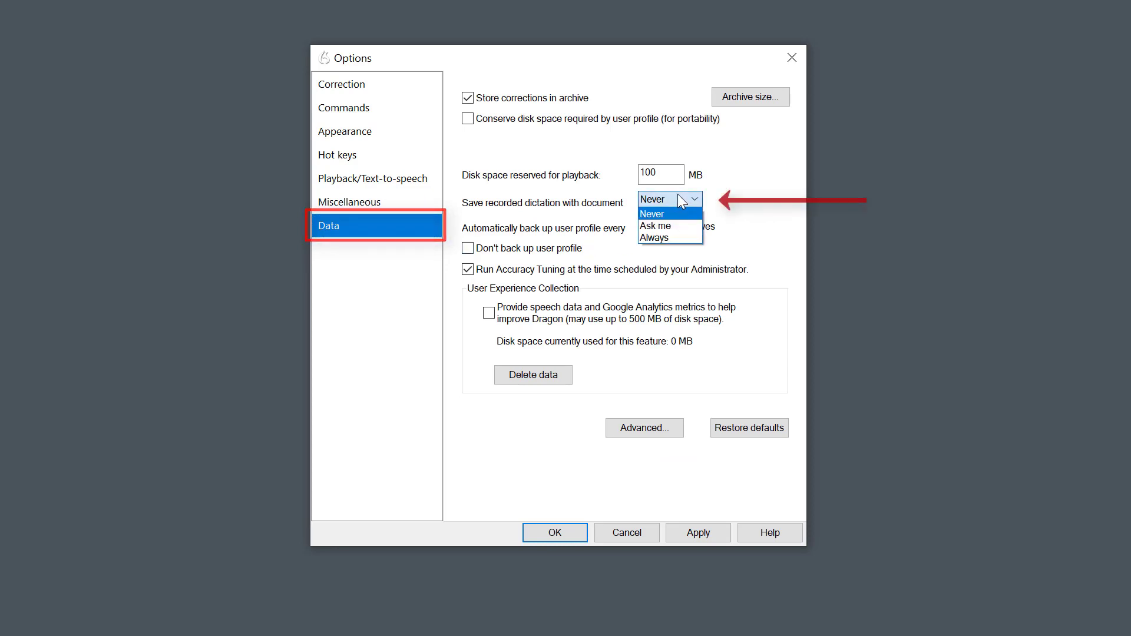
{"action": "mouse_move", "coordinate": [669, 222]}
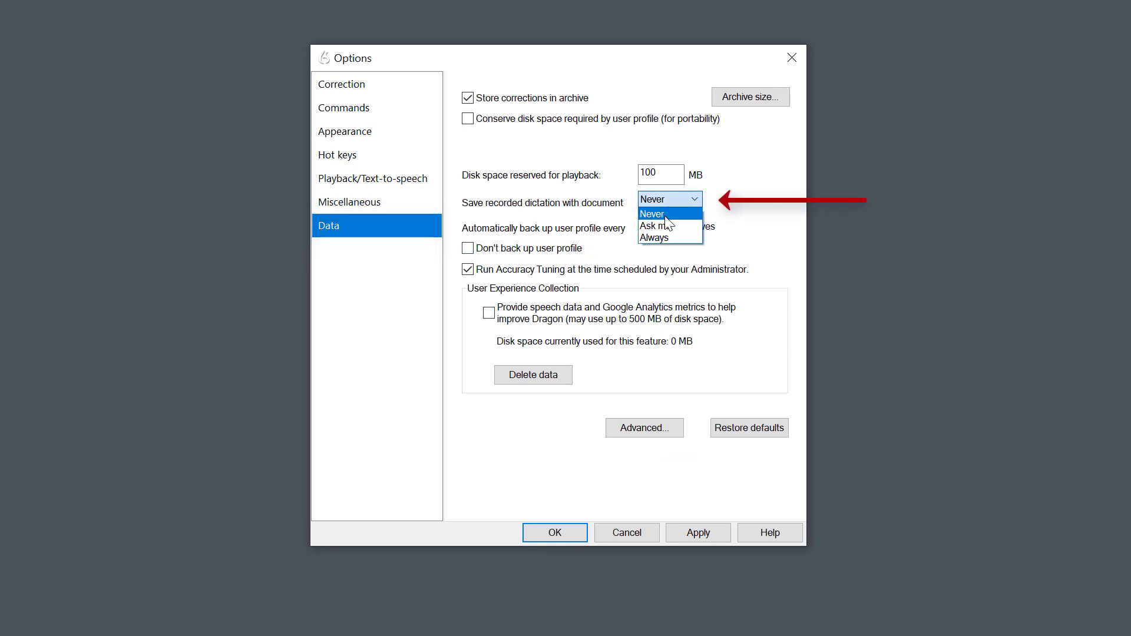
{"action": "left_click", "coordinate": [651, 213]}
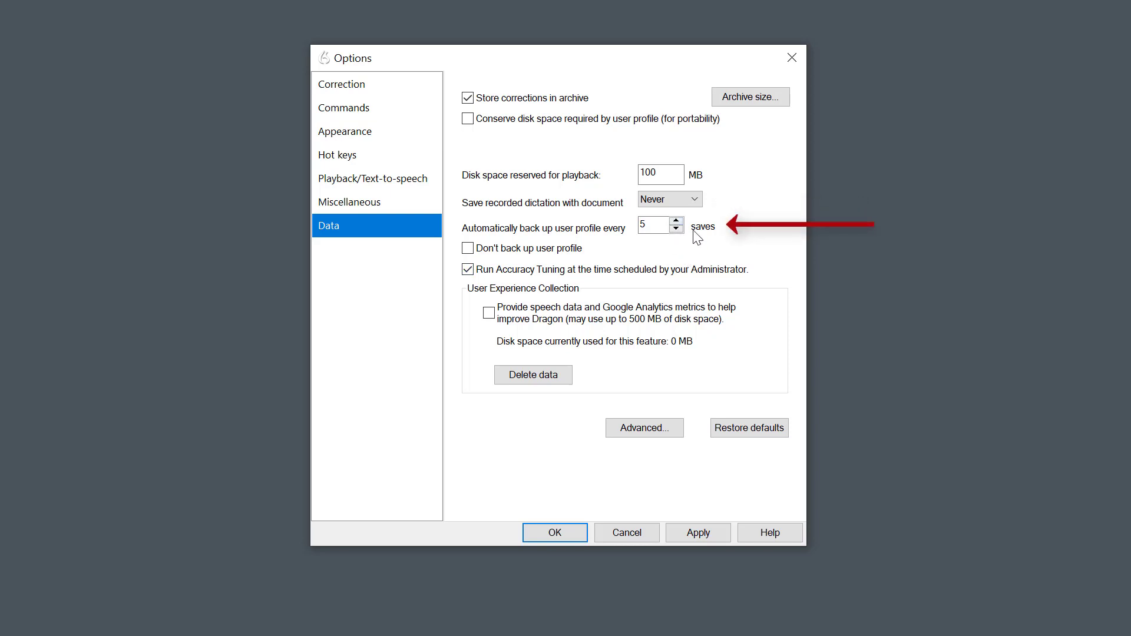
{"action": "mouse_move", "coordinate": [694, 239]}
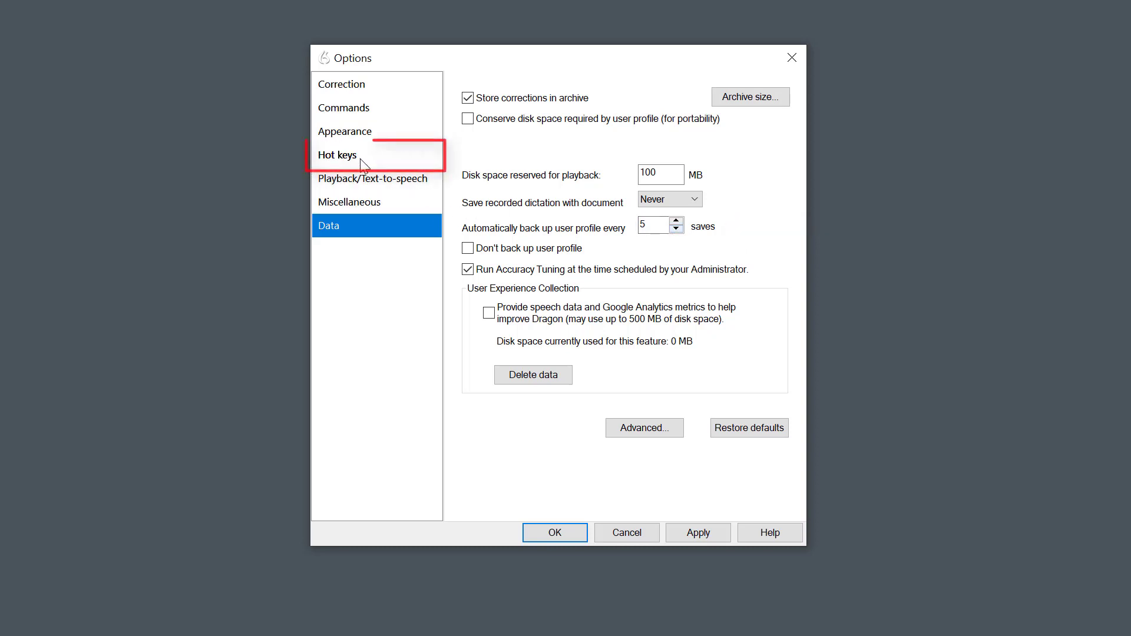
{"action": "left_click", "coordinate": [338, 154]}
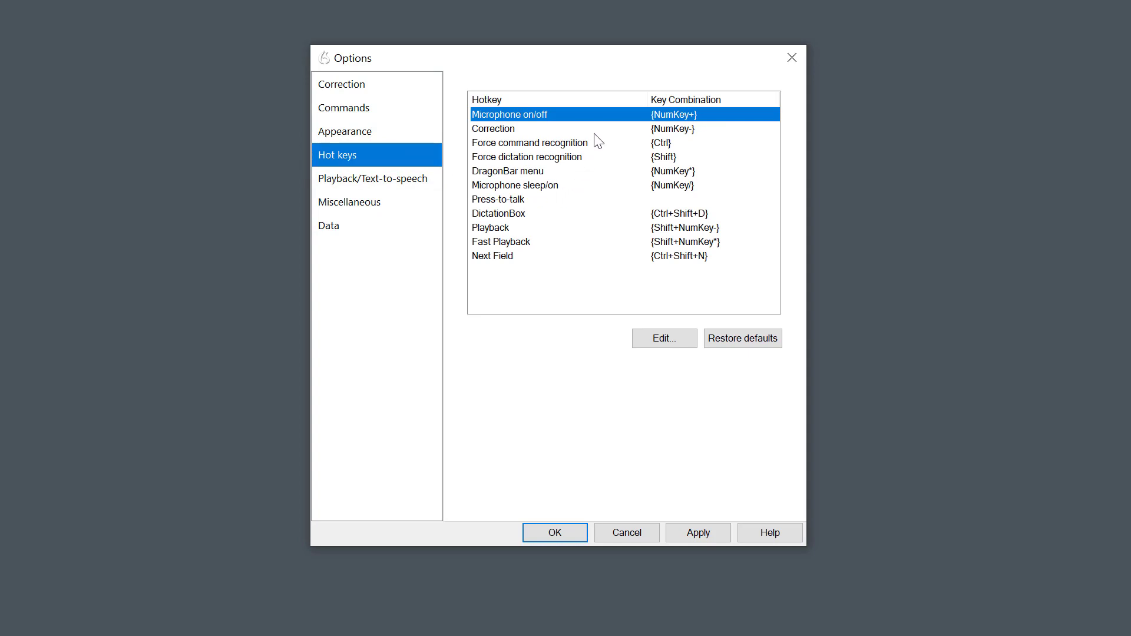
{"action": "mouse_move", "coordinate": [583, 126]}
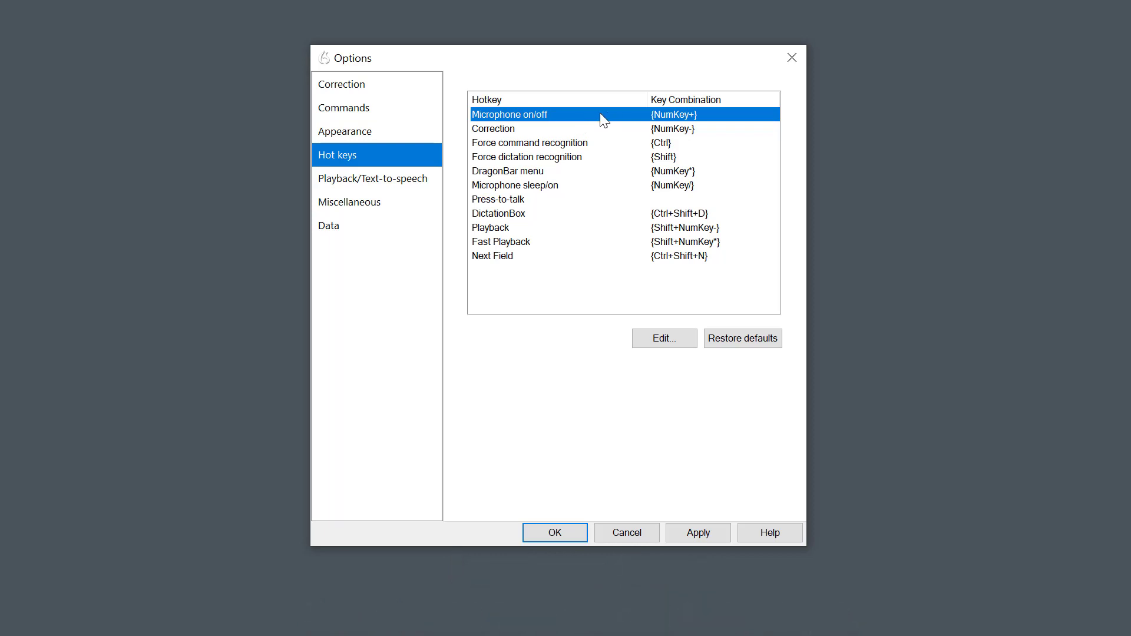
{"action": "left_click", "coordinate": [663, 339]}
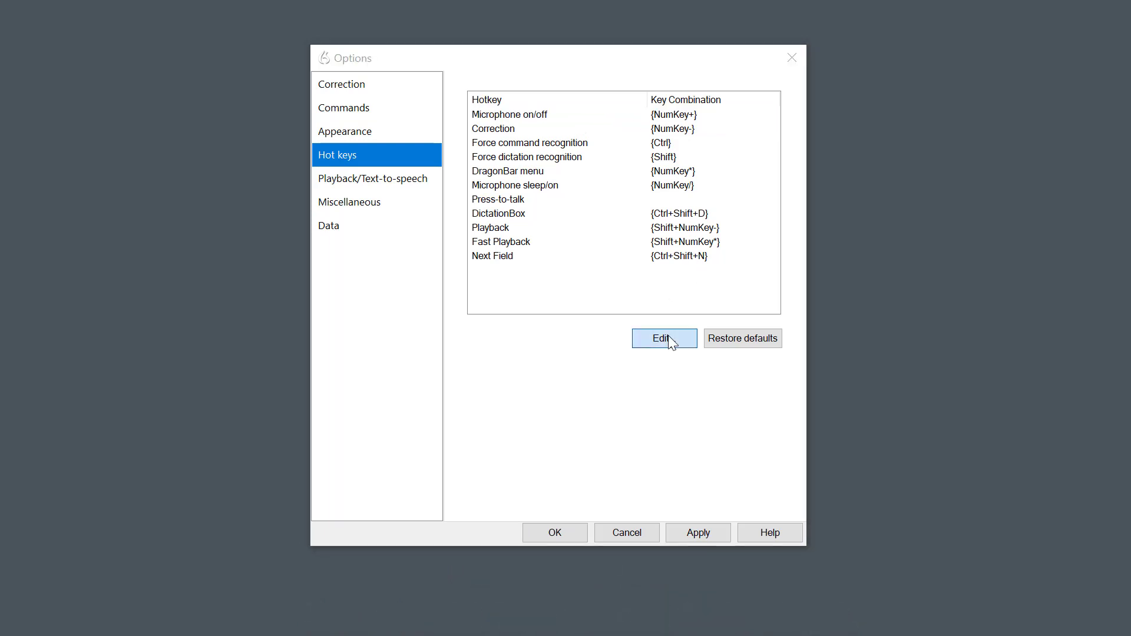
{"action": "left_click", "coordinate": [663, 338]}
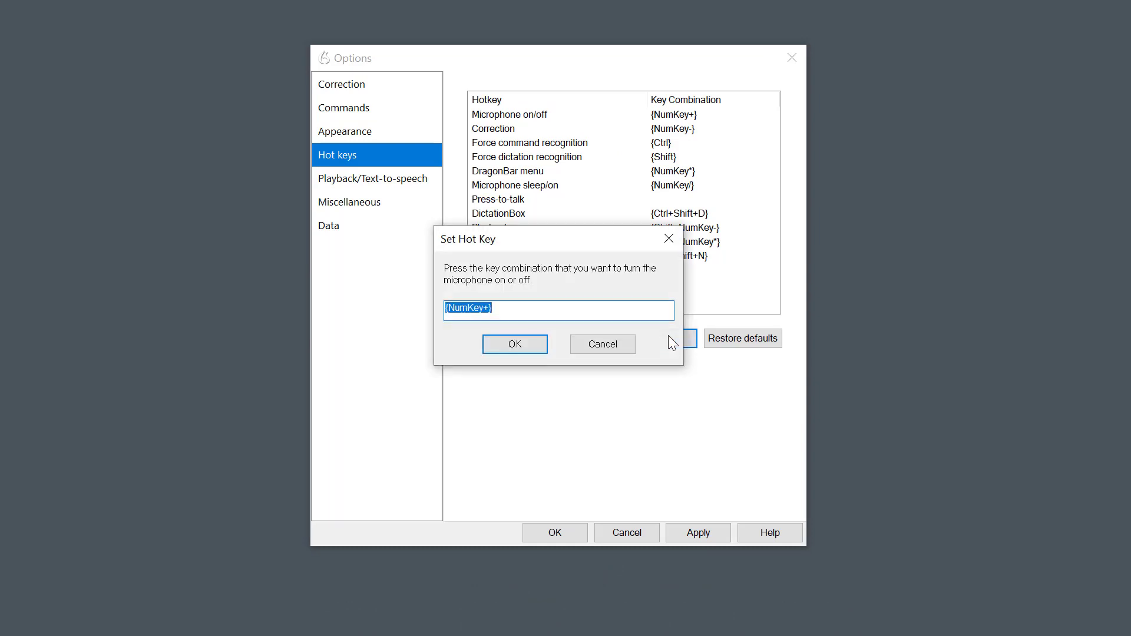
{"action": "key", "text": "f6"}
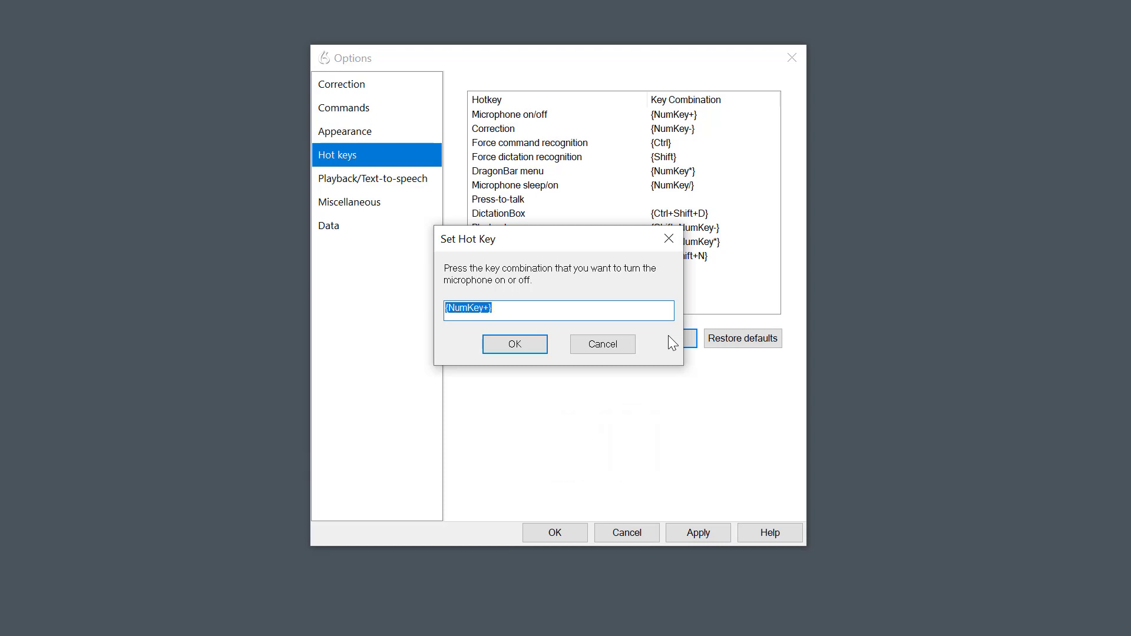
{"action": "mouse_move", "coordinate": [679, 395]}
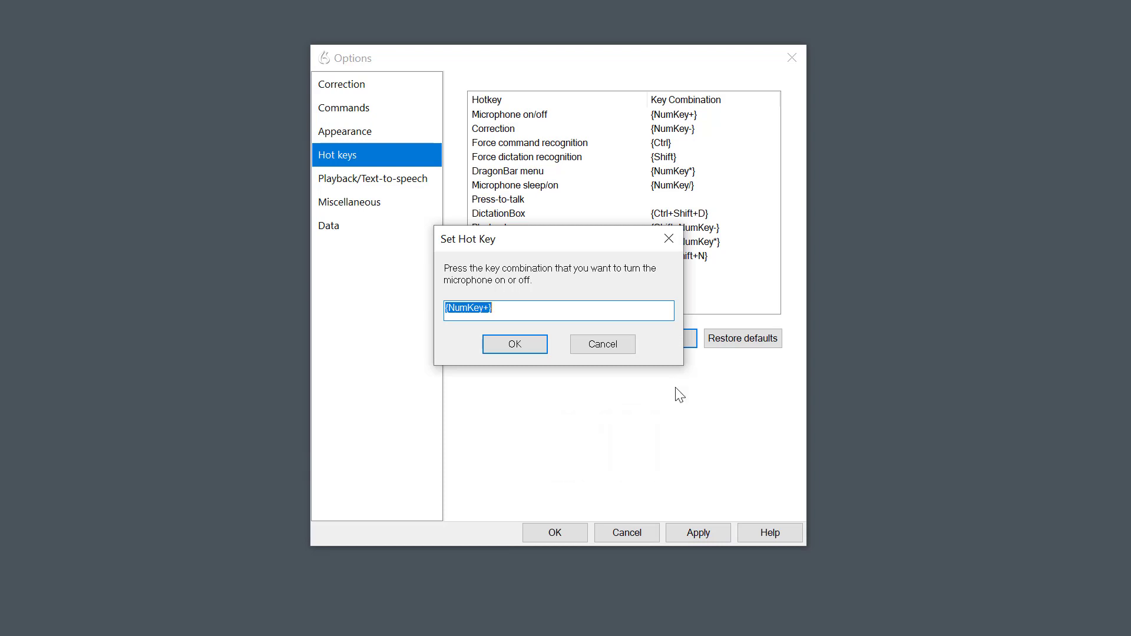
{"action": "left_click", "coordinate": [514, 344]}
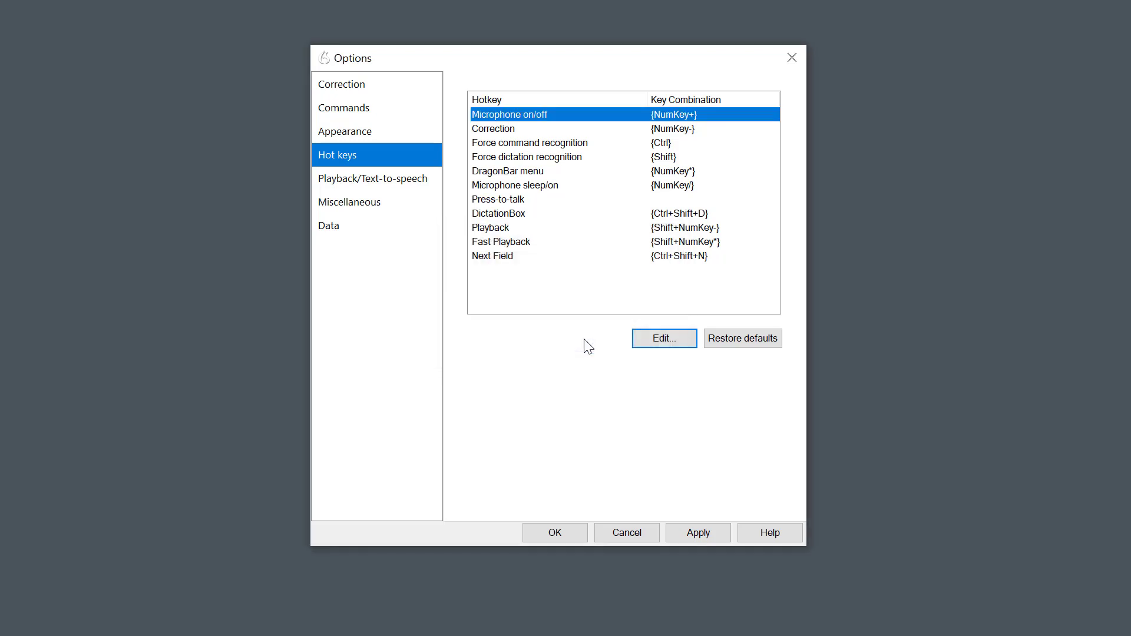
{"action": "mouse_move", "coordinate": [547, 240]}
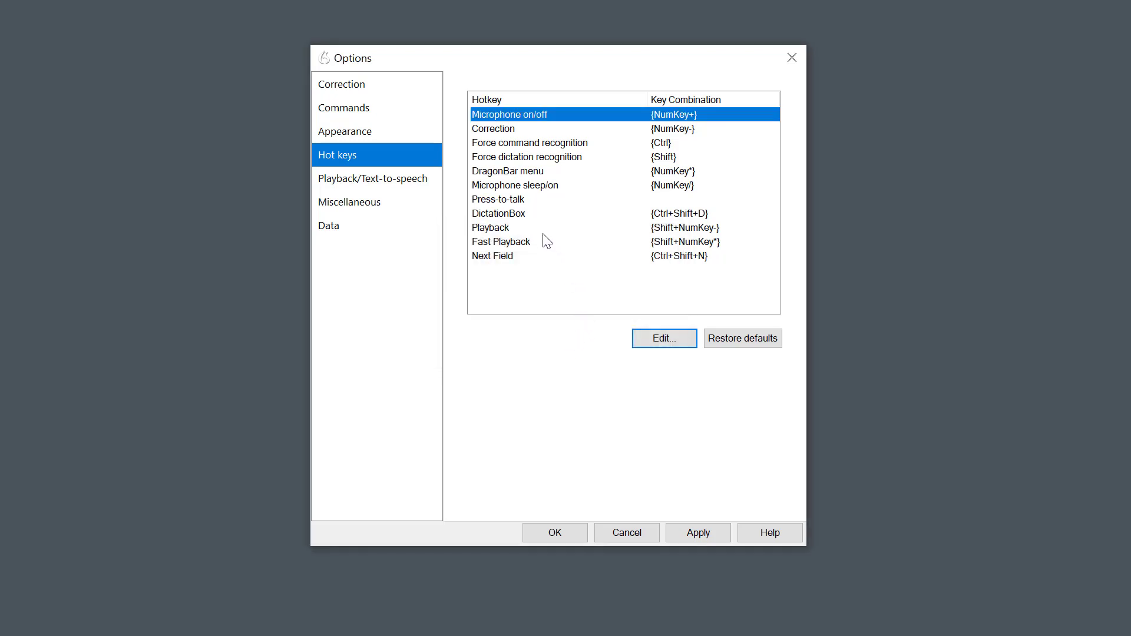
{"action": "mouse_move", "coordinate": [543, 179]}
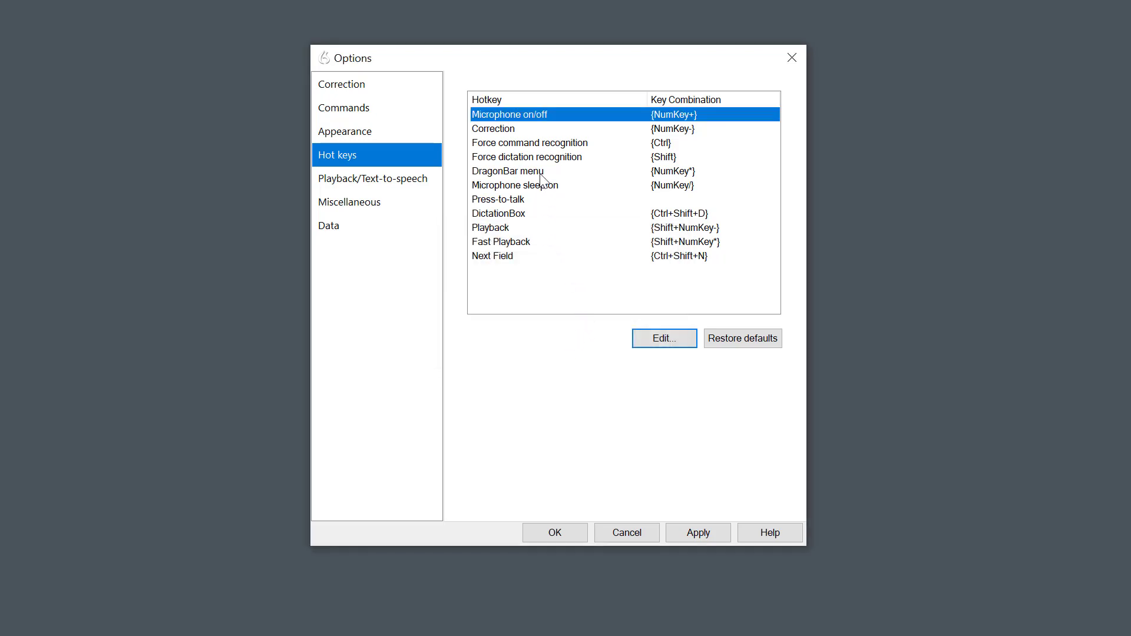
- Select the DragonBar menu hot key entry and accept the Options with OK
{"action": "left_click", "coordinate": [507, 171]}
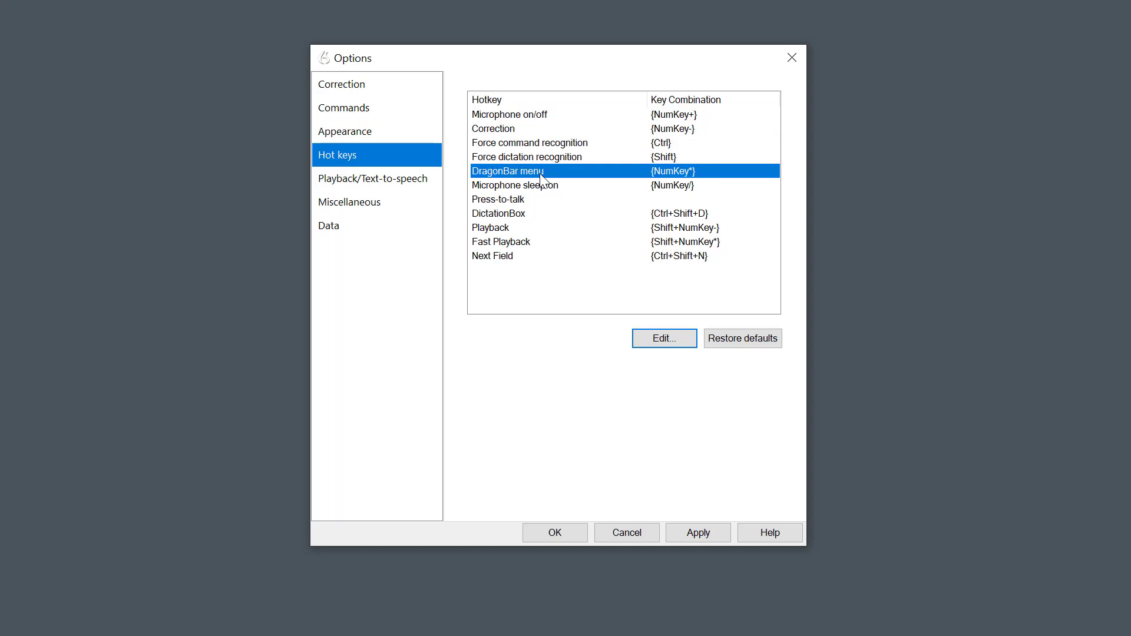
{"action": "key", "text": "Alt+D"}
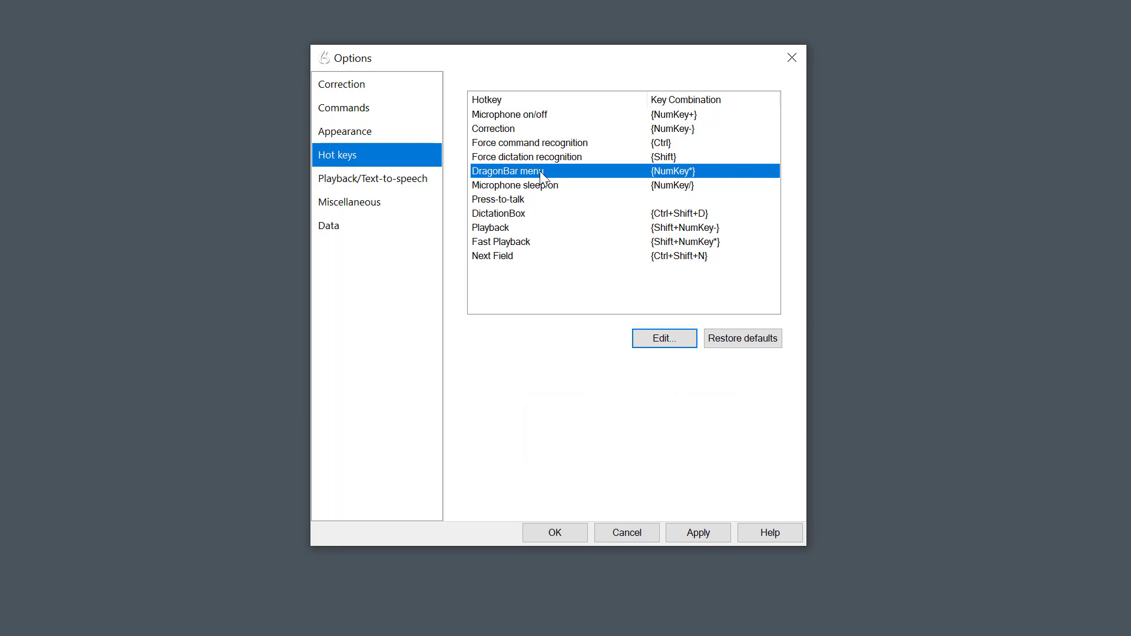
{"action": "mouse_move", "coordinate": [705, 520]}
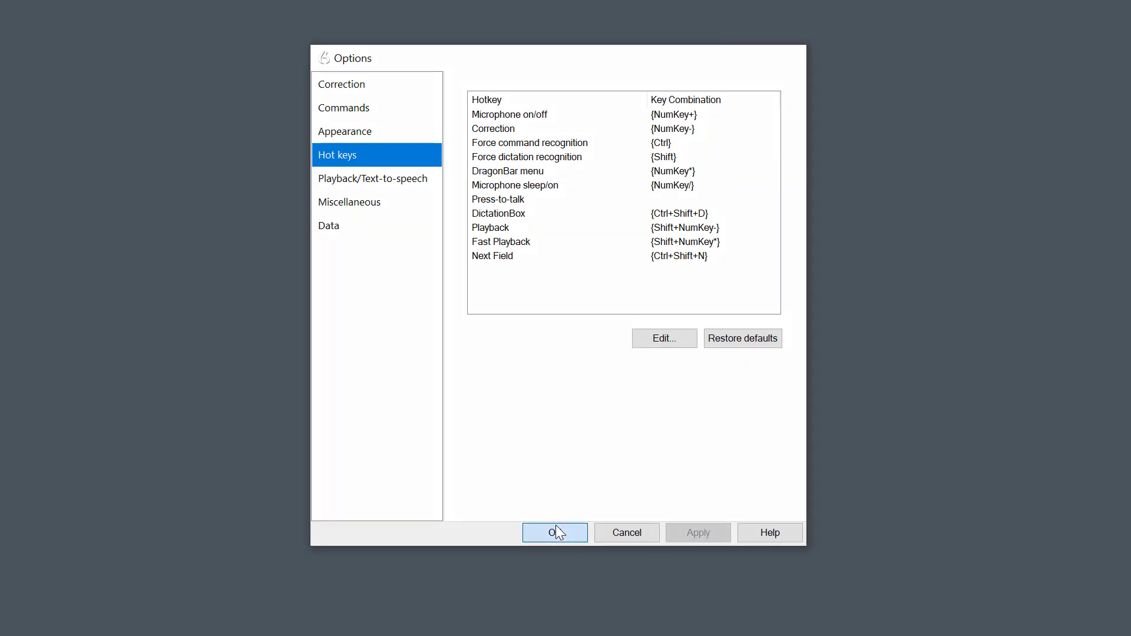
{"action": "left_click", "coordinate": [554, 532]}
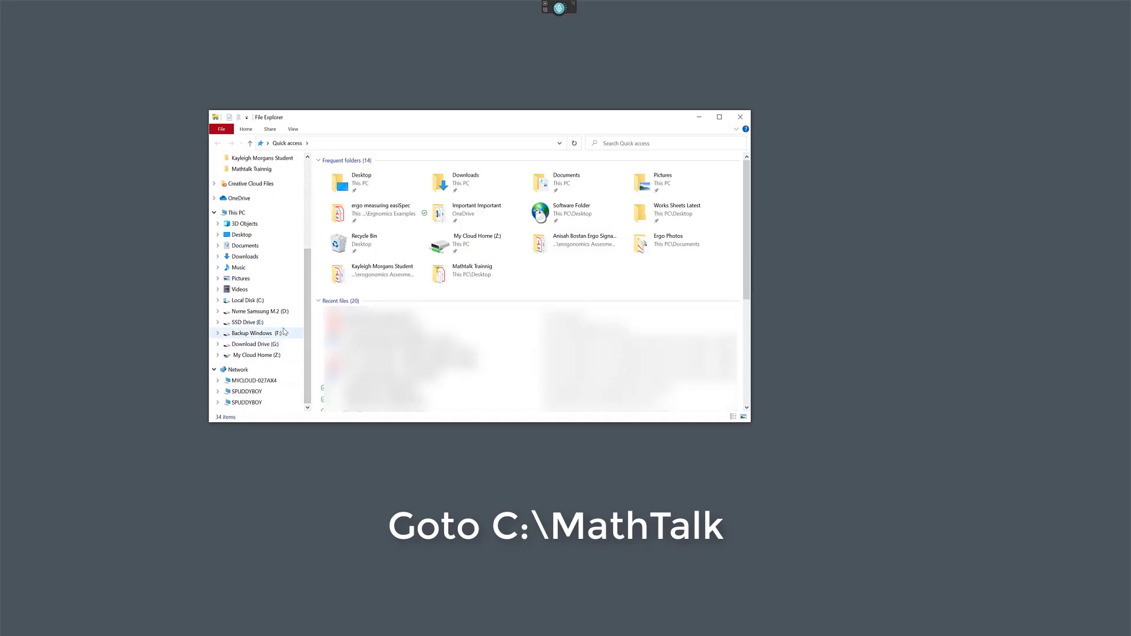
- Navigate File Explorer to C:\MathTalk\tex
{"action": "left_click", "coordinate": [246, 300]}
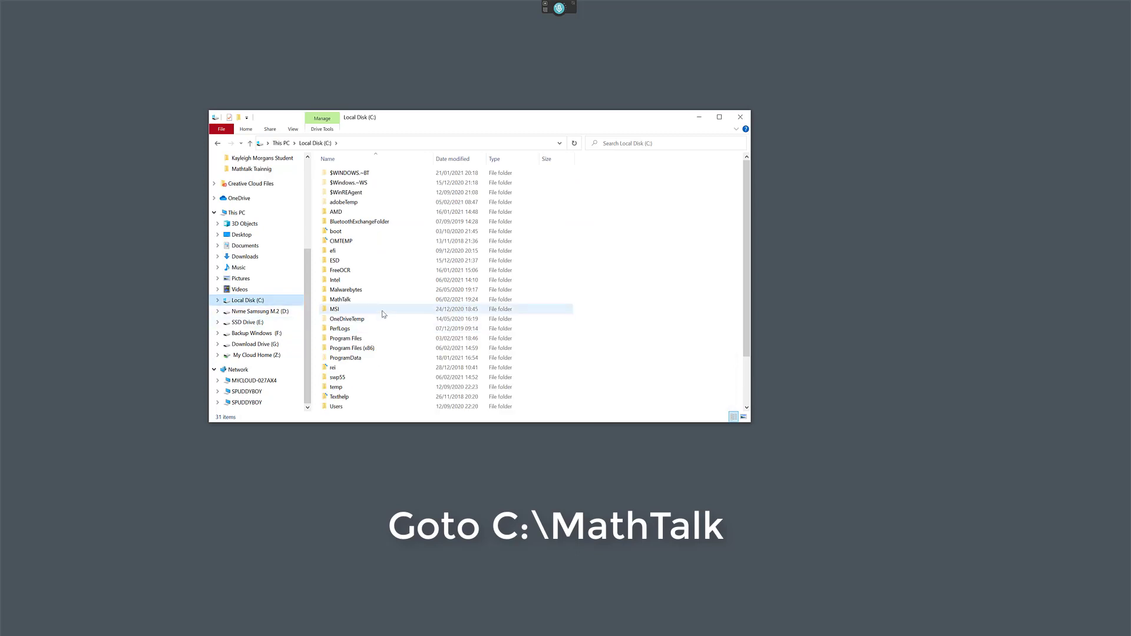
{"action": "scroll", "scroll_direction": "down", "scroll_amount": 3}
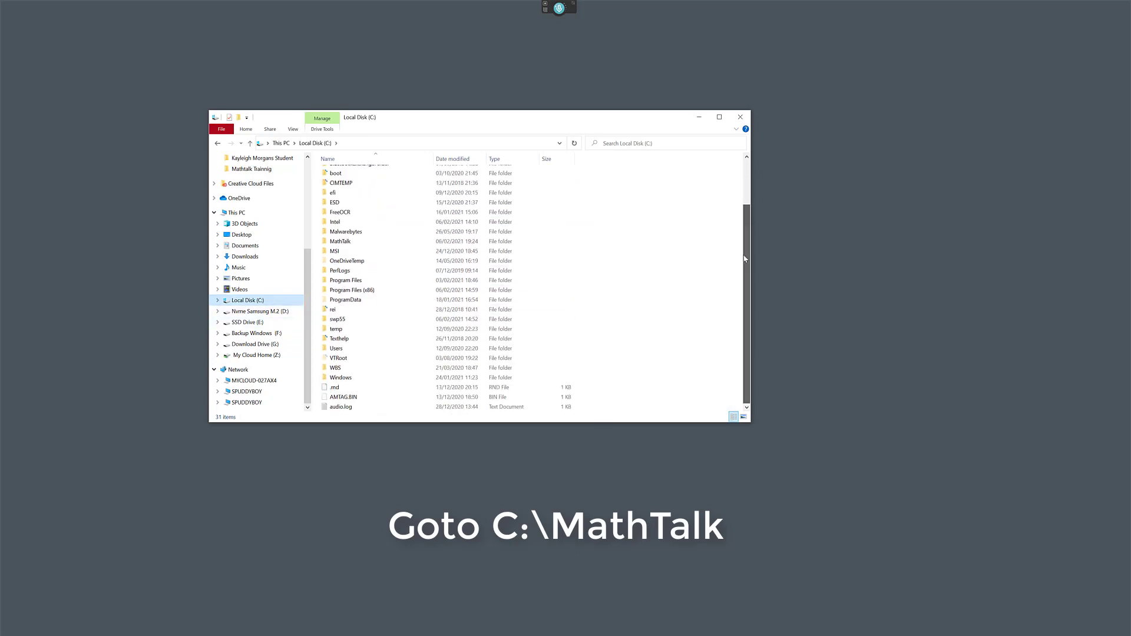
{"action": "double_click", "coordinate": [340, 241]}
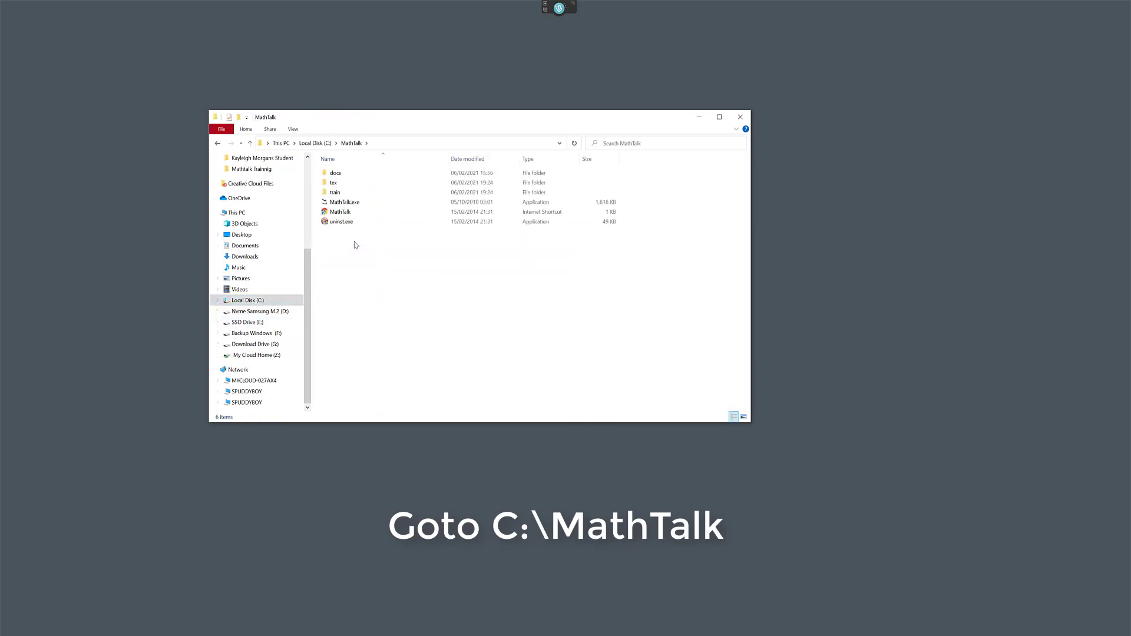
{"action": "left_click", "coordinate": [334, 173]}
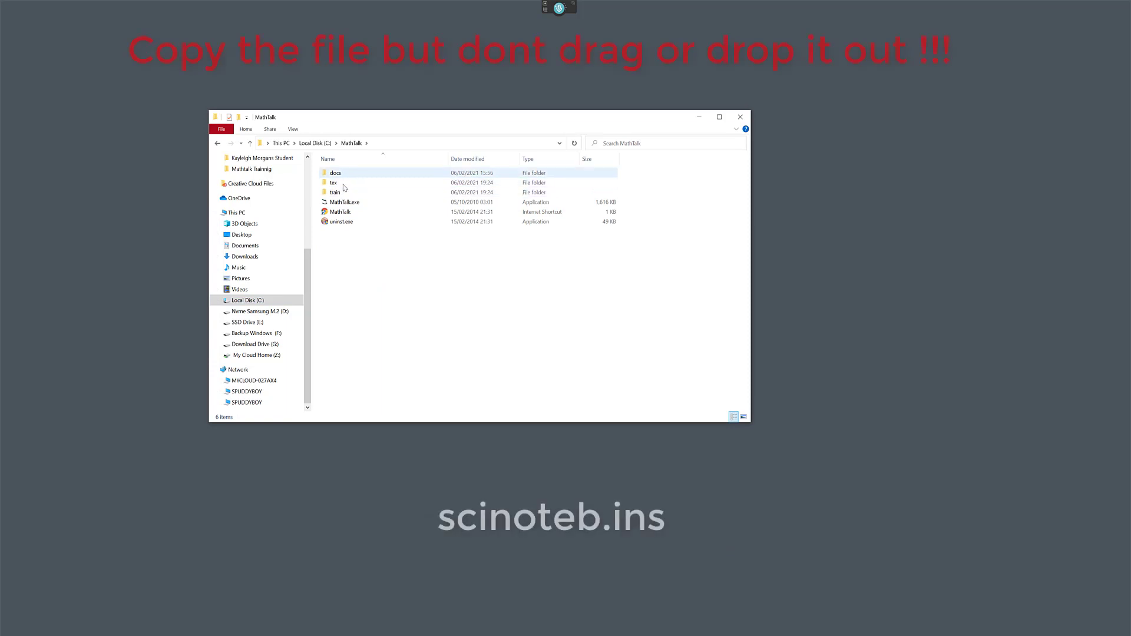
{"action": "double_click", "coordinate": [334, 183]}
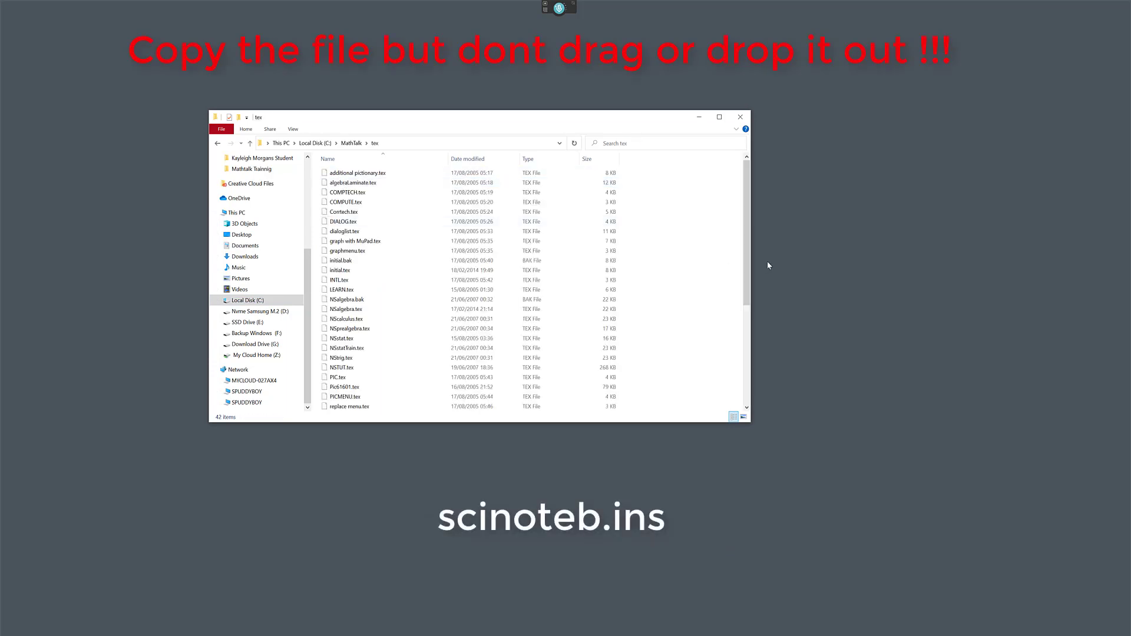
- Select scinoteb.ins in the tex folder and bring up its context menu to copy it
{"action": "scroll", "scroll_direction": "down", "scroll_amount": 3}
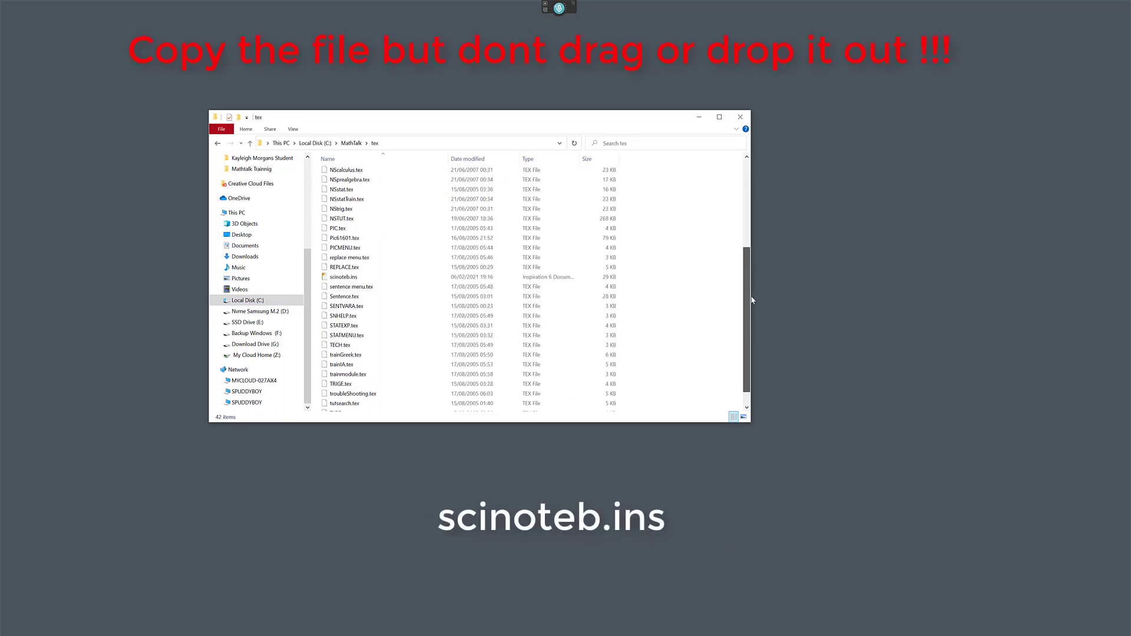
{"action": "left_click", "coordinate": [344, 296]}
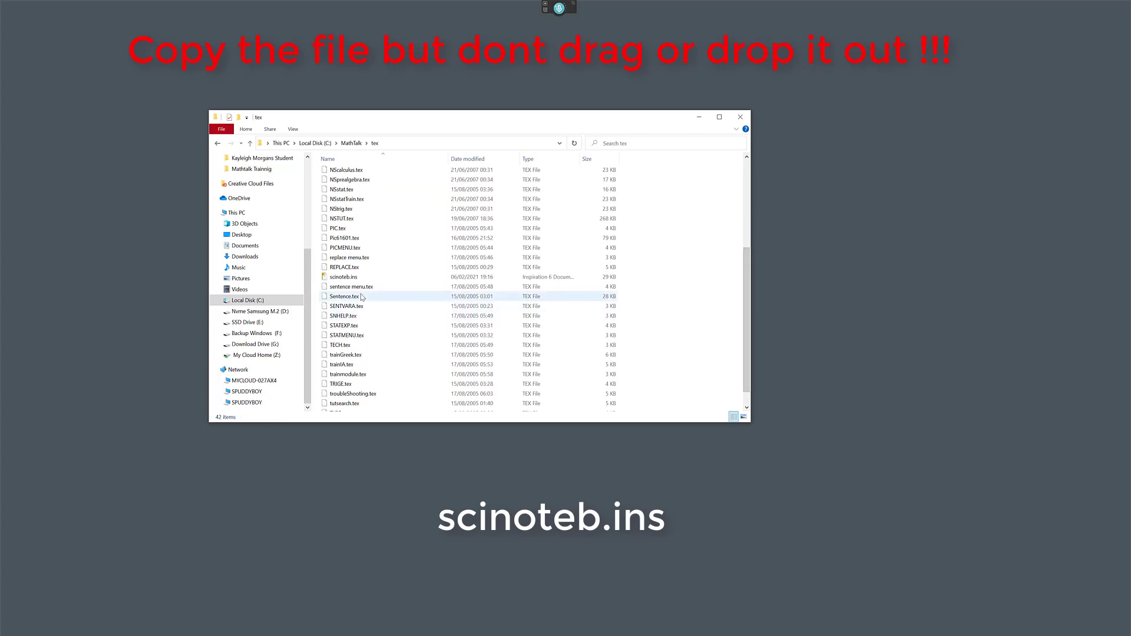
{"action": "mouse_move", "coordinate": [345, 296]}
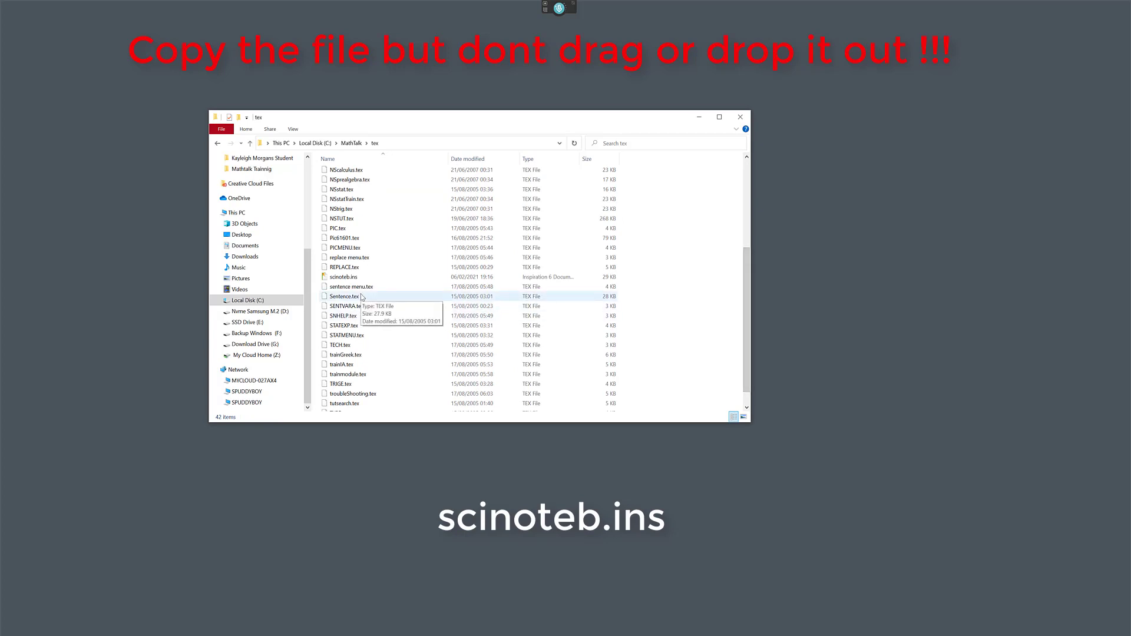
{"action": "left_click", "coordinate": [345, 277]}
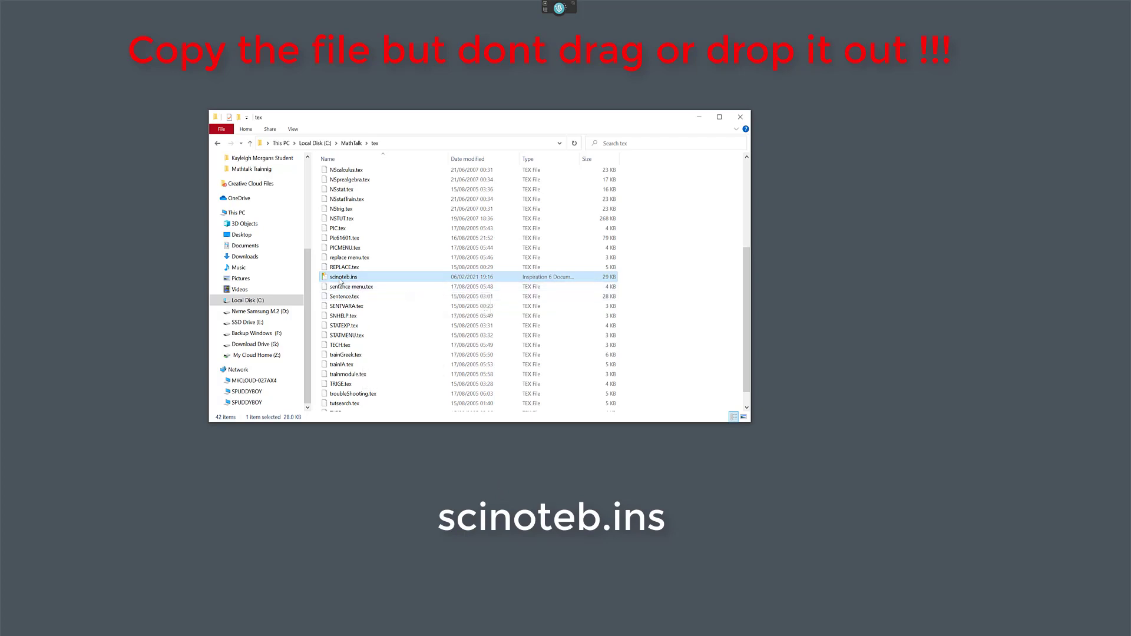
{"action": "right_click", "coordinate": [343, 277]}
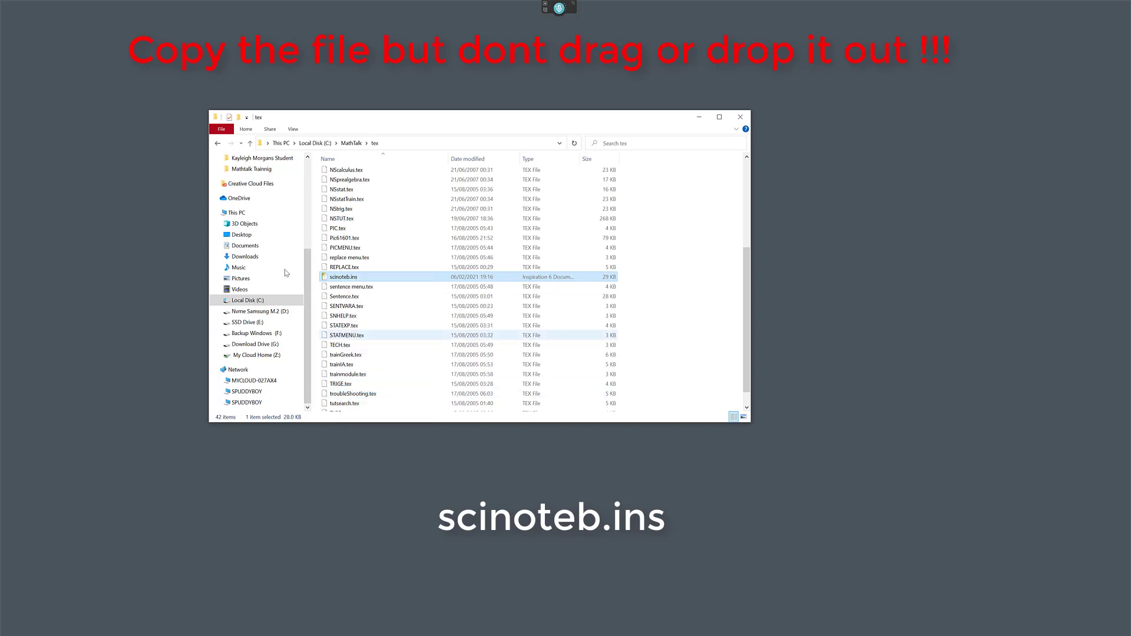
- Go up from MathTalk to C: and open Program Files (x86)\Scientific Notebook
{"action": "left_click", "coordinate": [250, 143]}
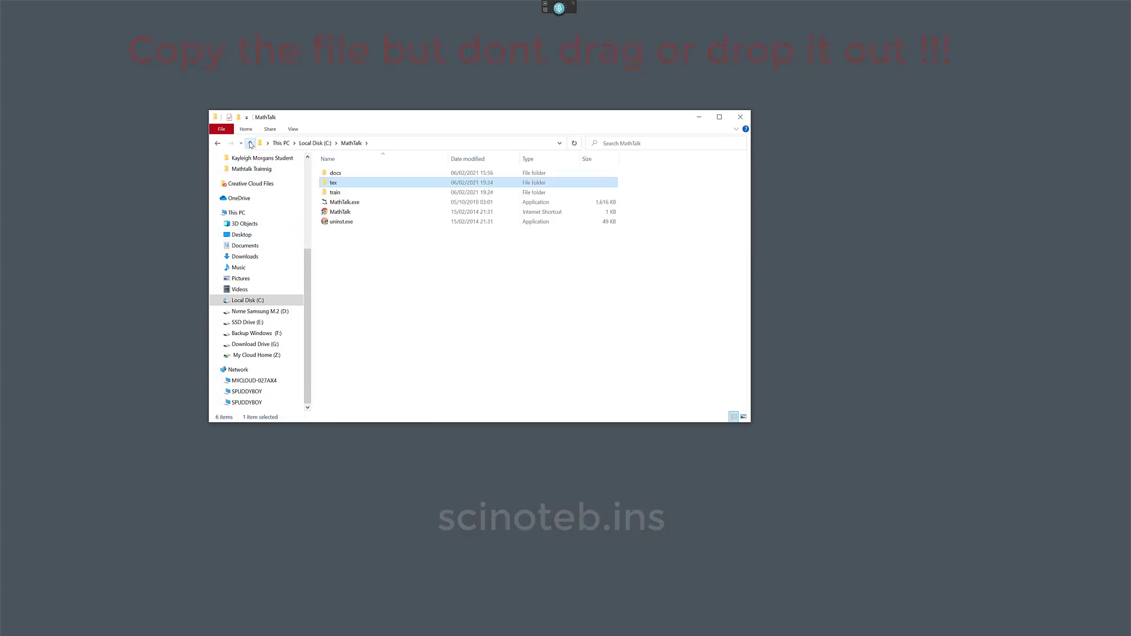
{"action": "left_click", "coordinate": [250, 143]}
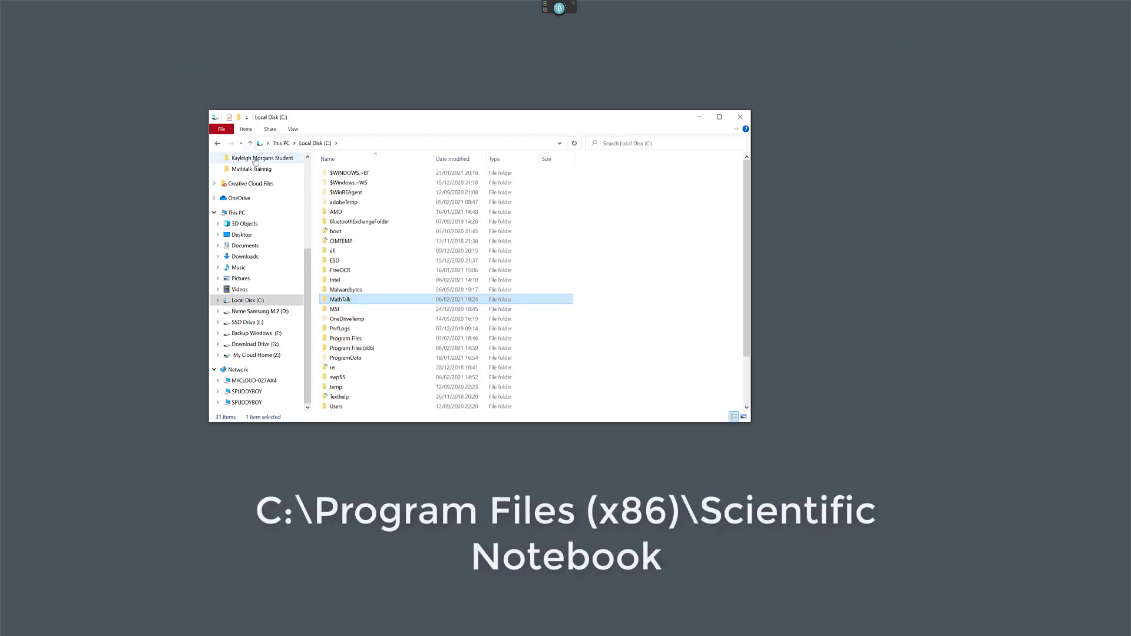
{"action": "double_click", "coordinate": [353, 348]}
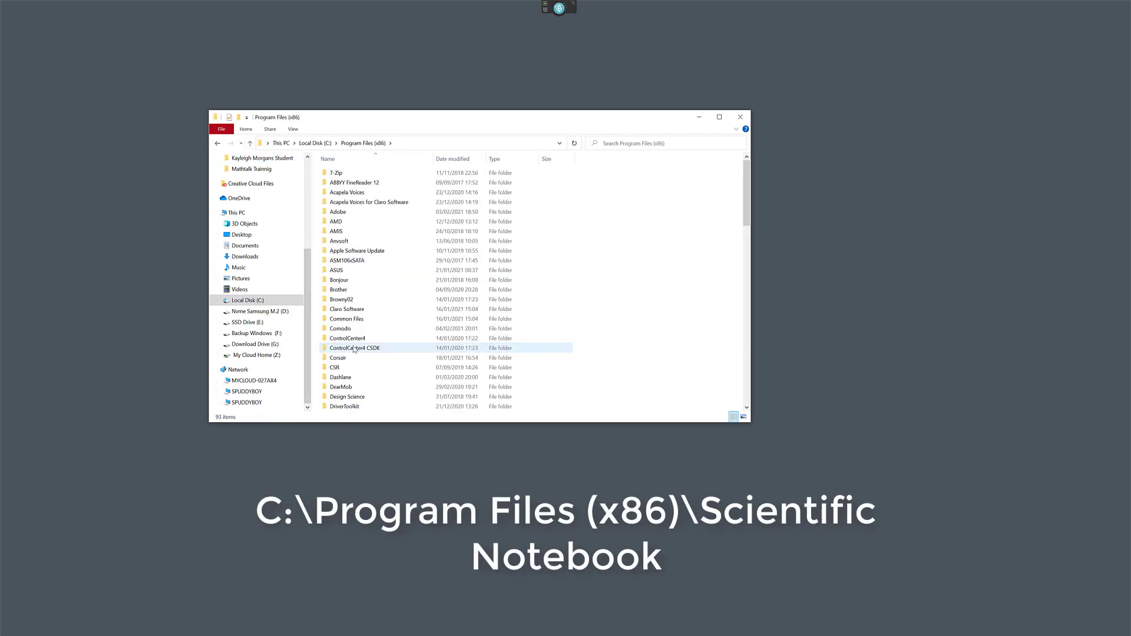
{"action": "scroll", "scroll_direction": "down", "scroll_amount": 3}
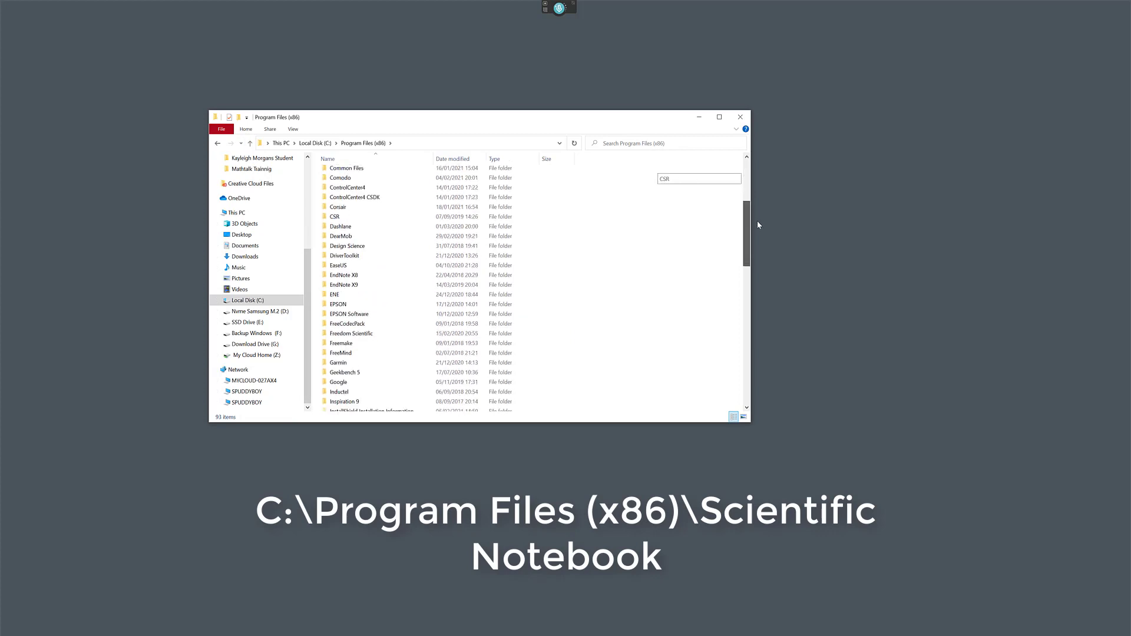
{"action": "scroll", "scroll_direction": "down", "scroll_amount": 3}
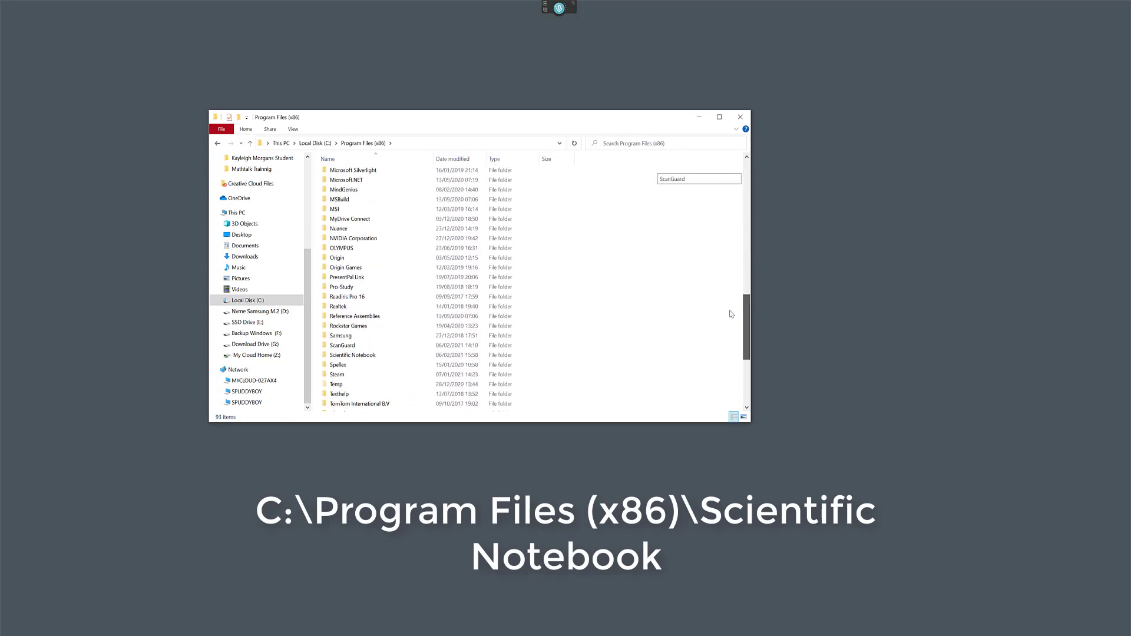
{"action": "scroll", "scroll_direction": "down", "scroll_amount": 3}
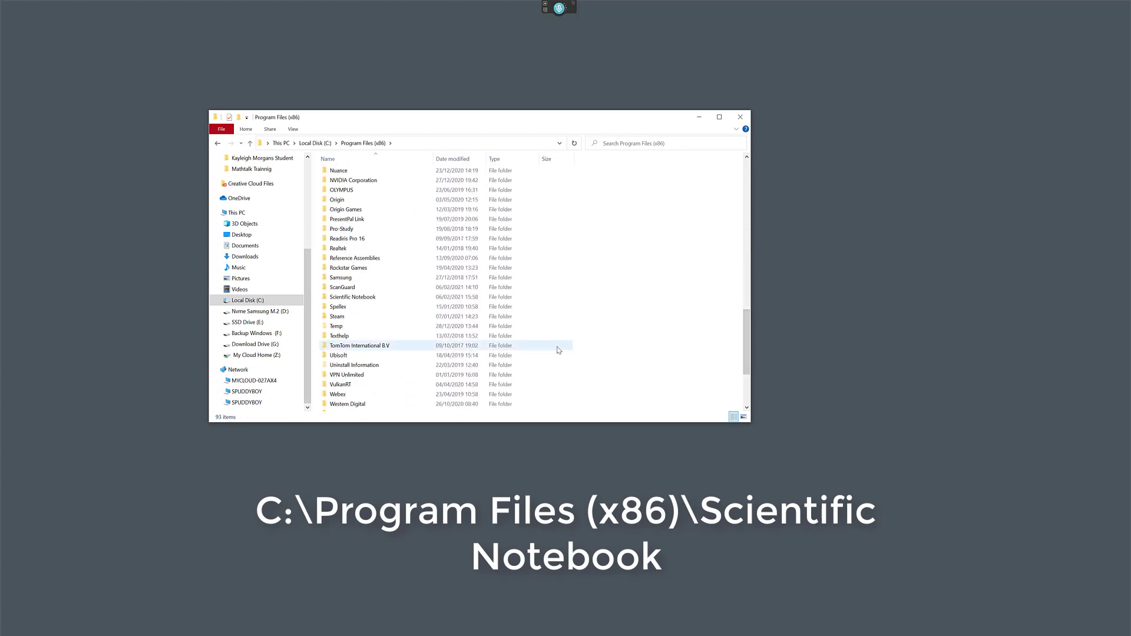
{"action": "double_click", "coordinate": [353, 297]}
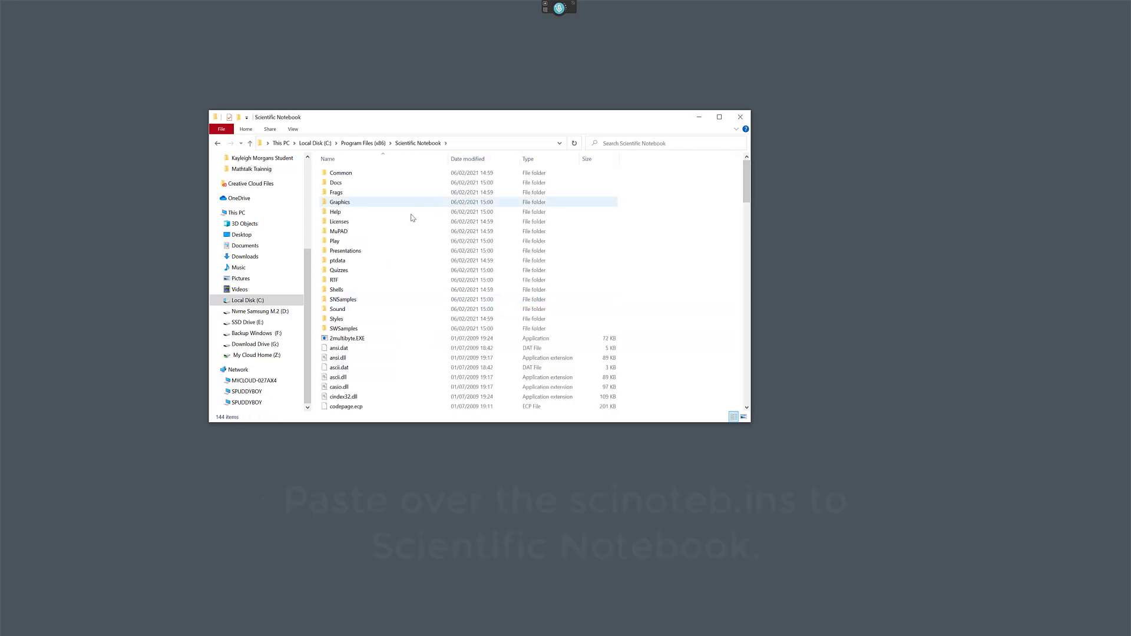
- Paste scinoteb.ins into the Scientific Notebook folder, replacing the existing file
{"action": "left_click", "coordinate": [339, 270]}
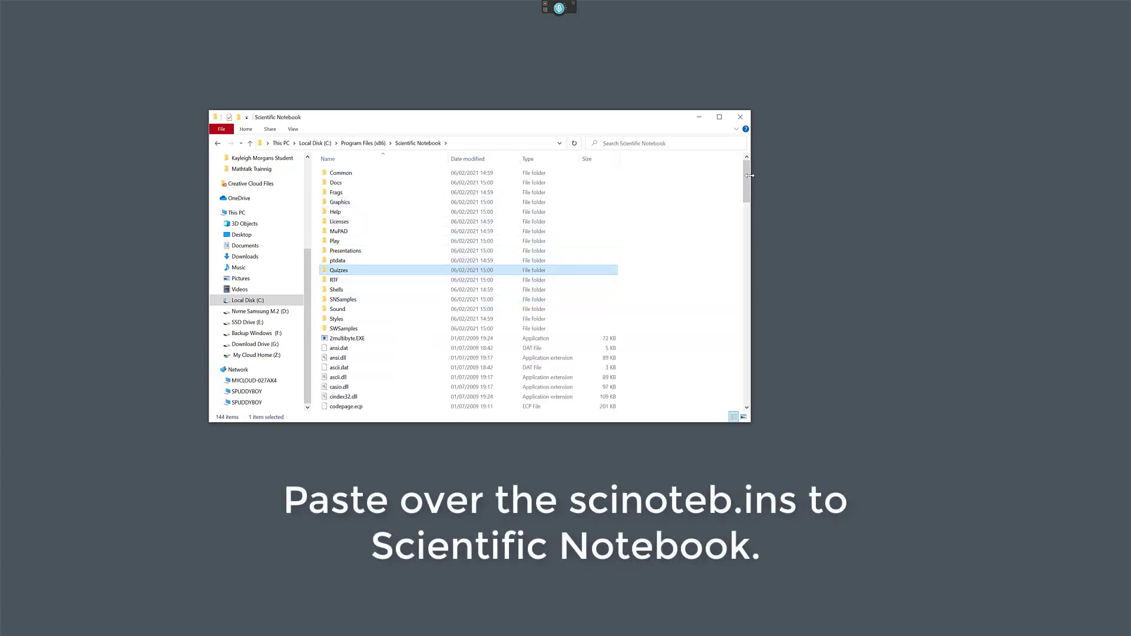
{"action": "scroll", "scroll_direction": "down", "scroll_amount": 3}
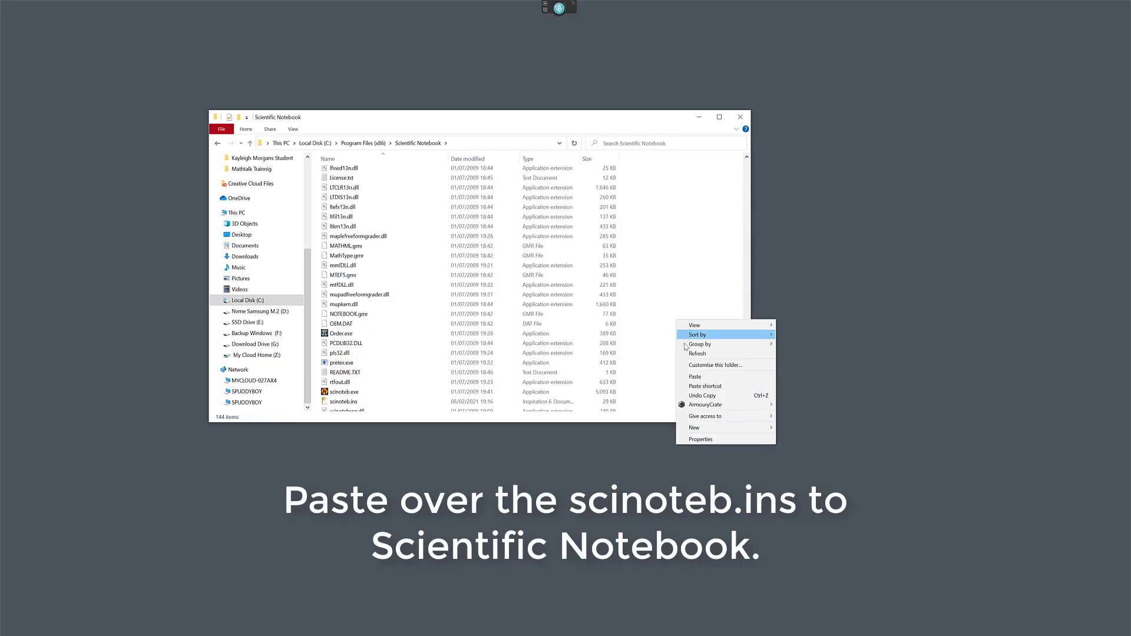
{"action": "left_click", "coordinate": [694, 376]}
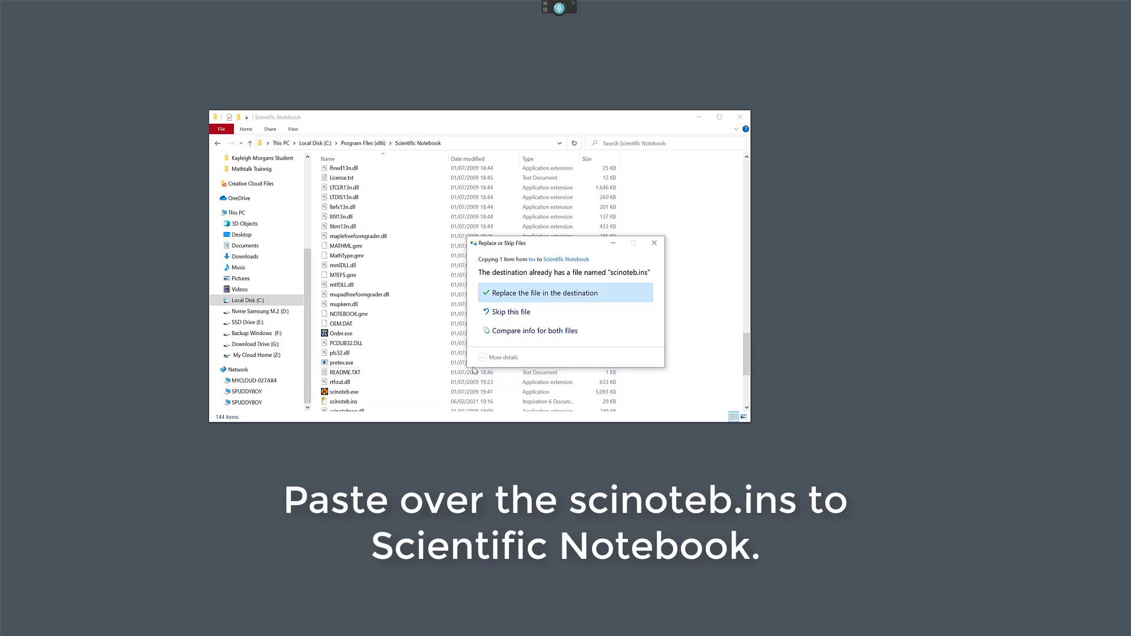
{"action": "left_click", "coordinate": [543, 293]}
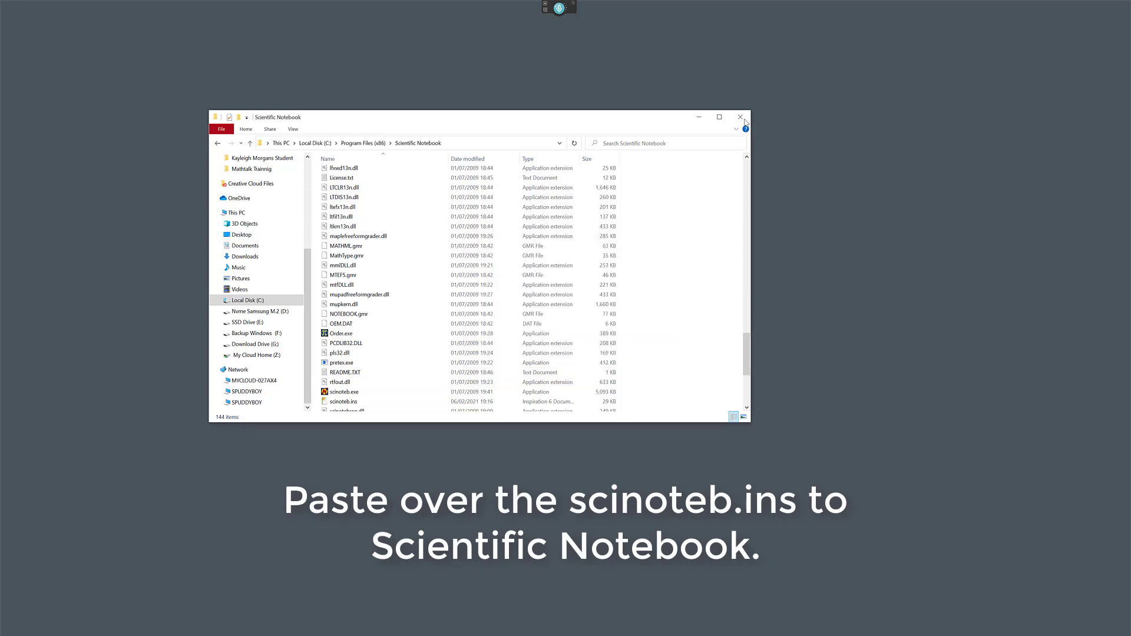
- Browse the Math setup and Computation Setup tabs, including 3D plot settings, in blank Untitled1
{"action": "left_click", "coordinate": [740, 117]}
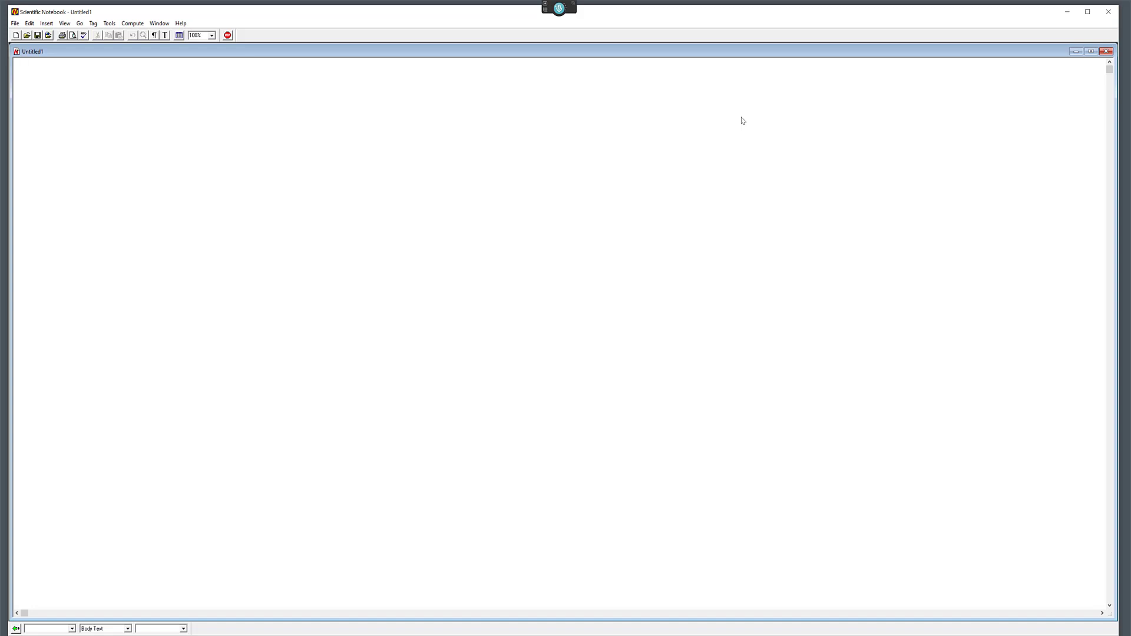
{"action": "left_click", "coordinate": [23, 64]}
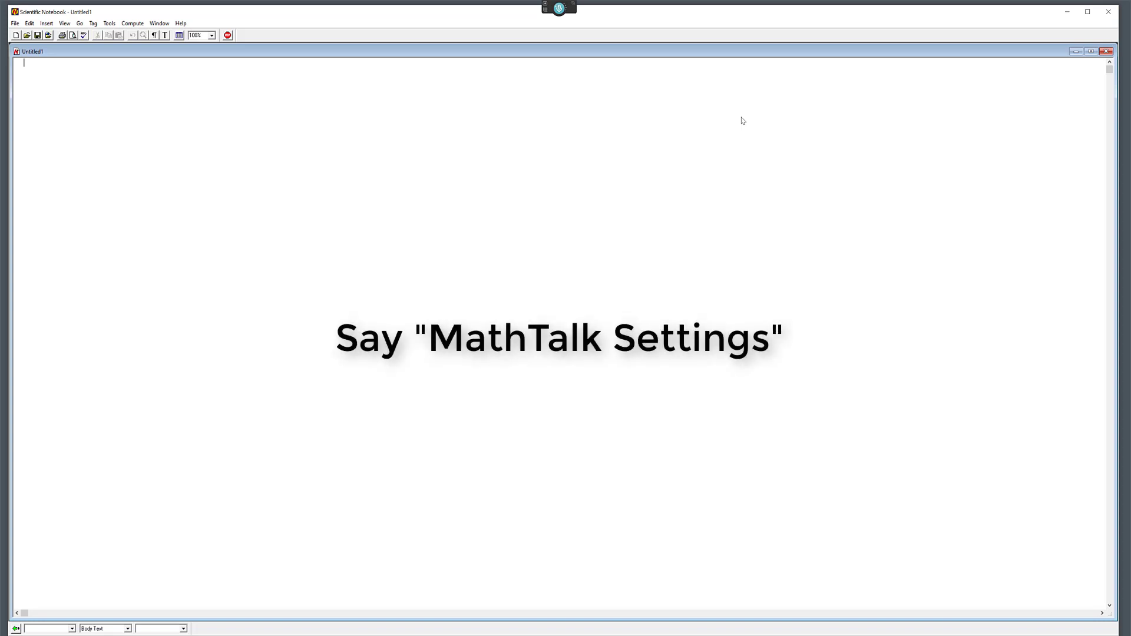
{"action": "mouse_move", "coordinate": [682, 147]}
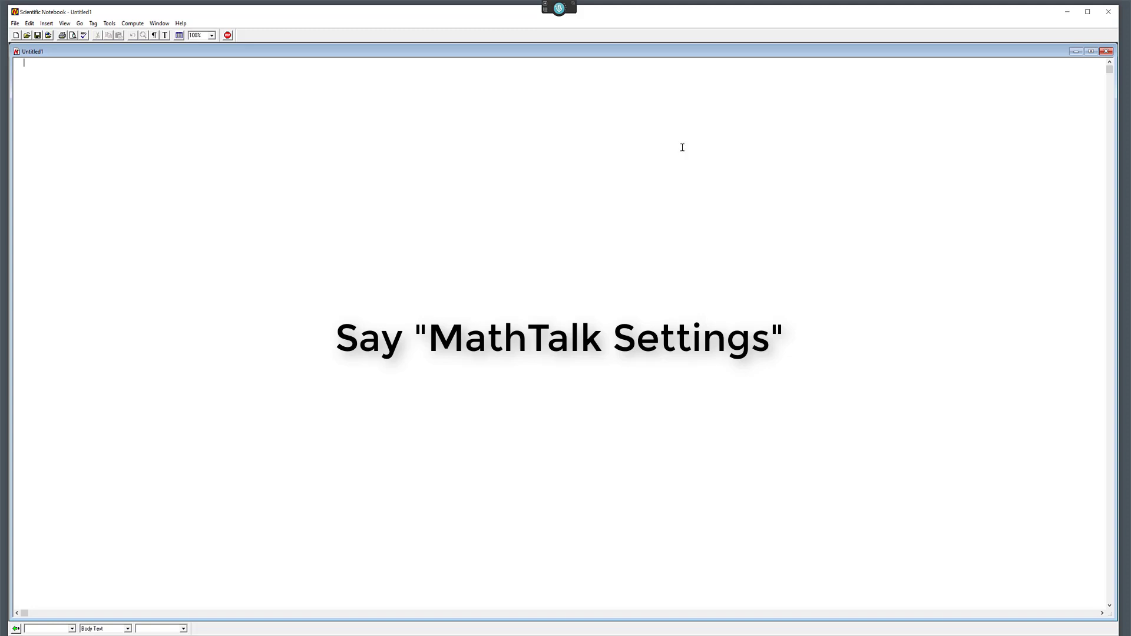
{"action": "mouse_move", "coordinate": [453, 135]}
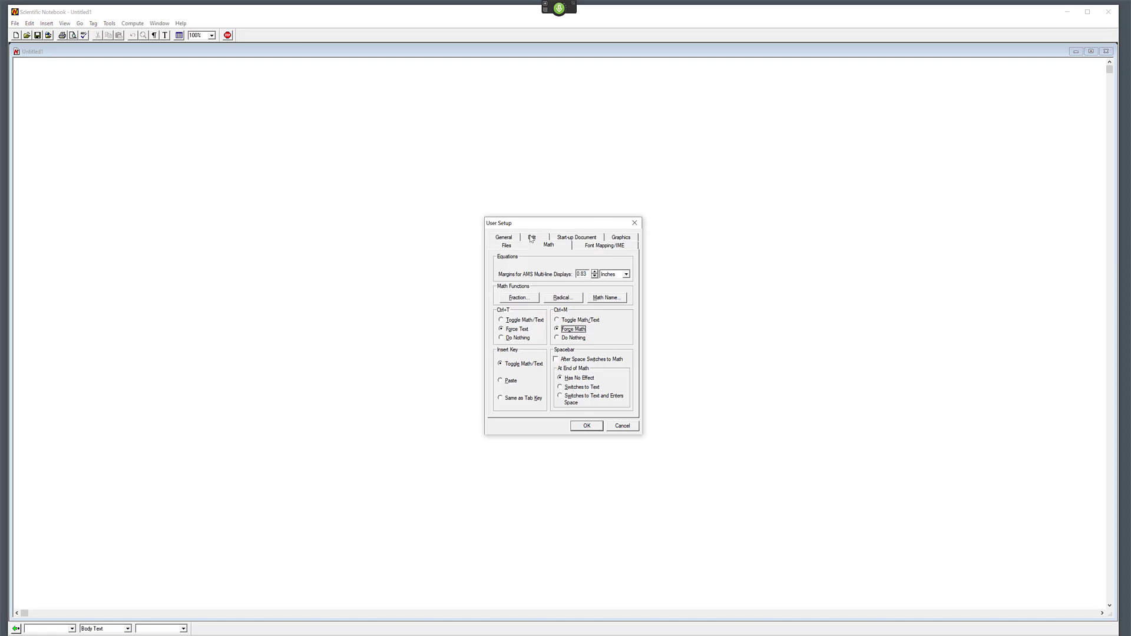
{"action": "left_click", "coordinate": [504, 245]}
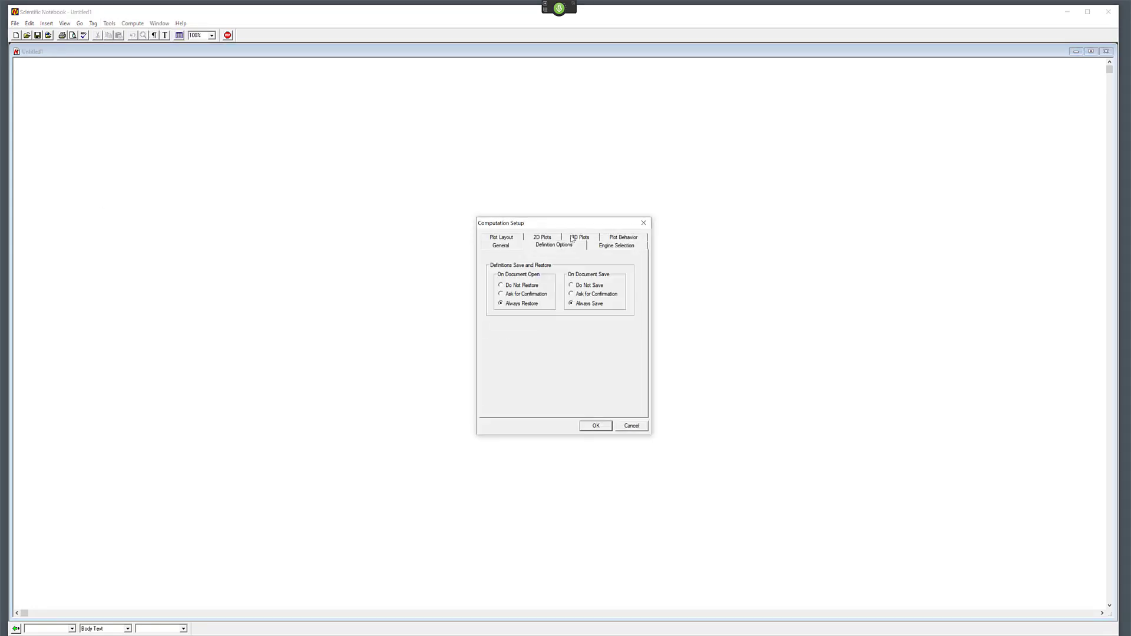
{"action": "left_click", "coordinate": [580, 245]}
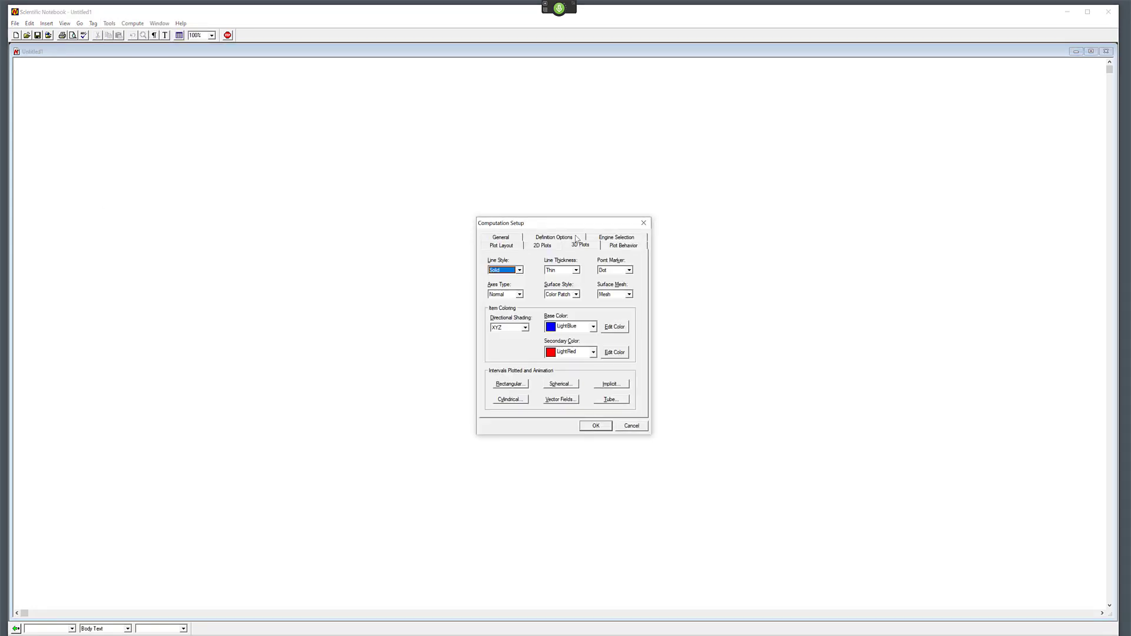
{"action": "left_click", "coordinate": [501, 245]}
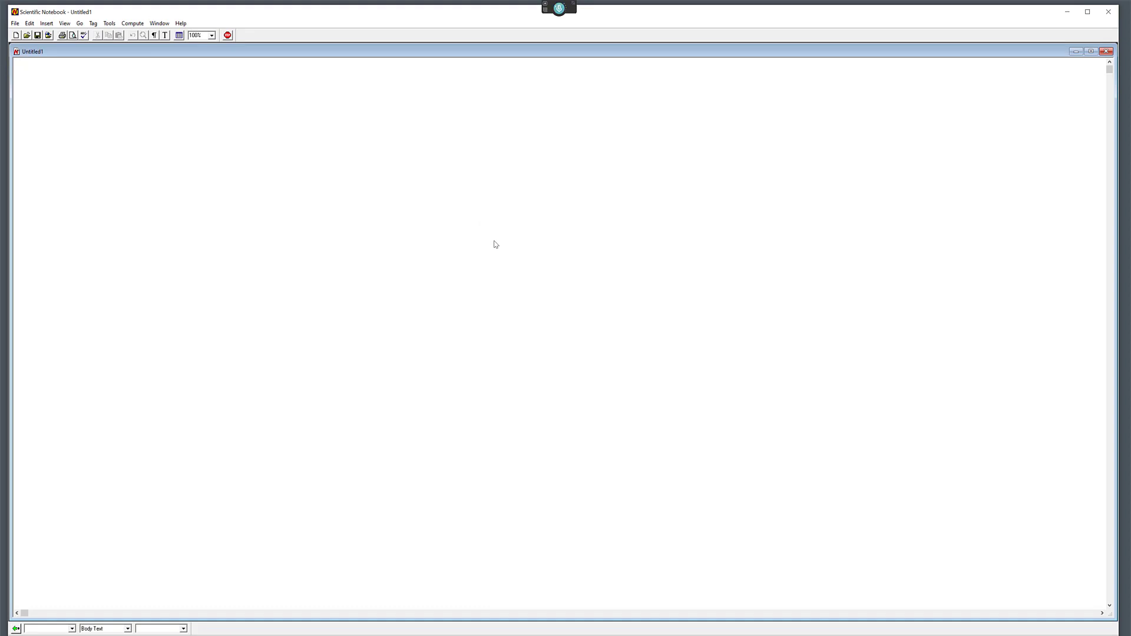
{"action": "left_click", "coordinate": [24, 63]}
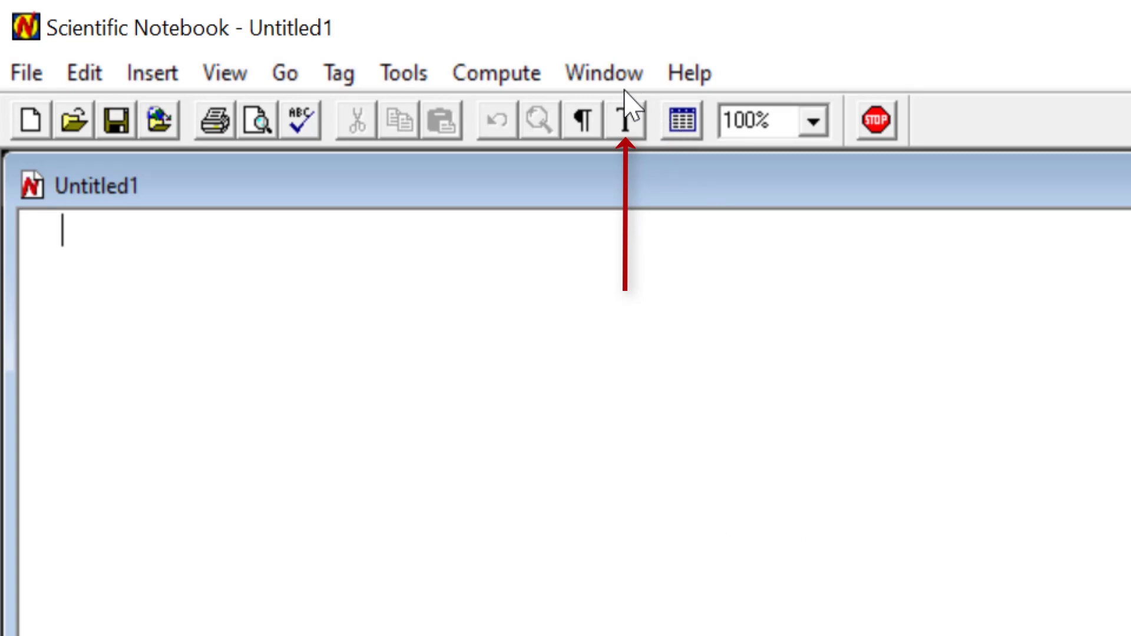
{"action": "mouse_move", "coordinate": [638, 121]}
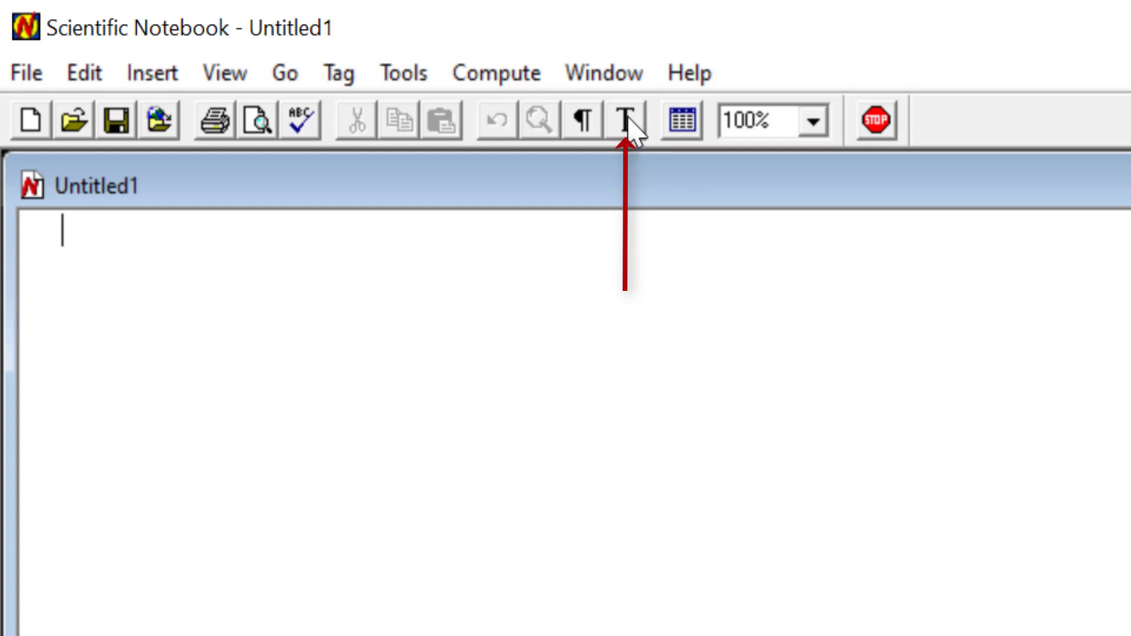
{"action": "mouse_move", "coordinate": [627, 121]}
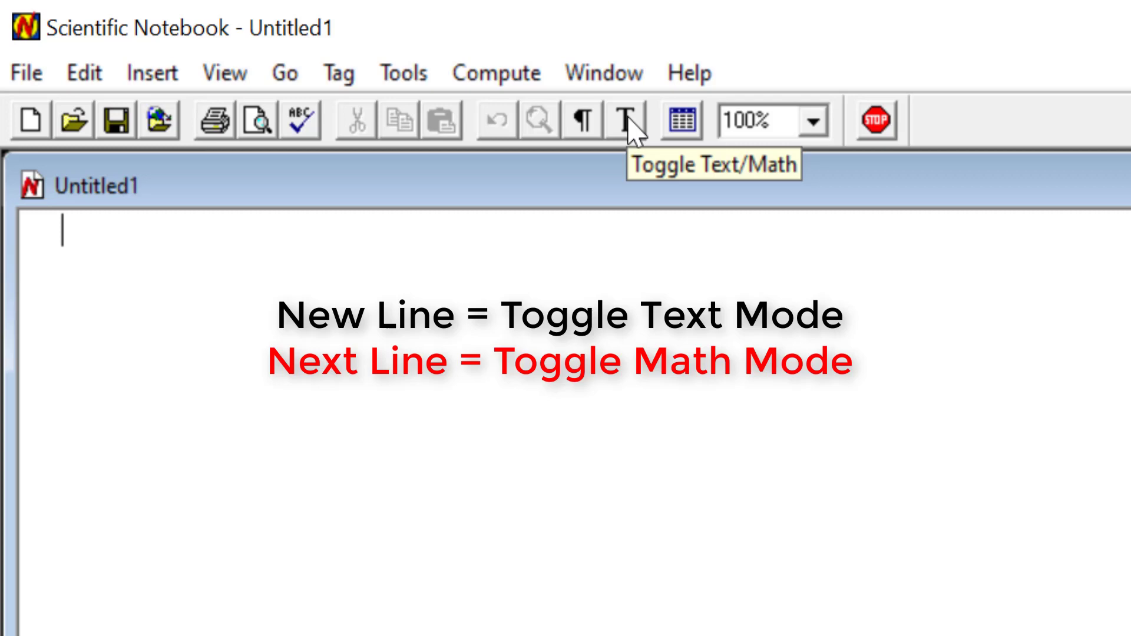
{"action": "left_click", "coordinate": [149, 72]}
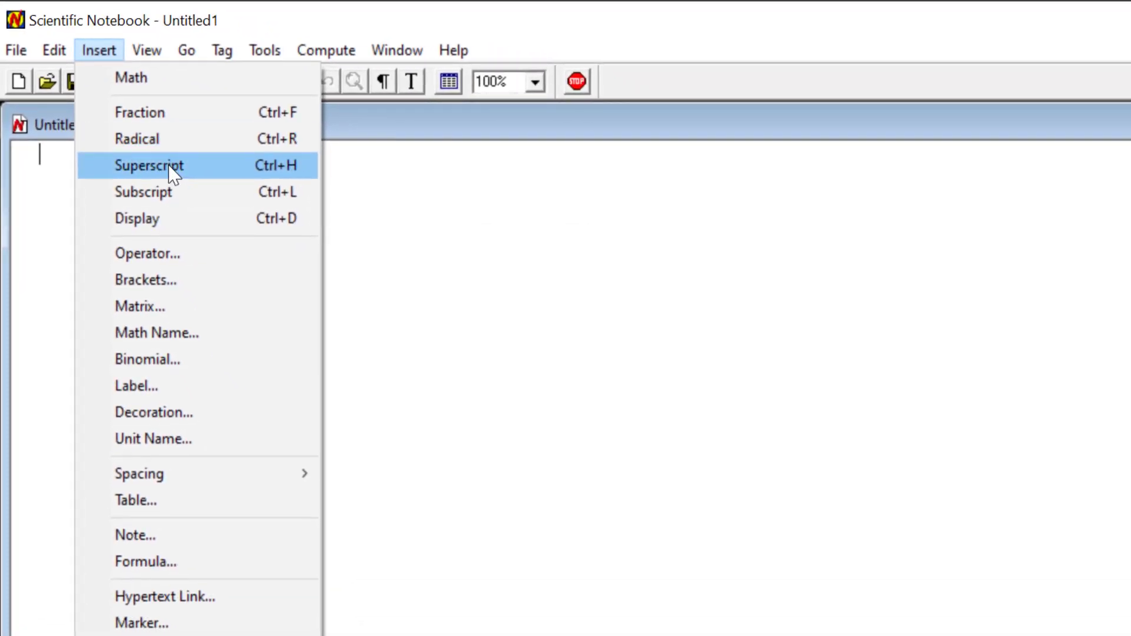
{"action": "left_click", "coordinate": [326, 50]}
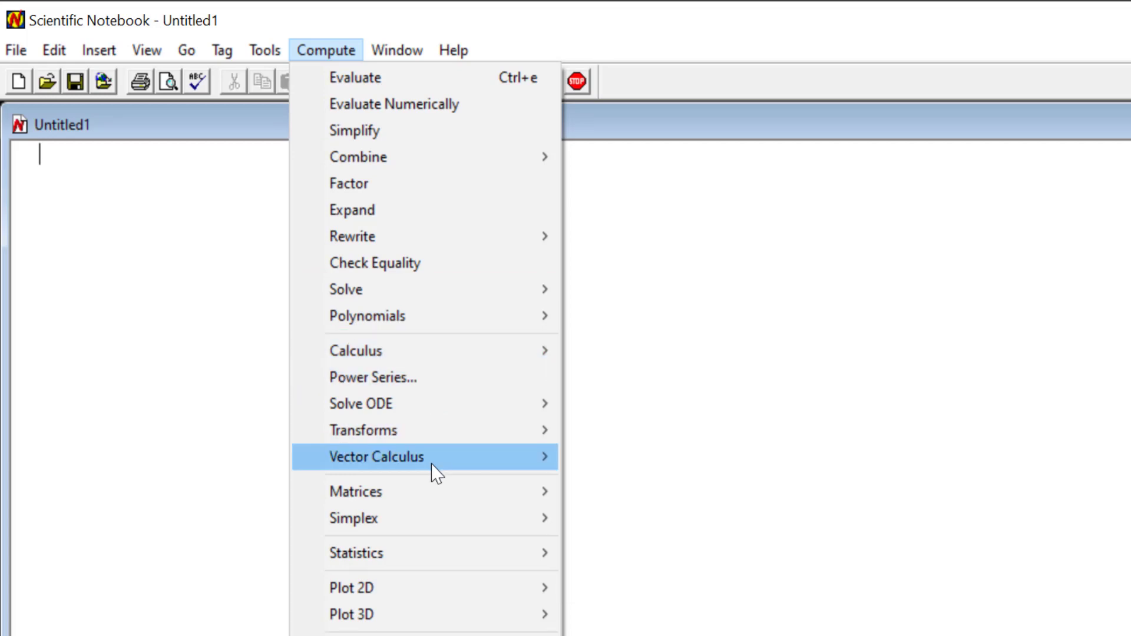
{"action": "mouse_move", "coordinate": [438, 518]}
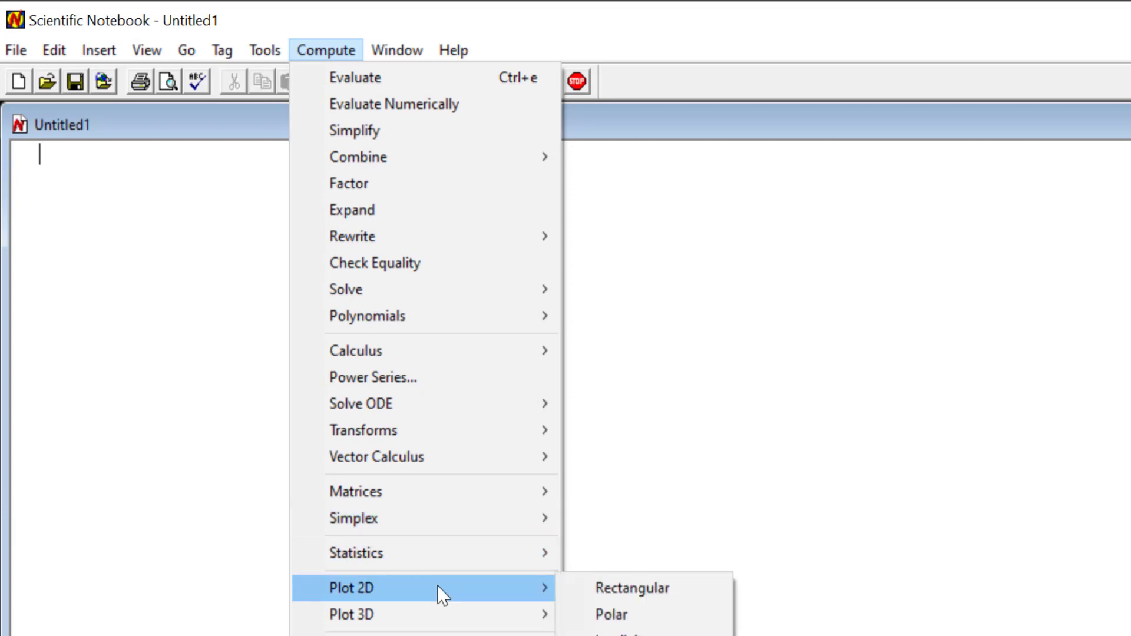
{"action": "mouse_move", "coordinate": [440, 614]}
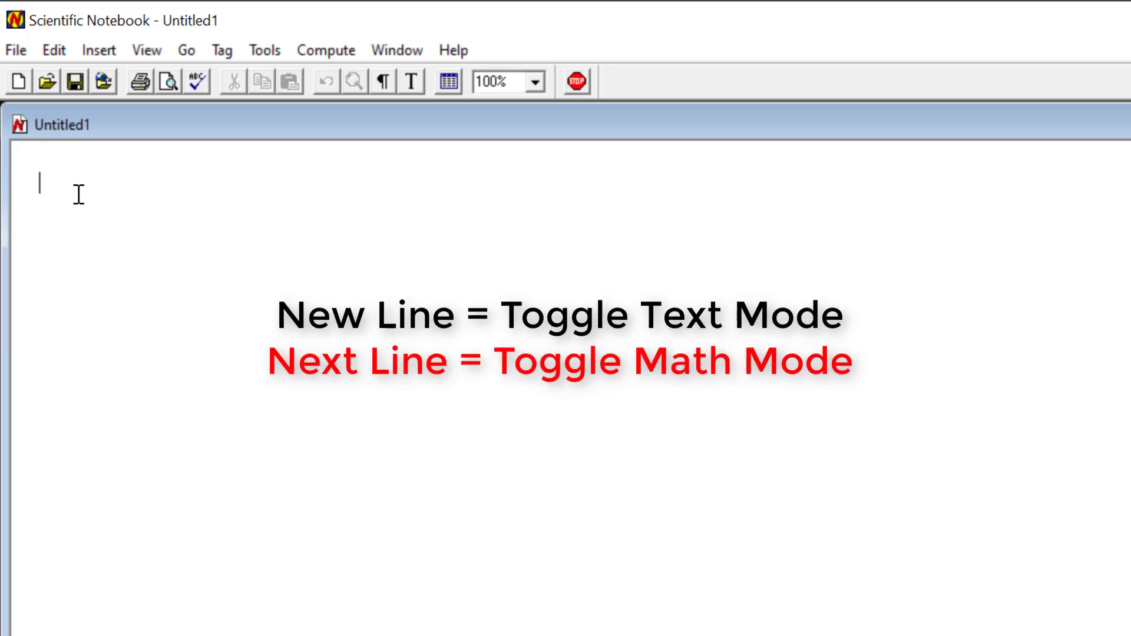
- Dictate 'I am going to test out the mathematics.' and the math line 442,000,000 × 632
{"action": "type", "text": "I am going to test out the mathematics."}
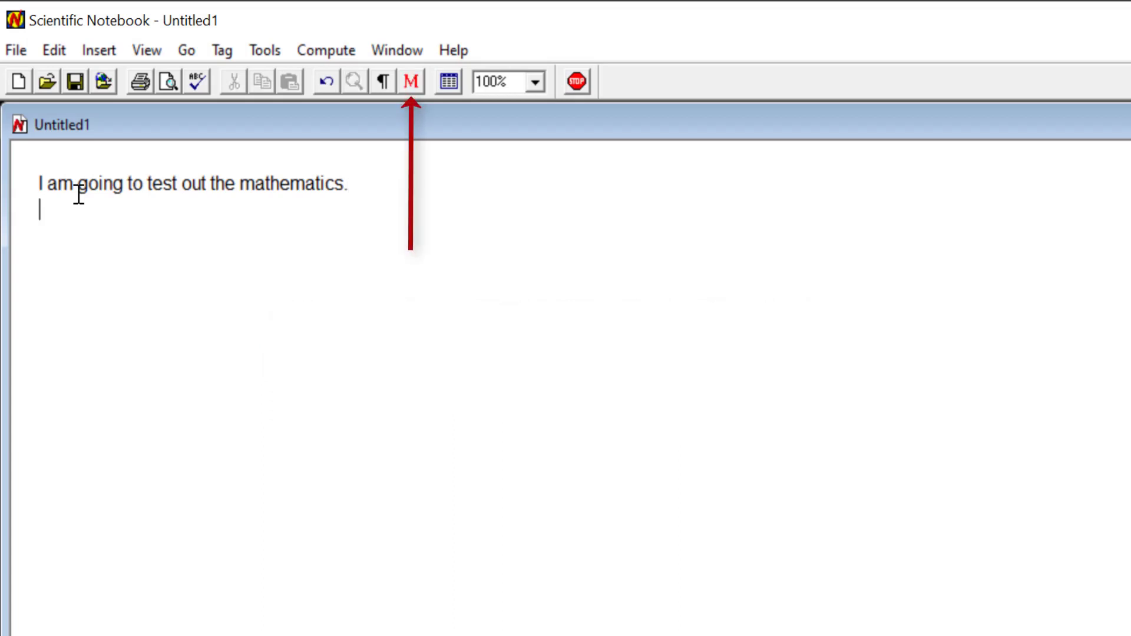
{"action": "type", "text": "442,000,000"}
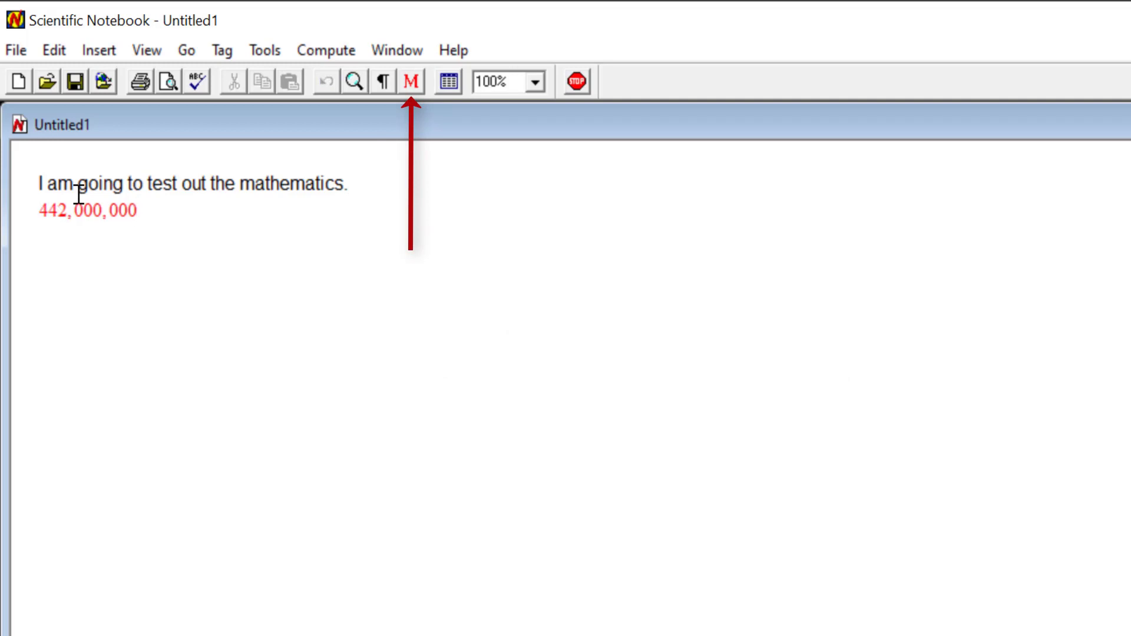
{"action": "type", "text": "×"}
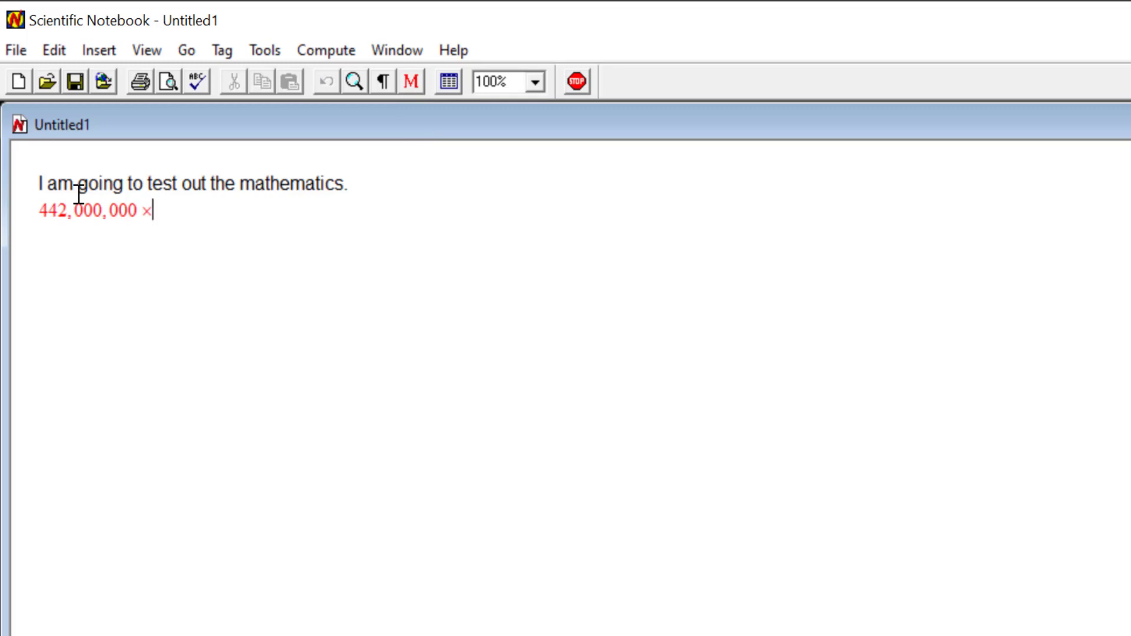
{"action": "type", "text": "632 ="}
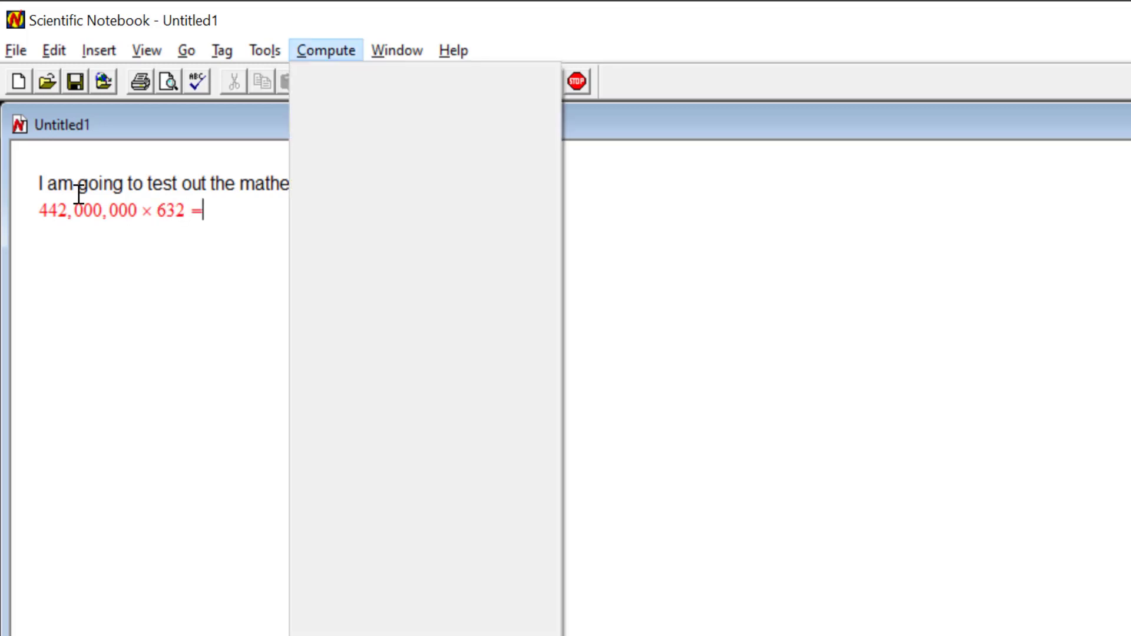
- Evaluate the first math line and dictate the fractions line 7/10 + 6/4 = below it
{"action": "left_click", "coordinate": [325, 50]}
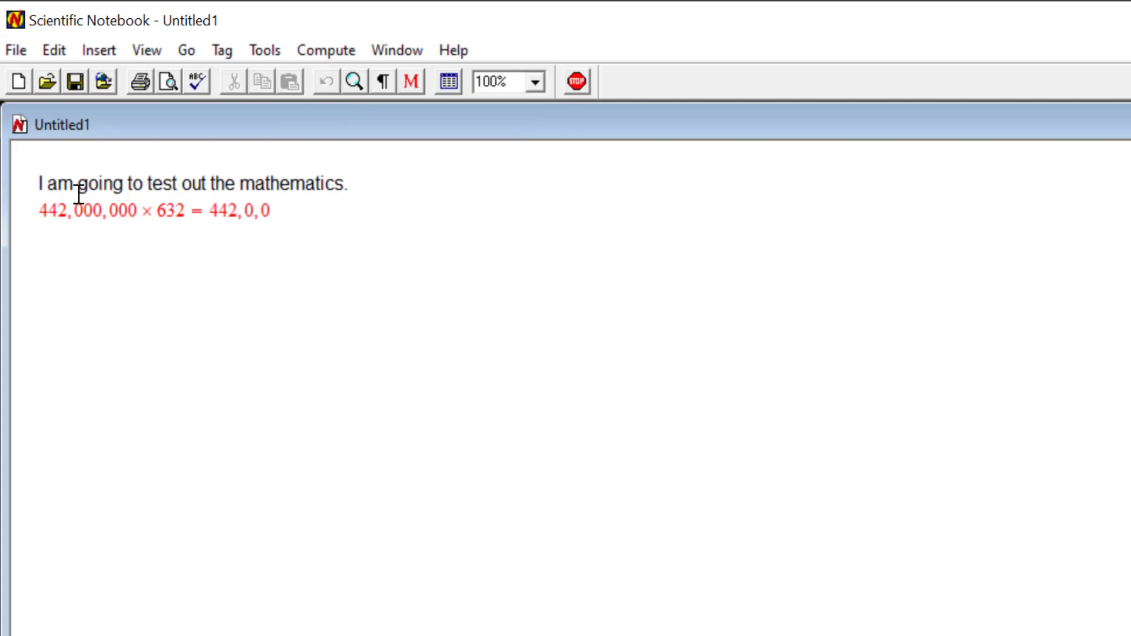
{"action": "key", "text": "Return"}
{"action": "type", "text": "6/4"}
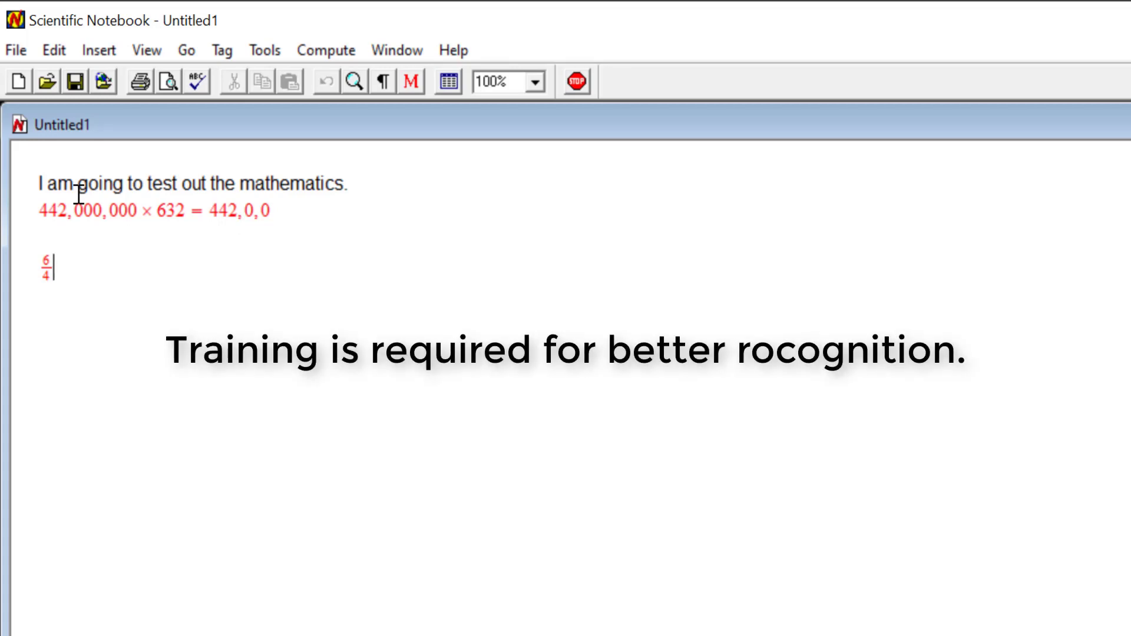
{"action": "type", "text": "7/10"}
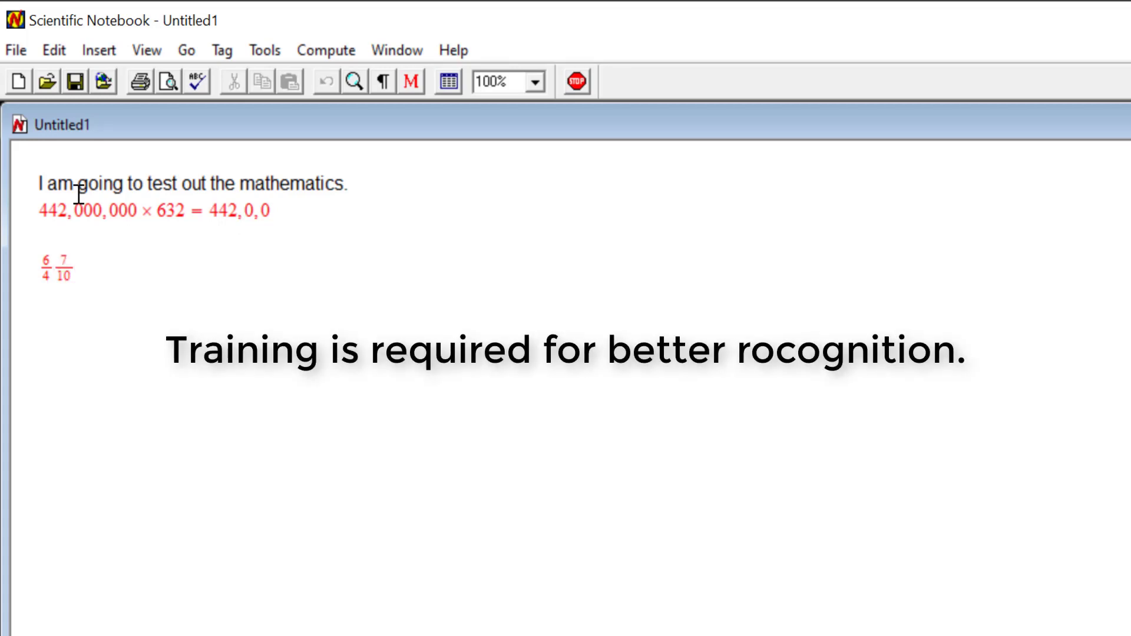
{"action": "type", "text": "+"}
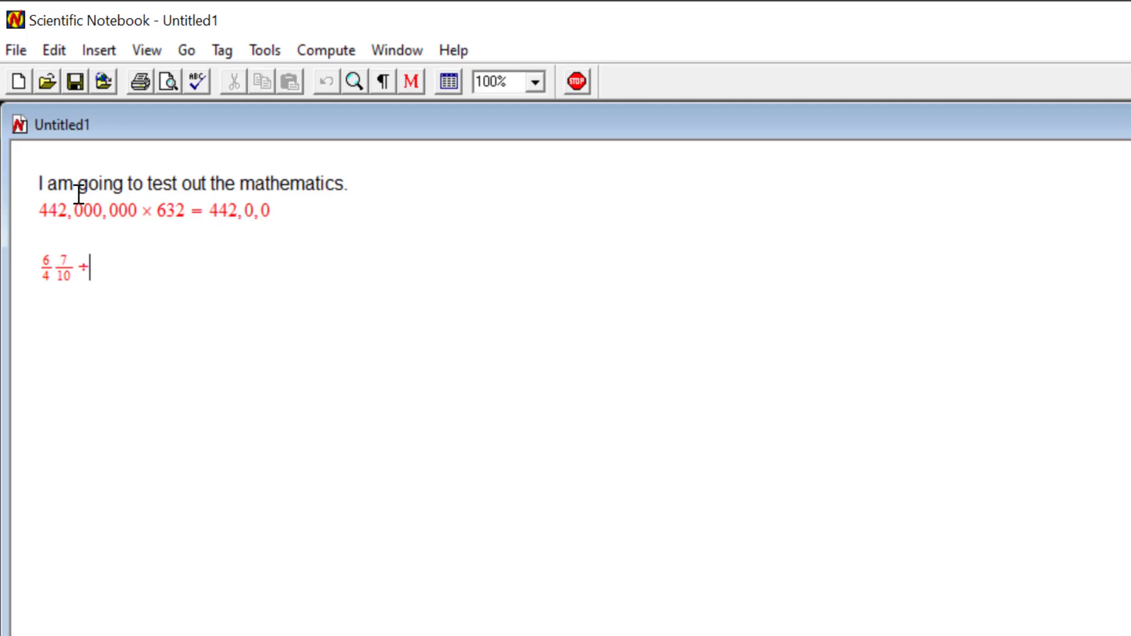
{"action": "type", "text": "6/4"}
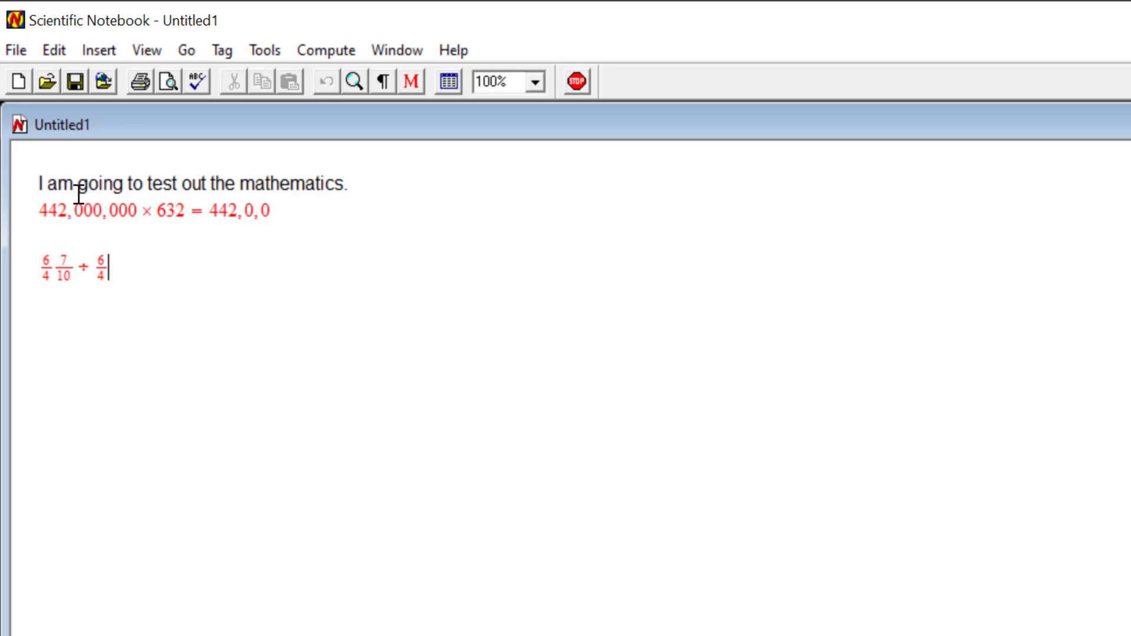
{"action": "type", "text": "= 7/10"}
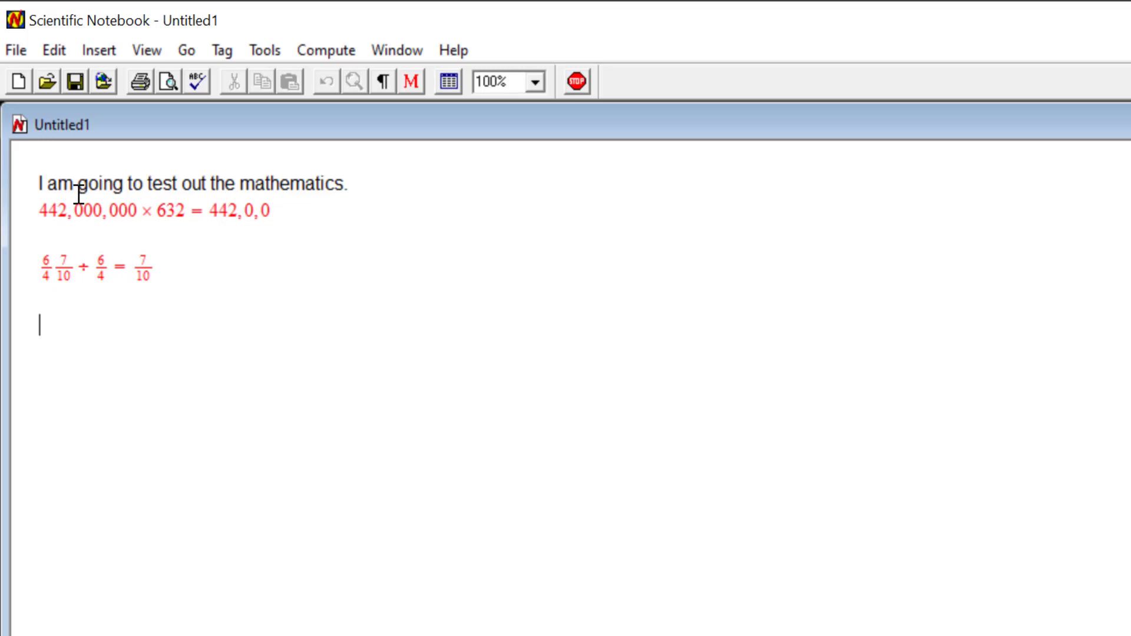
- Dictate a squared plus on a new math line and return to the formula line
{"action": "type", "text": "a"}
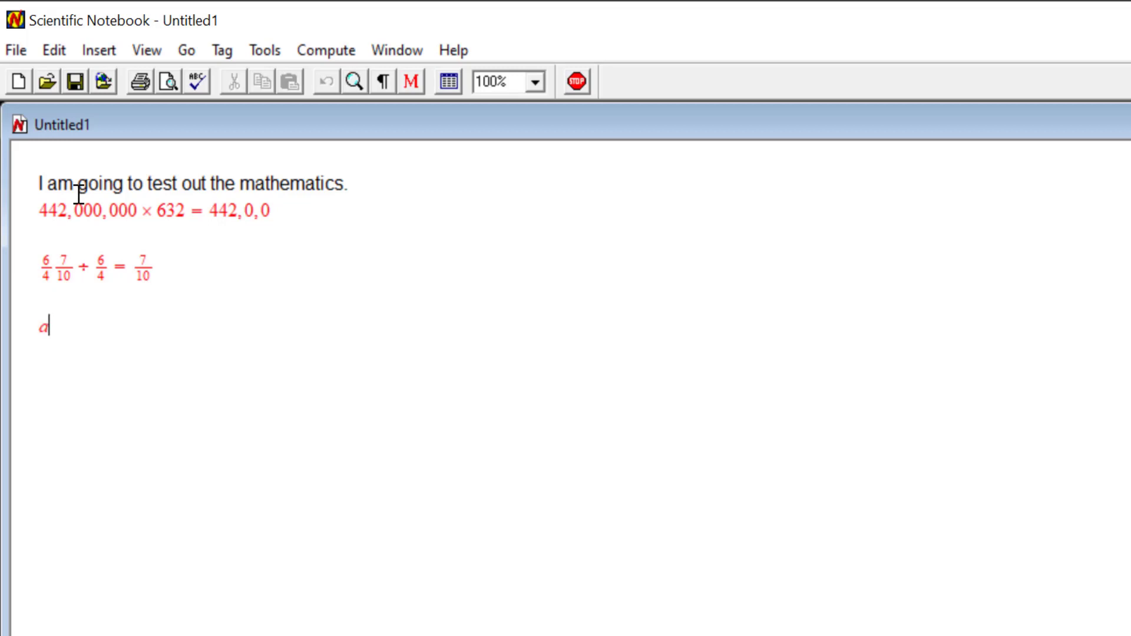
{"action": "type", "text": "2c2"}
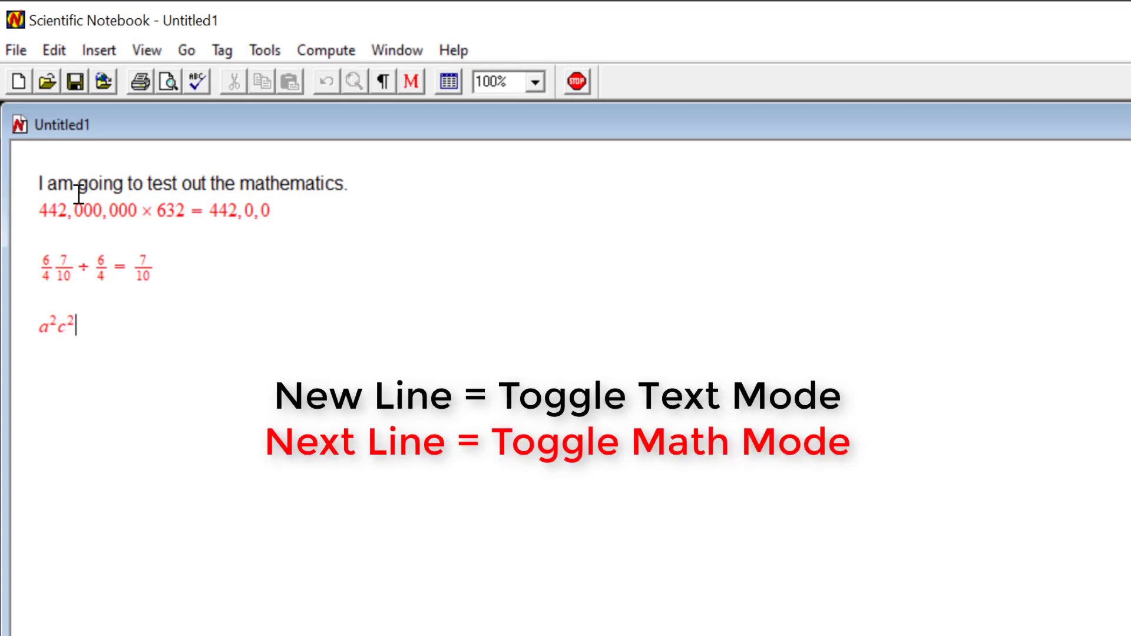
{"action": "type", "text": "+ x²x = (-b±√(b²-4ac))/2a"}
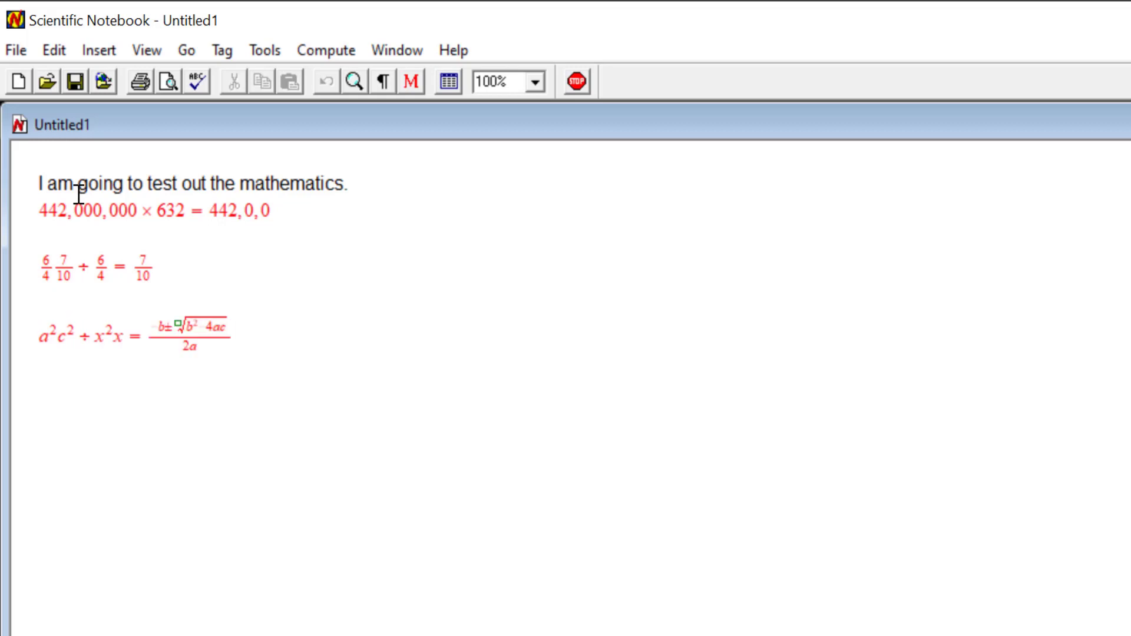
{"action": "left_click", "coordinate": [233, 334]}
{"action": "type", "text": "ax^2 + bx + c = 0"}
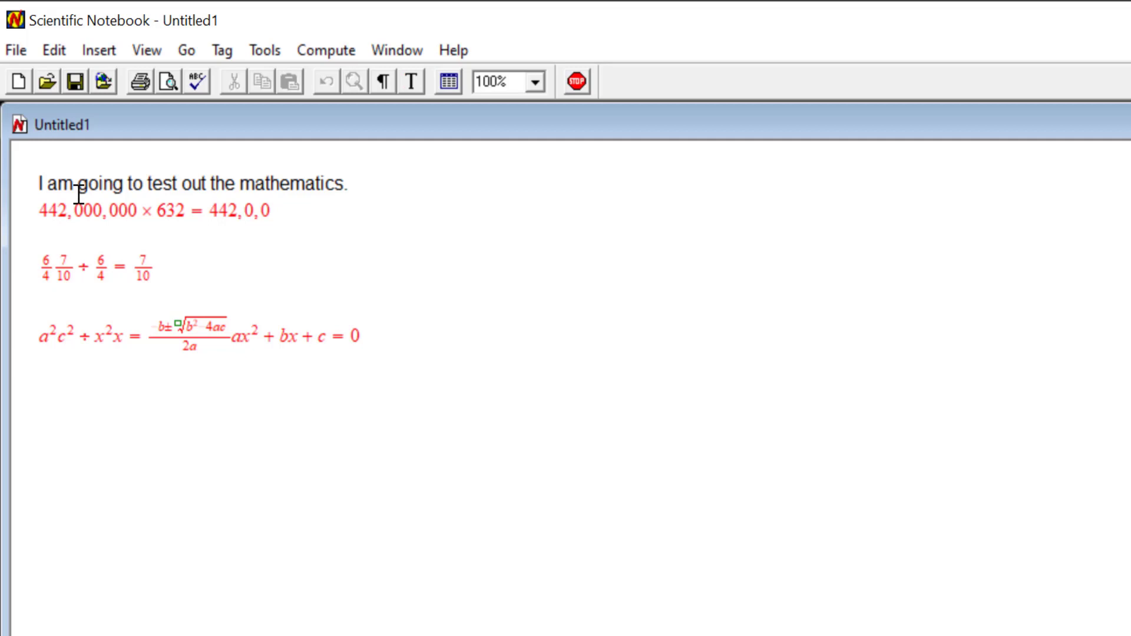
- Dictate text ending 'James back to match mode you say', fix a misrecognition, start a fraction
{"action": "type", "text": "I am now in text mode because I said"}
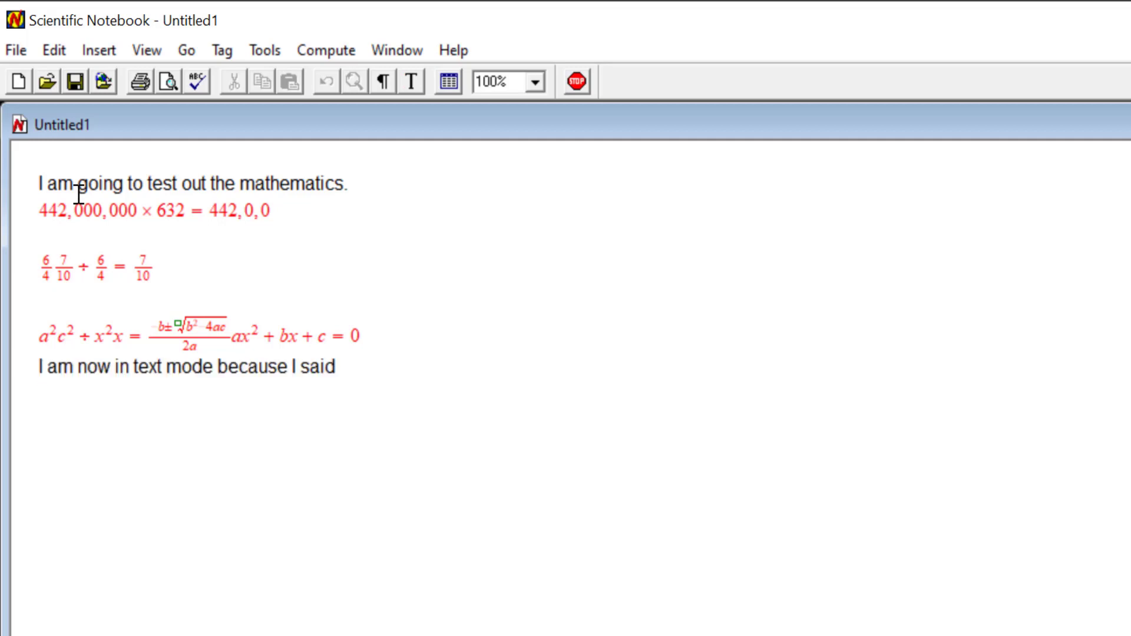
{"action": "type", "text": "to change back to tech"}
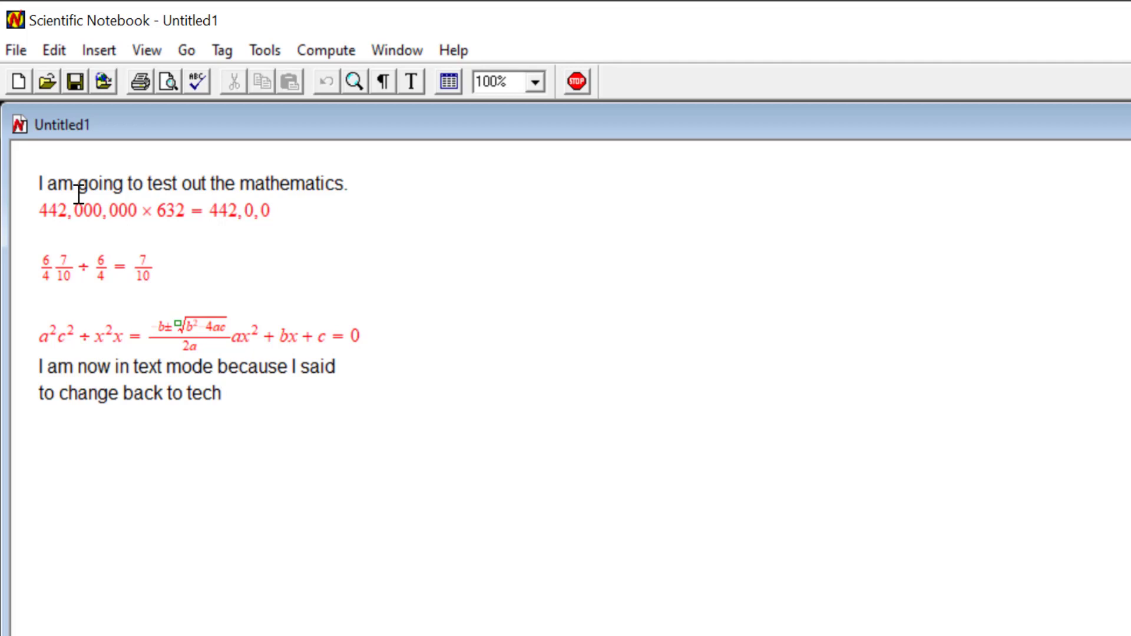
{"action": "key", "text": "Backspace"}
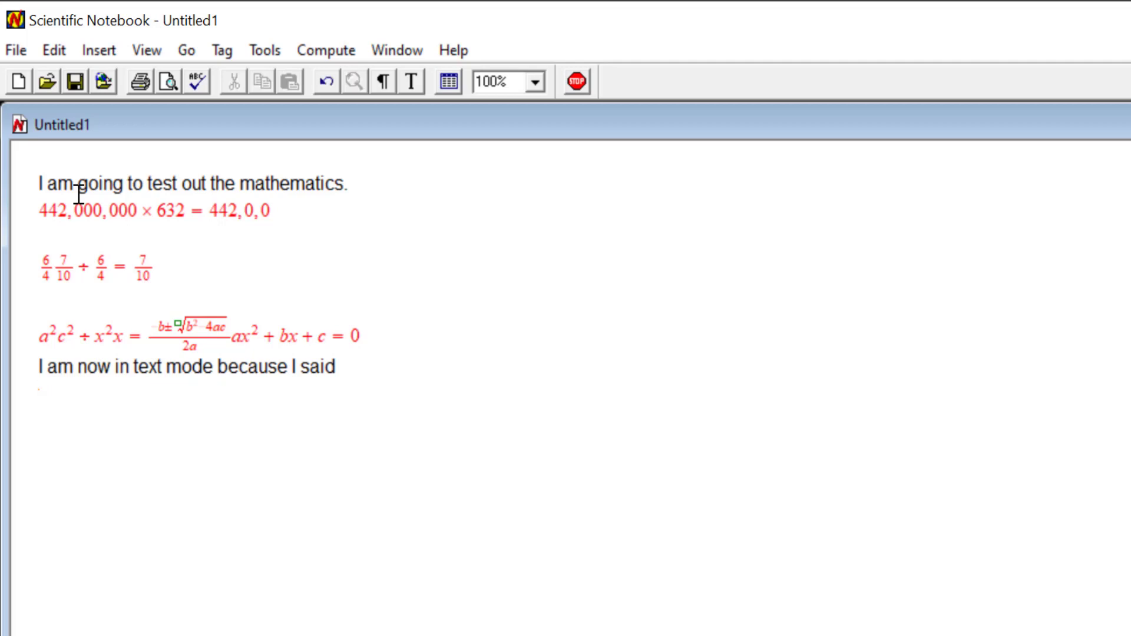
{"action": "type", "text": "the change back to"}
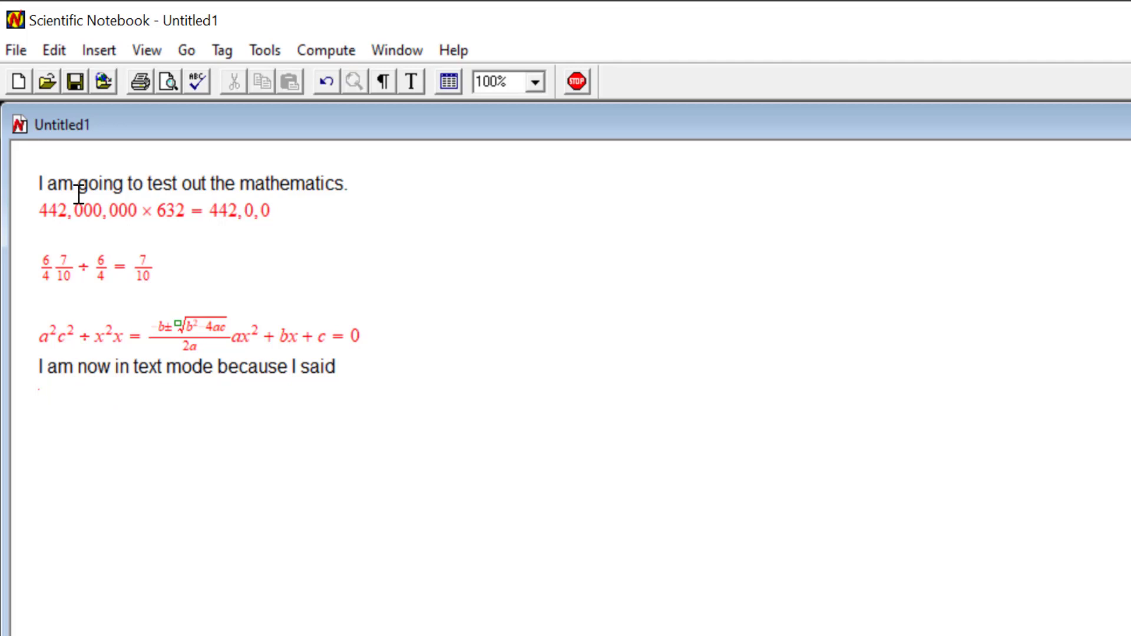
{"action": "type", "text": "James back to match mode"}
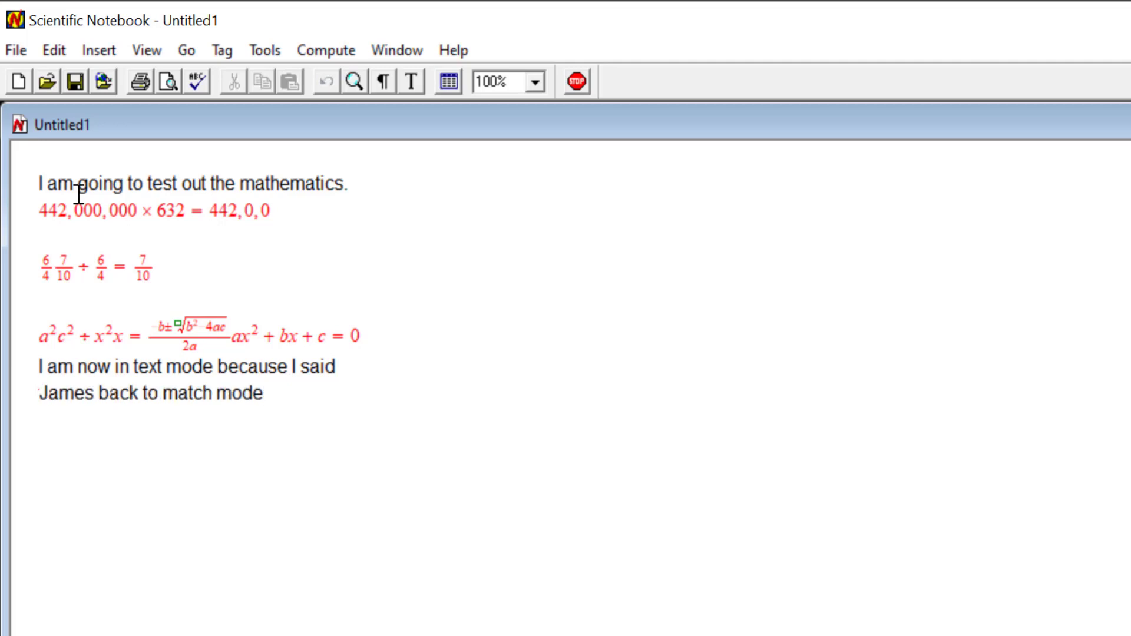
{"action": "type", "text": "you say"}
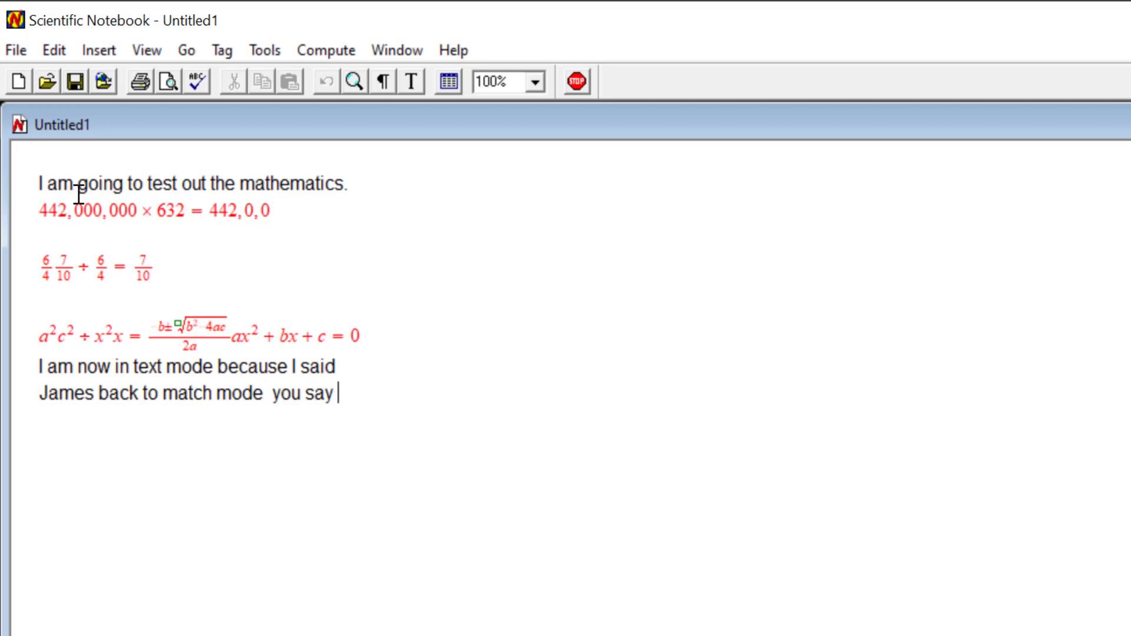
{"action": "left_click", "coordinate": [411, 81]}
{"action": "type", "text": "40"}
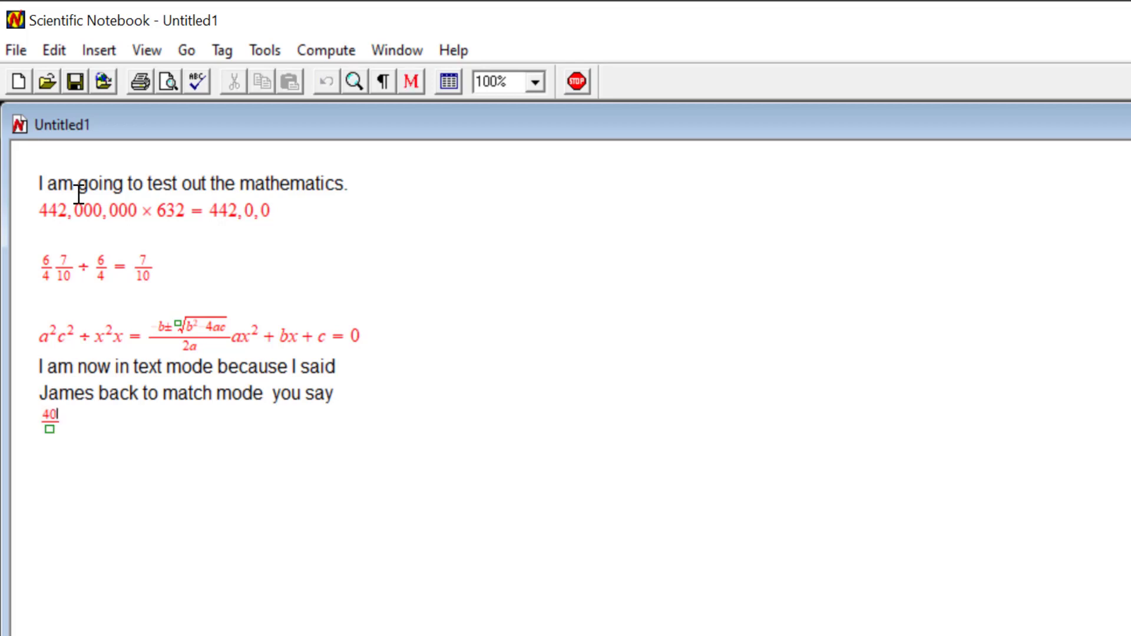
- Complete 40/6 · 64/22 · 49 =, evaluate to 31360/33, and return to text mode
{"action": "type", "text": "6"}
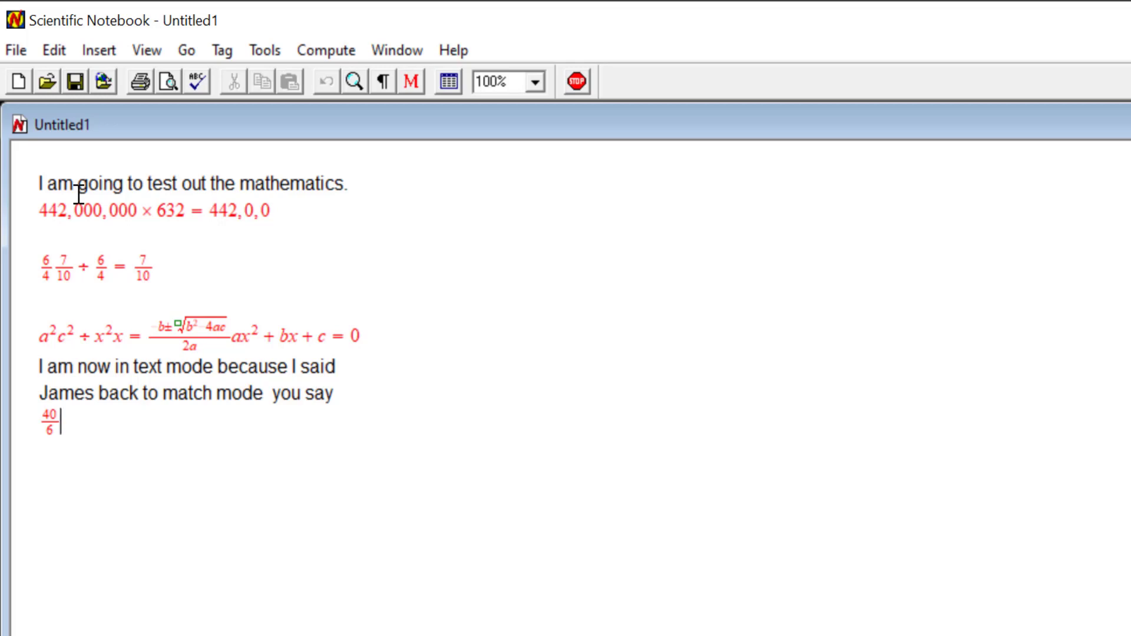
{"action": "left_click", "coordinate": [99, 49]}
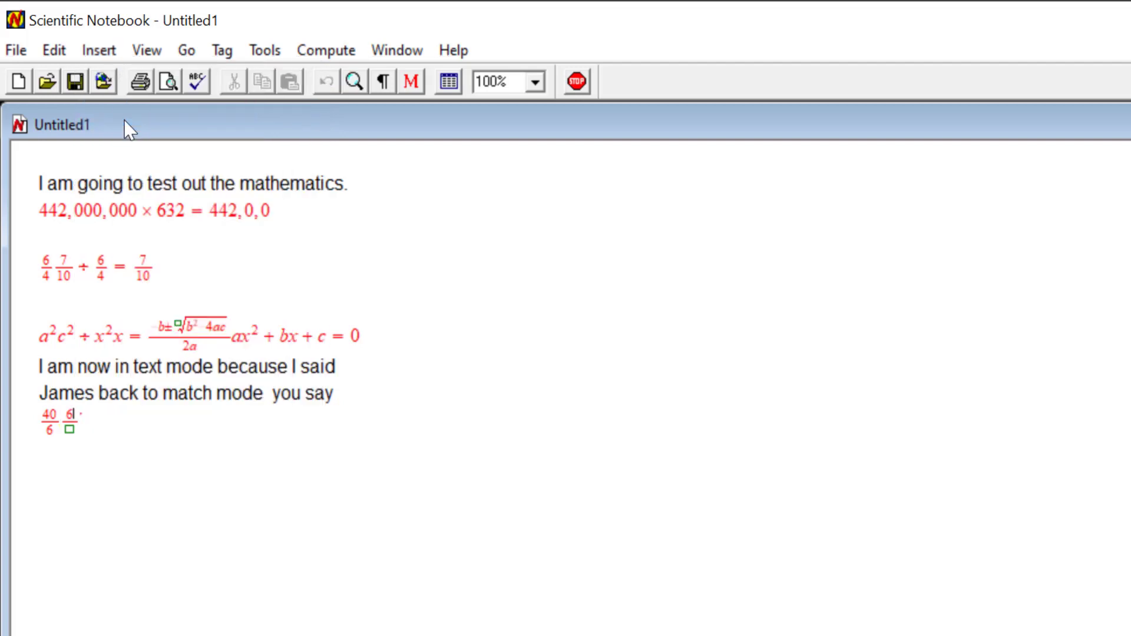
{"action": "type", "text": "4"}
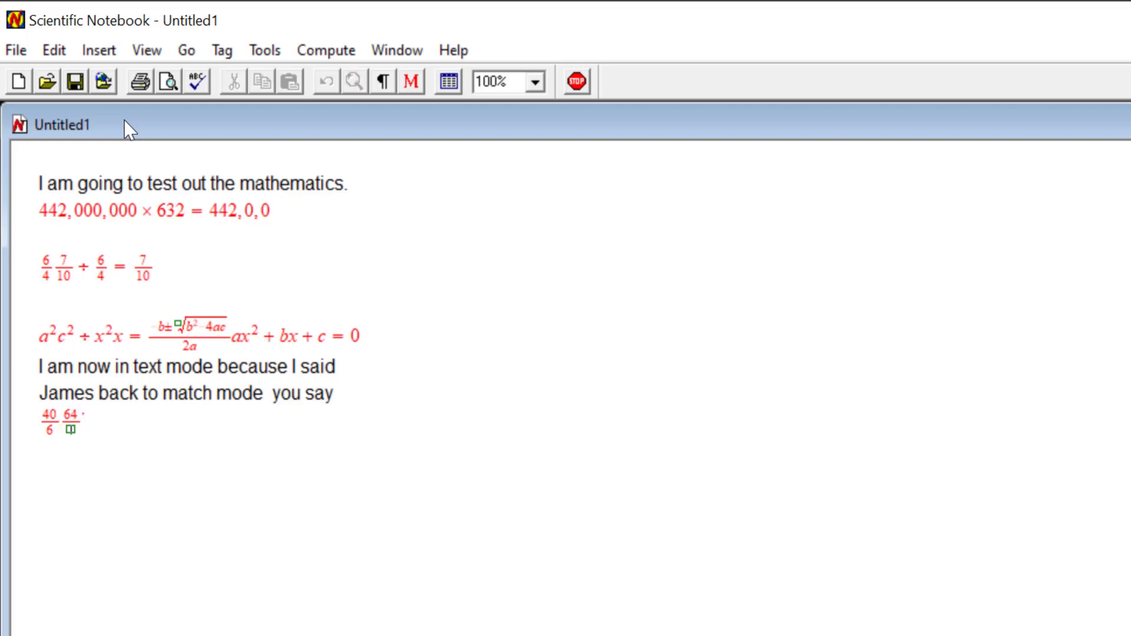
{"action": "type", "text": "22"}
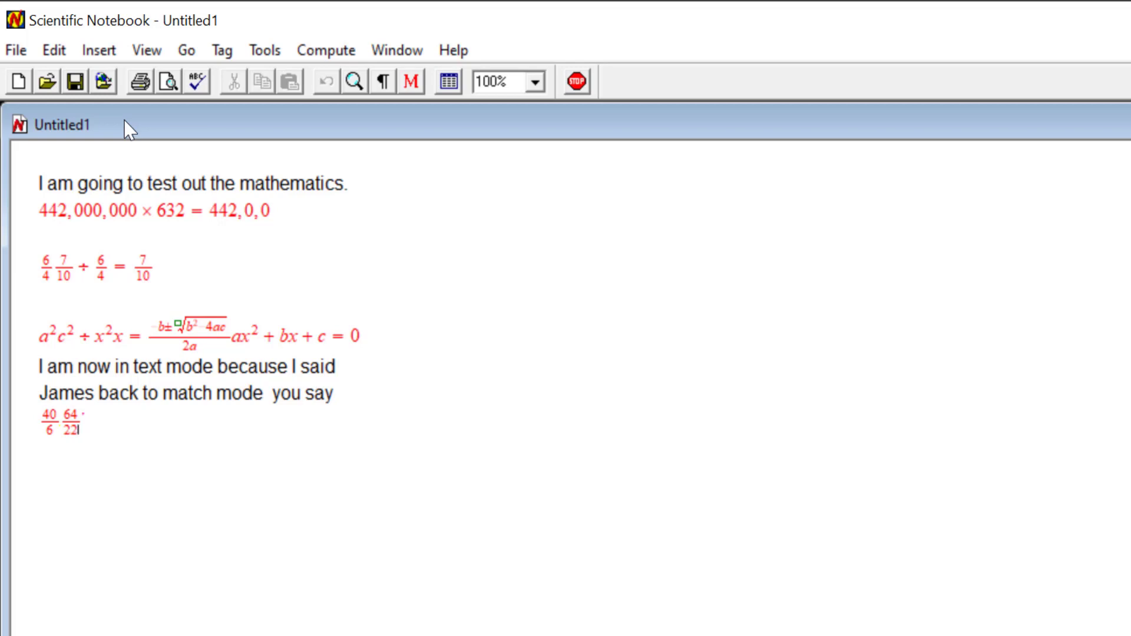
{"action": "left_click", "coordinate": [98, 49]}
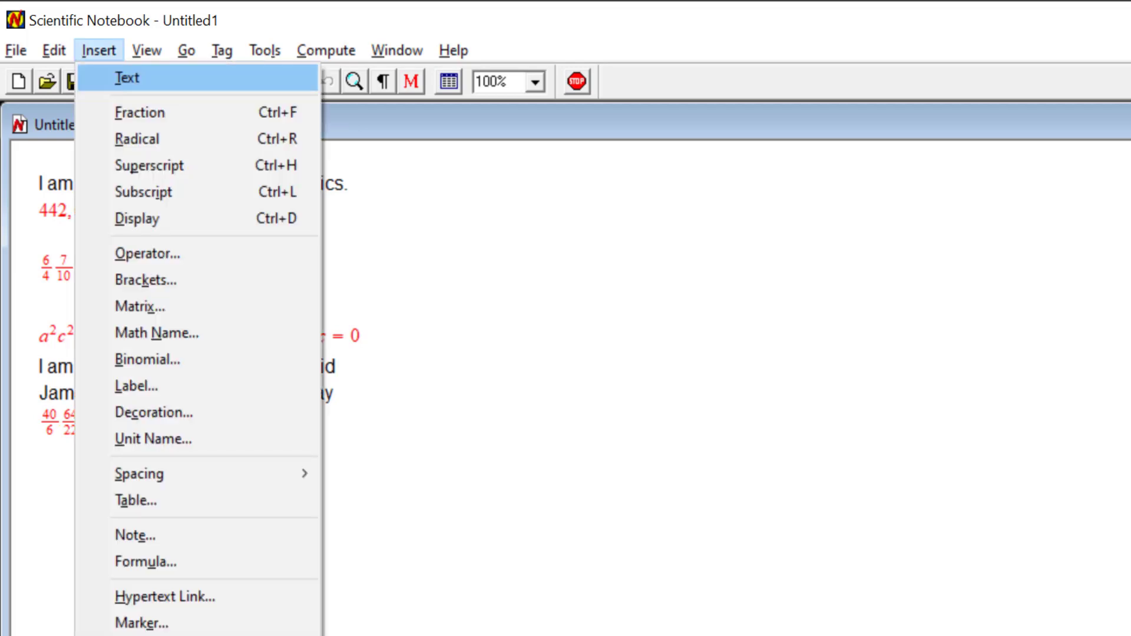
{"action": "left_click", "coordinate": [325, 50]}
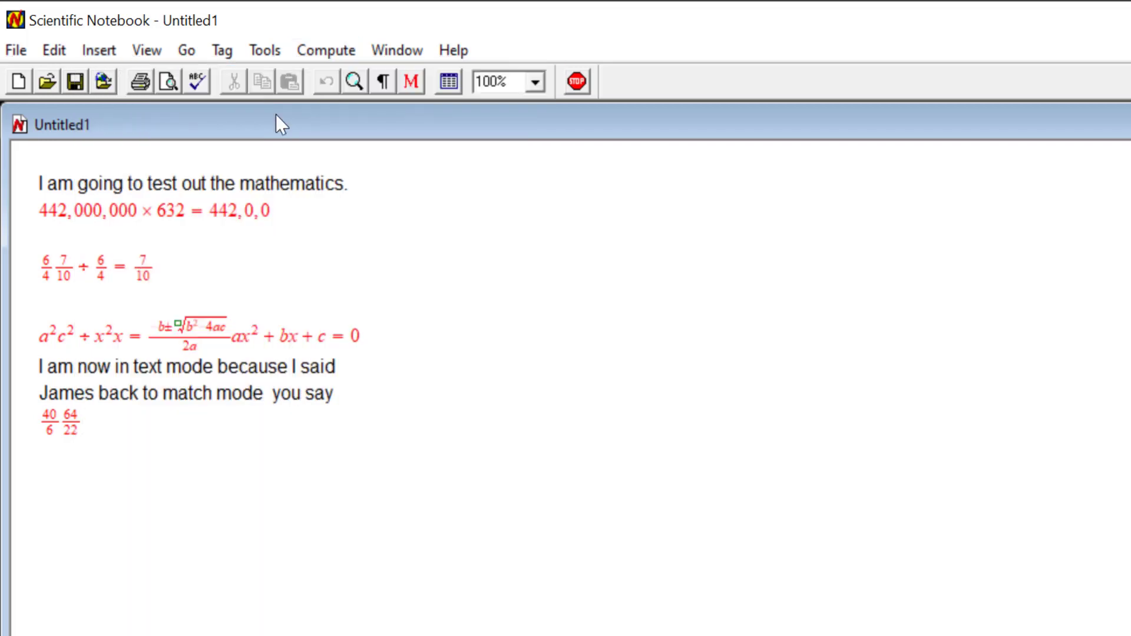
{"action": "type", "text": "49"}
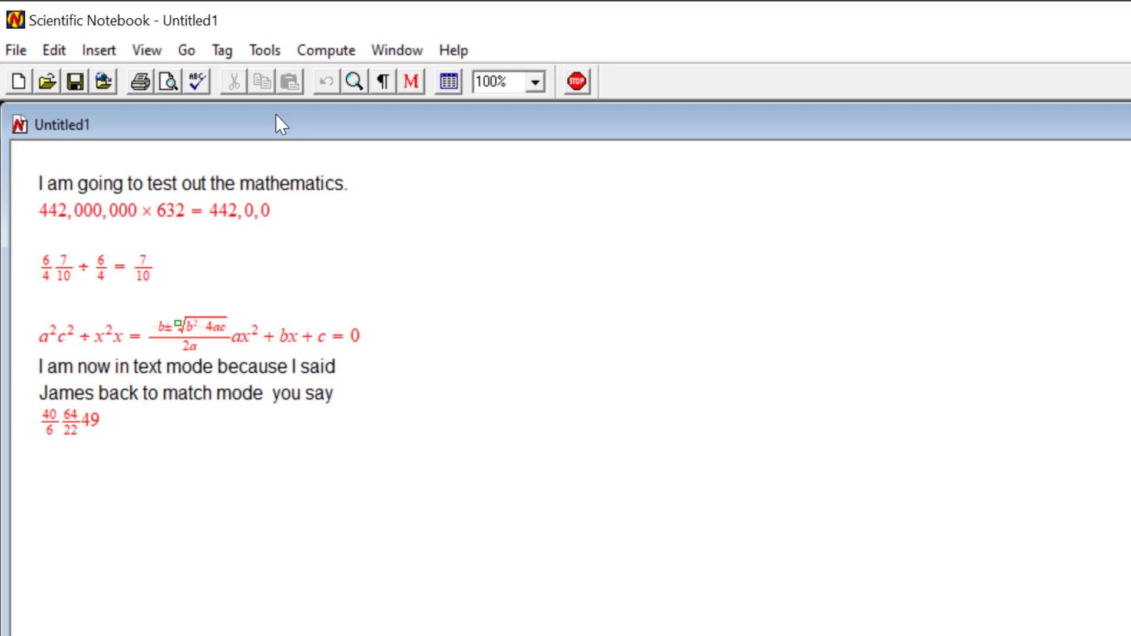
{"action": "type", "text": "= 31360/33"}
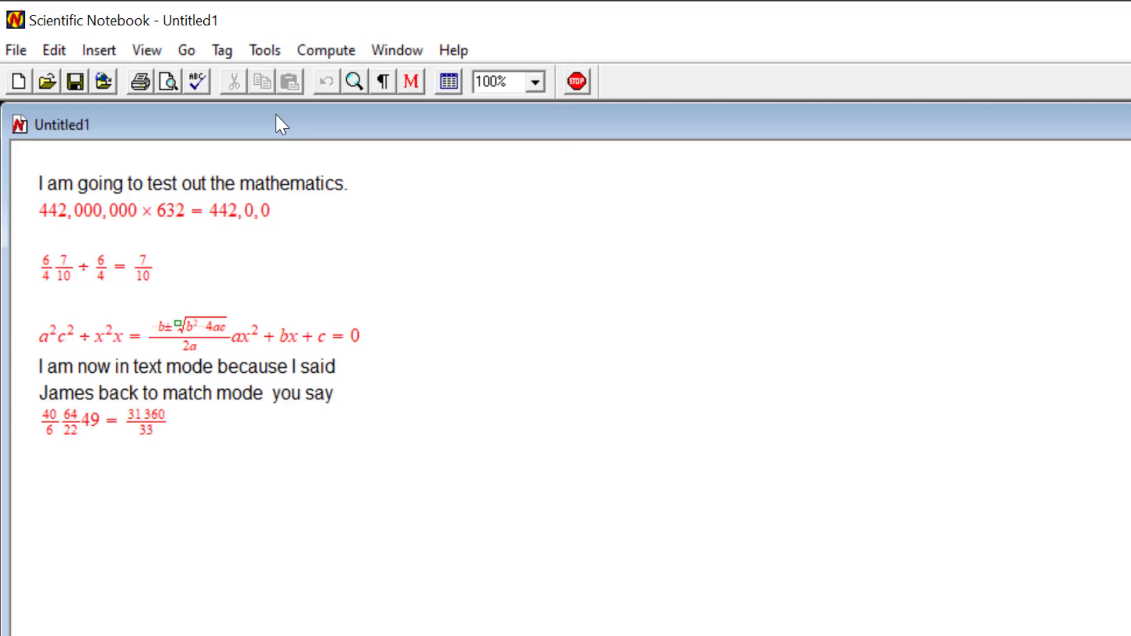
{"action": "left_click", "coordinate": [411, 81]}
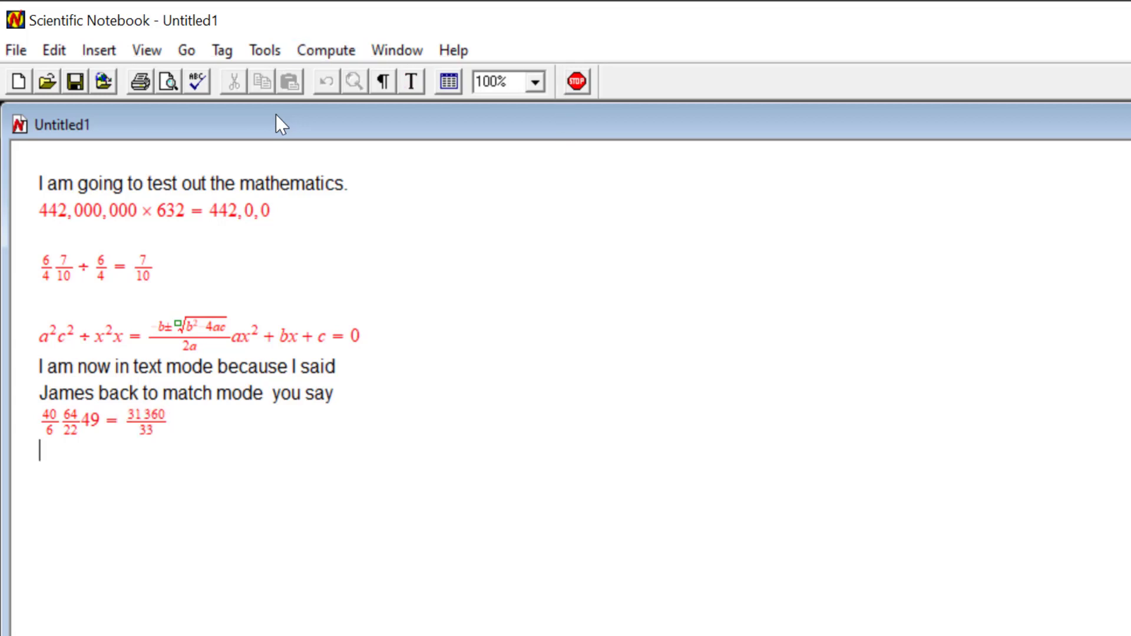
- Dictate the text line '642,000,404 so always watch the top therebetween text mode'
{"action": "type", "text": "642,000,404"}
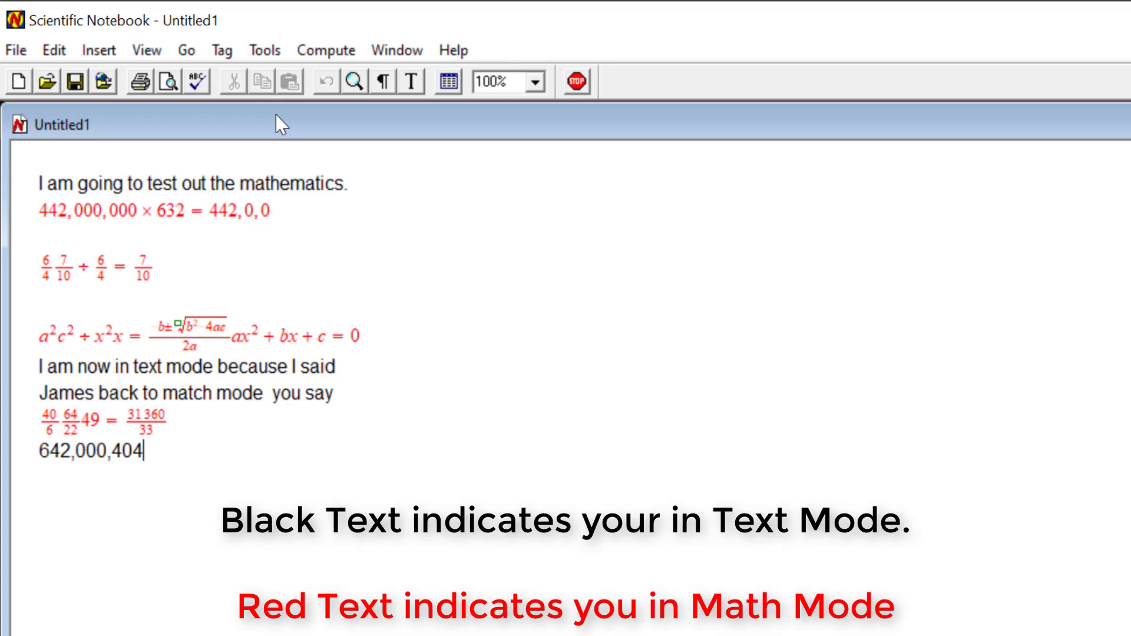
{"action": "type", "text": "so always watch the top therebetween text mode"}
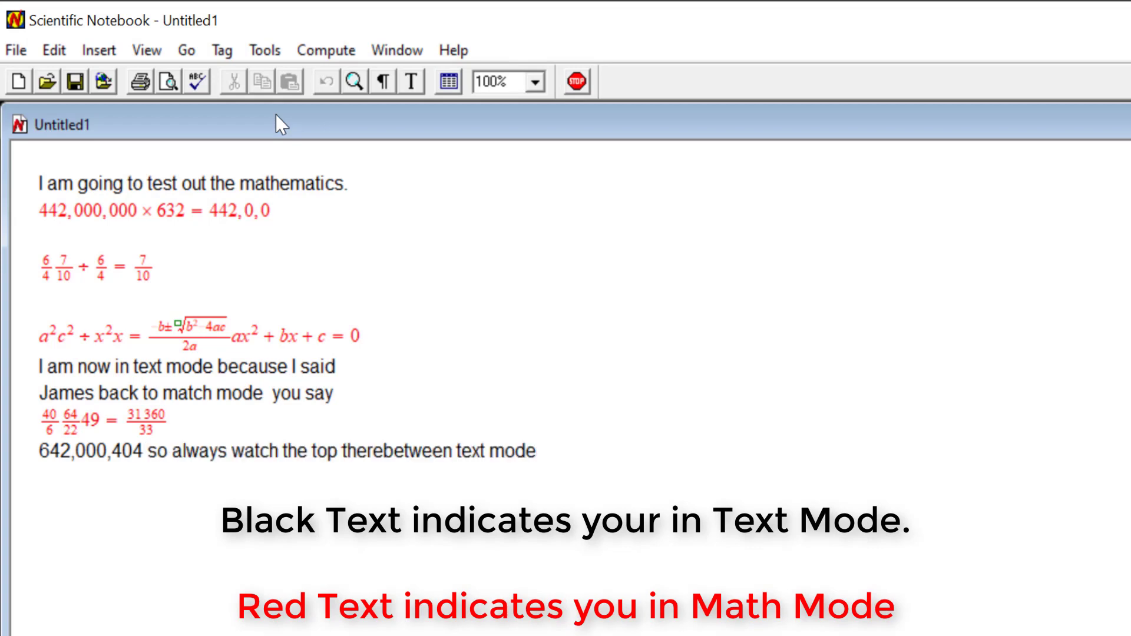
{"action": "left_click", "coordinate": [412, 80]}
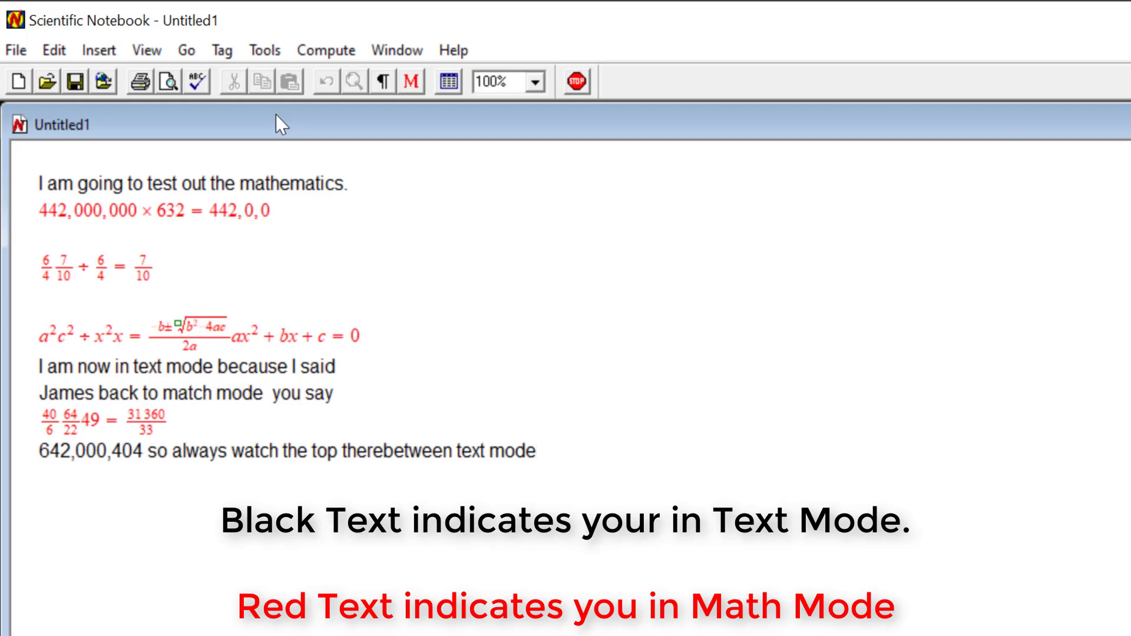
- Start a new math line and dictate 74 × 42 − 9 =
{"action": "left_click", "coordinate": [411, 82]}
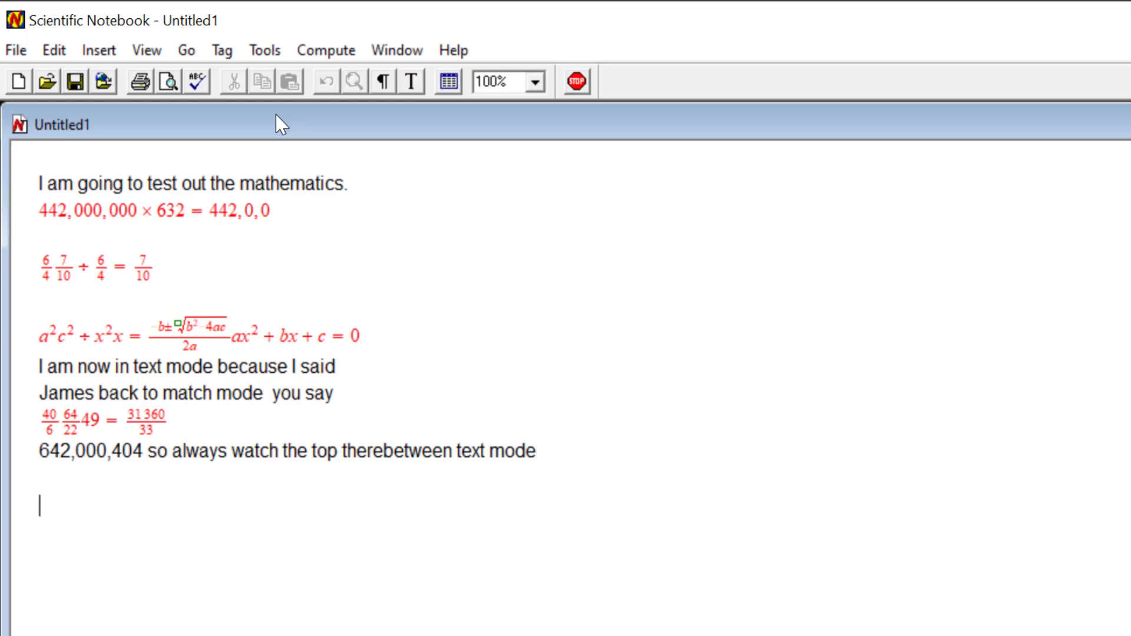
{"action": "left_click", "coordinate": [411, 81]}
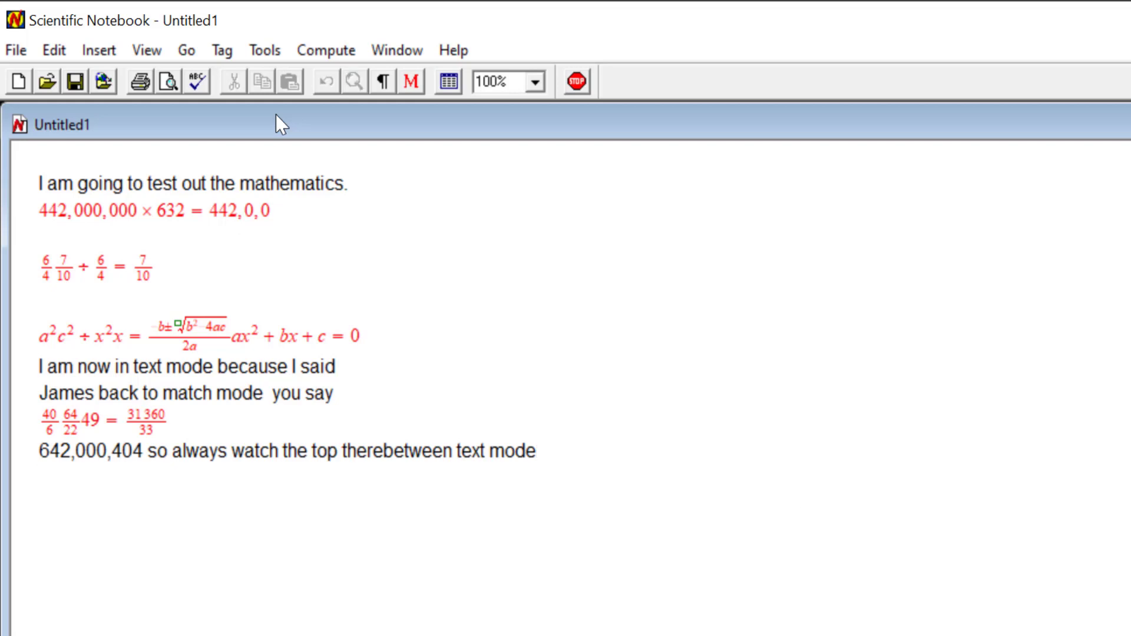
{"action": "type", "text": "74"}
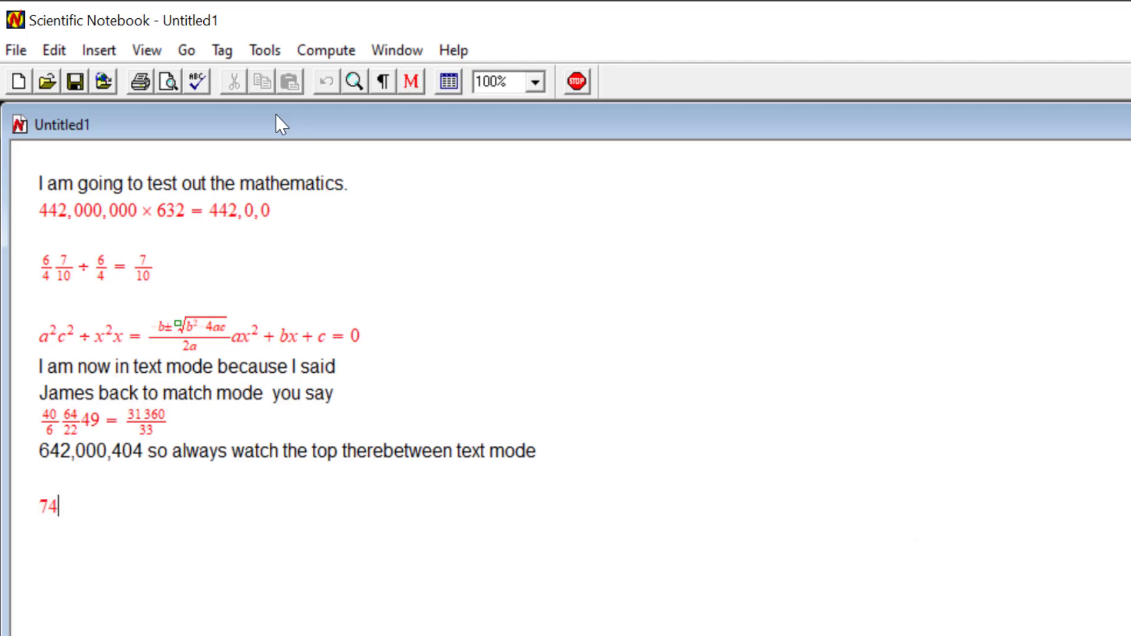
{"action": "type", "text": "×42"}
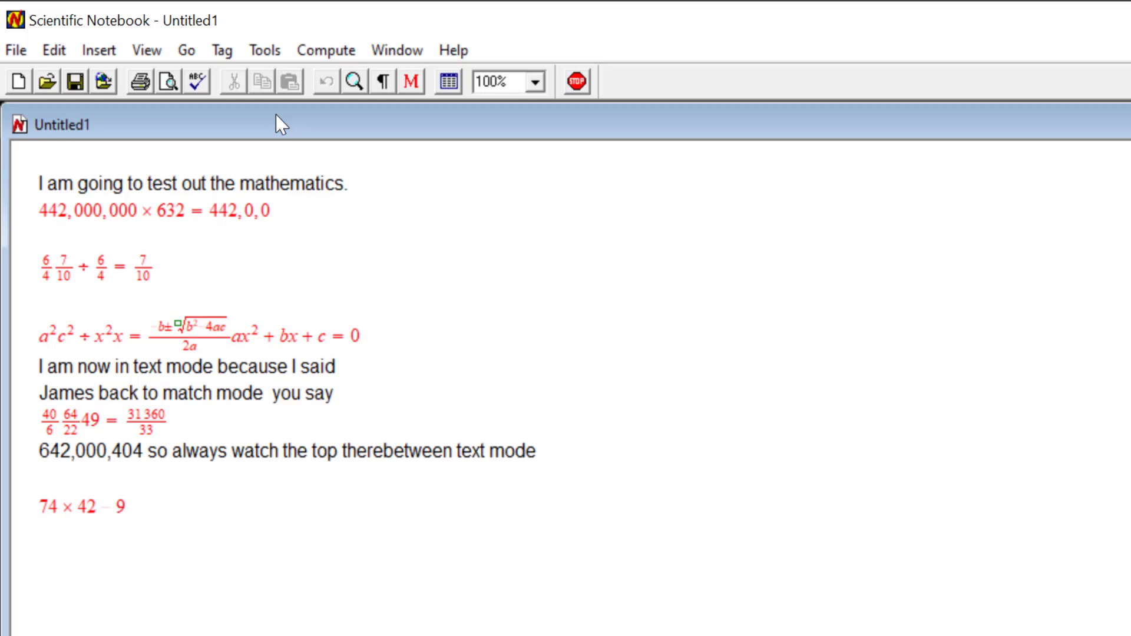
{"action": "type", "text": "="}
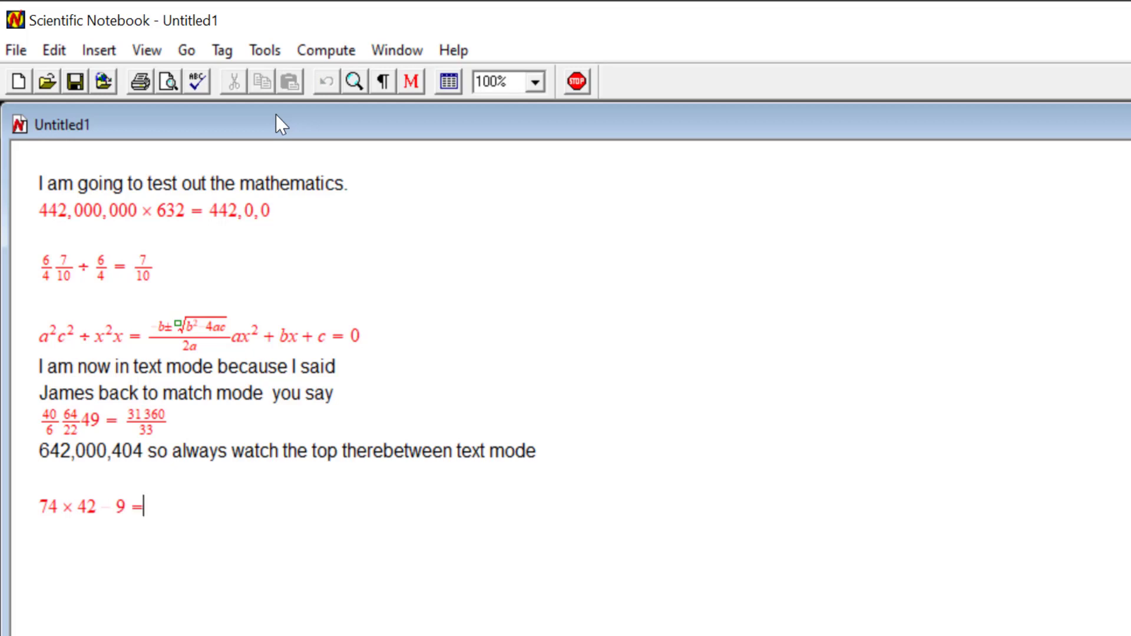
{"action": "type", "text": "3099"}
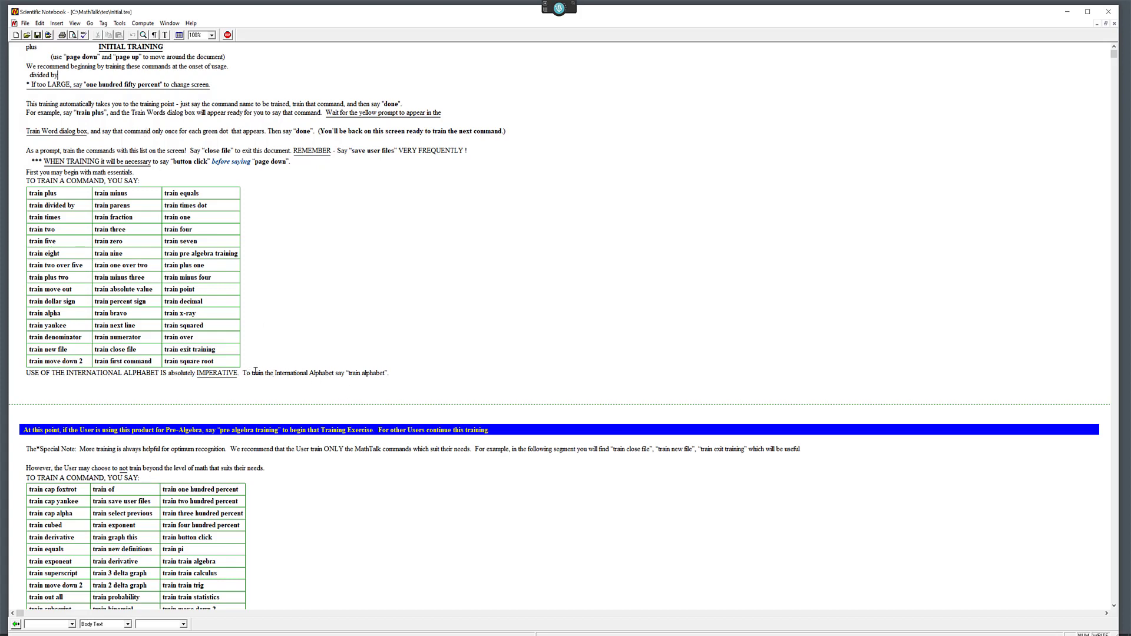
{"action": "mouse_move", "coordinate": [326, 303]}
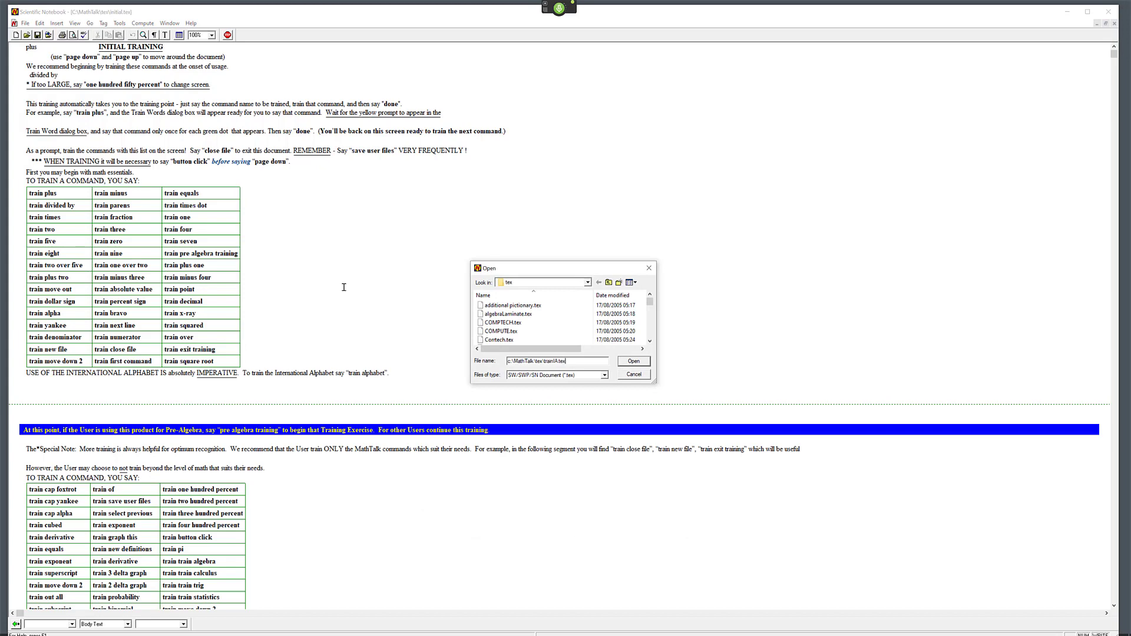
- Open trainA.tex, dictate 'alphabravocharlie' at its top, then open NSalgebra.tex
{"action": "left_click", "coordinate": [633, 361]}
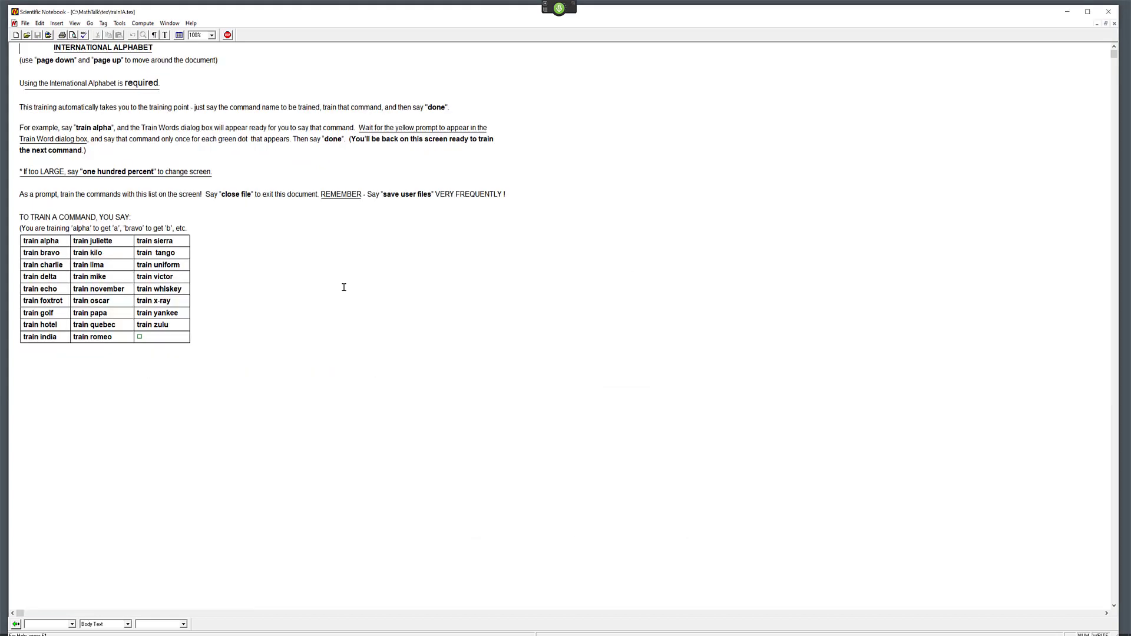
{"action": "type", "text": "alphabravocharlie"}
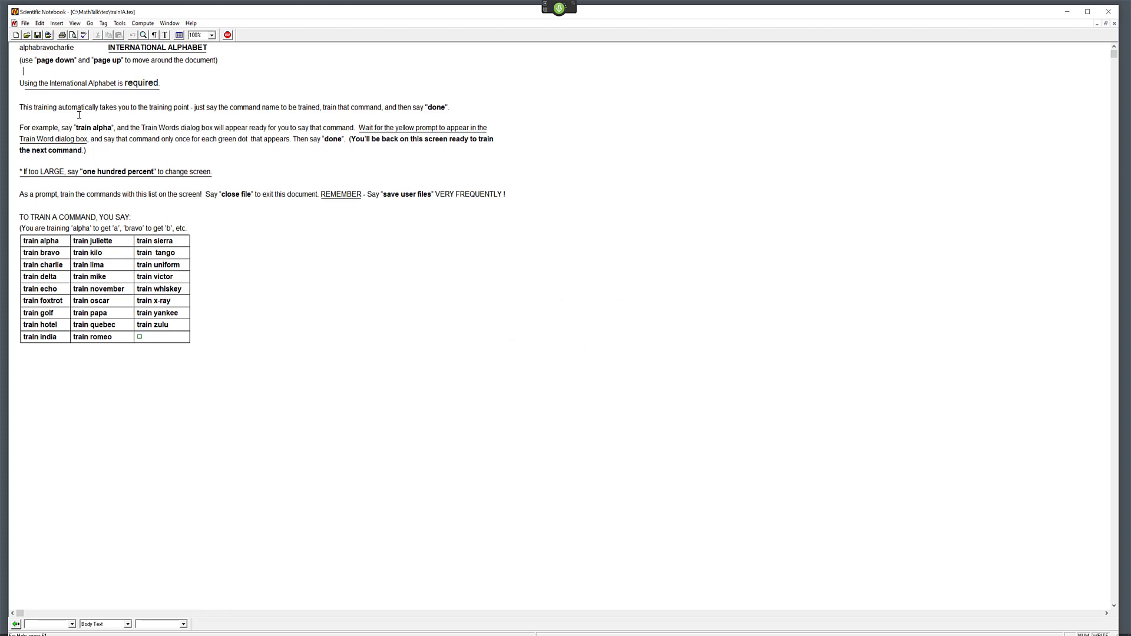
{"action": "left_click", "coordinate": [26, 34]}
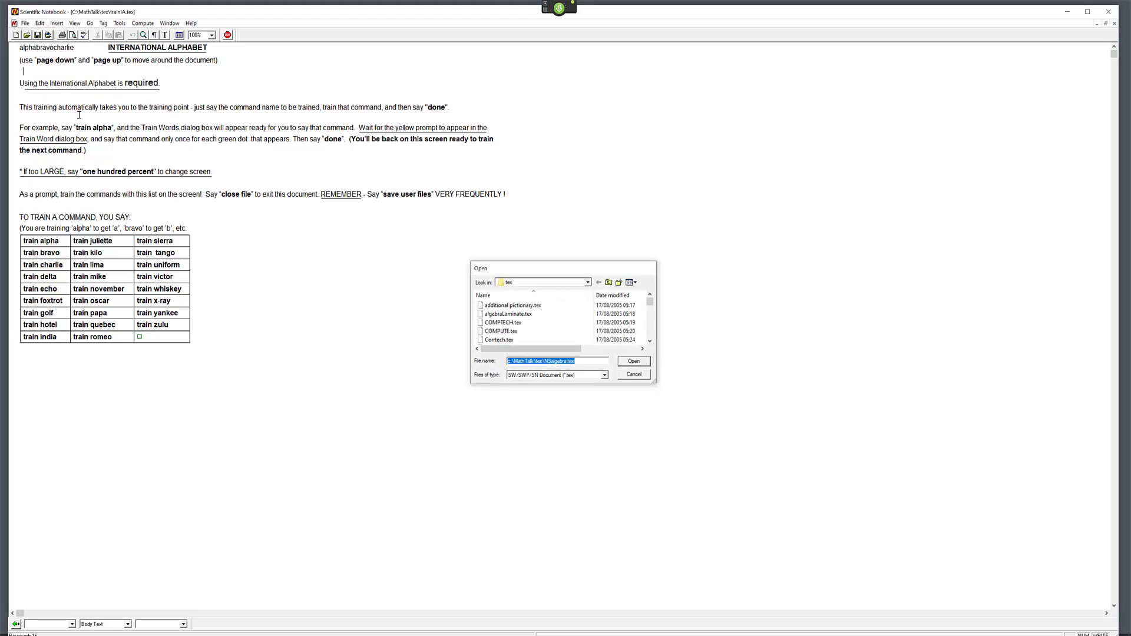
{"action": "left_click", "coordinate": [632, 361]}
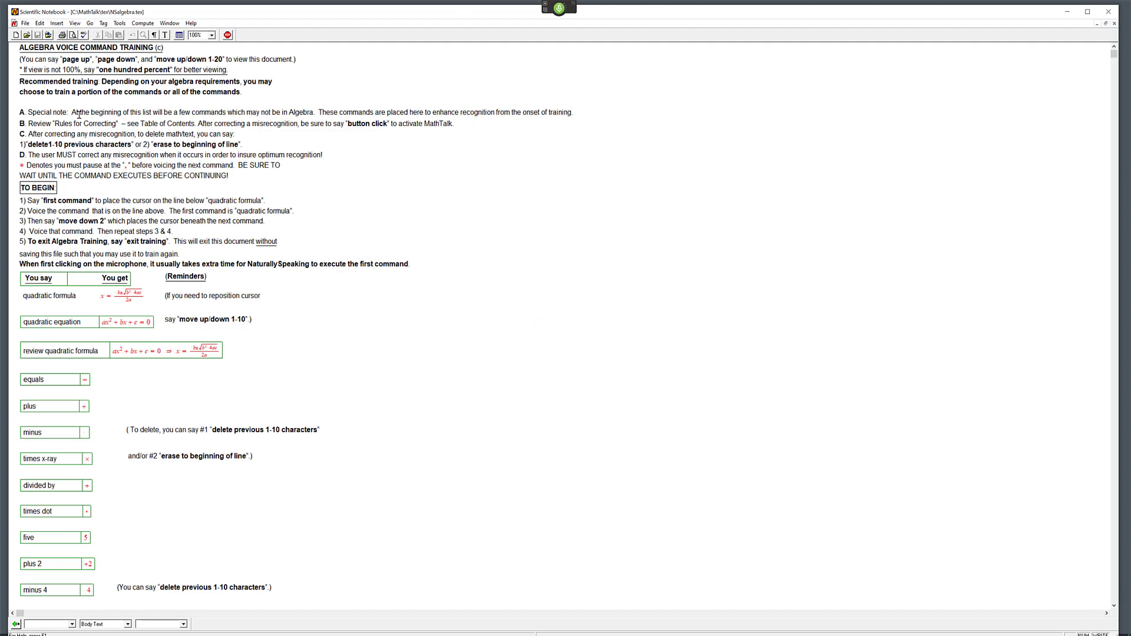